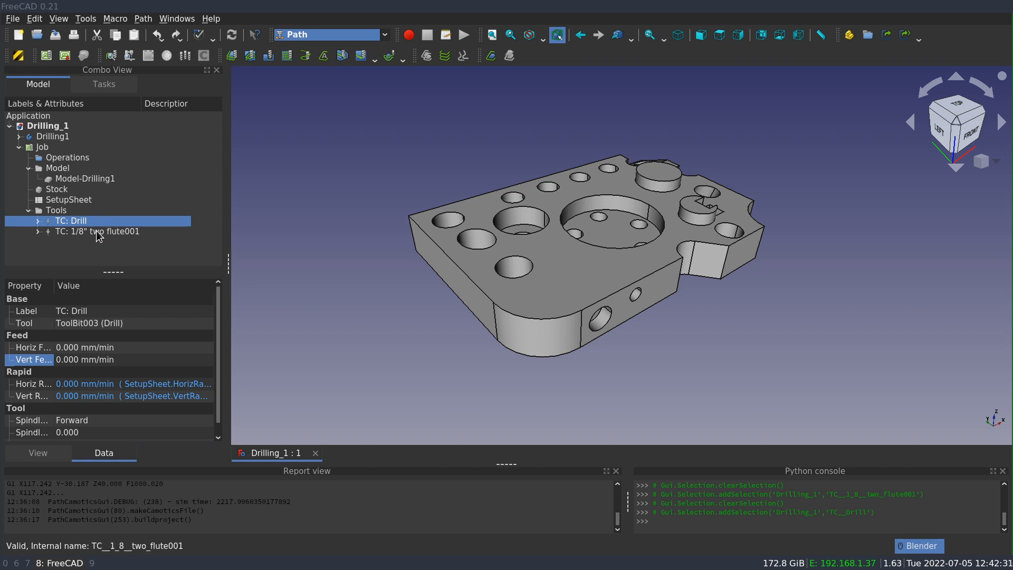
mouse_move(130, 240)
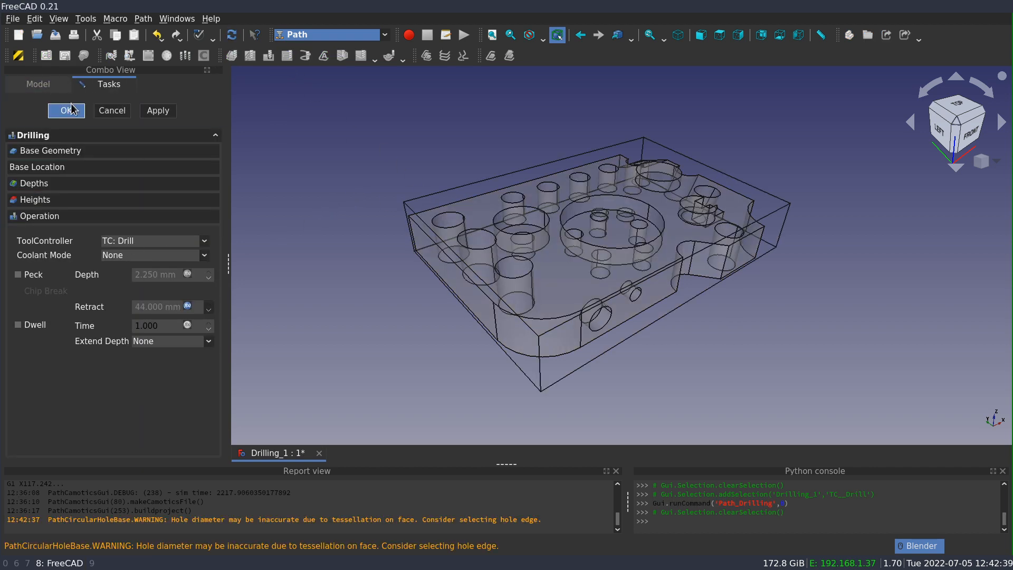
Step: Accept the new Drilling, MillFace and Profile operations so their toolpaths generate over the part
click(66, 110)
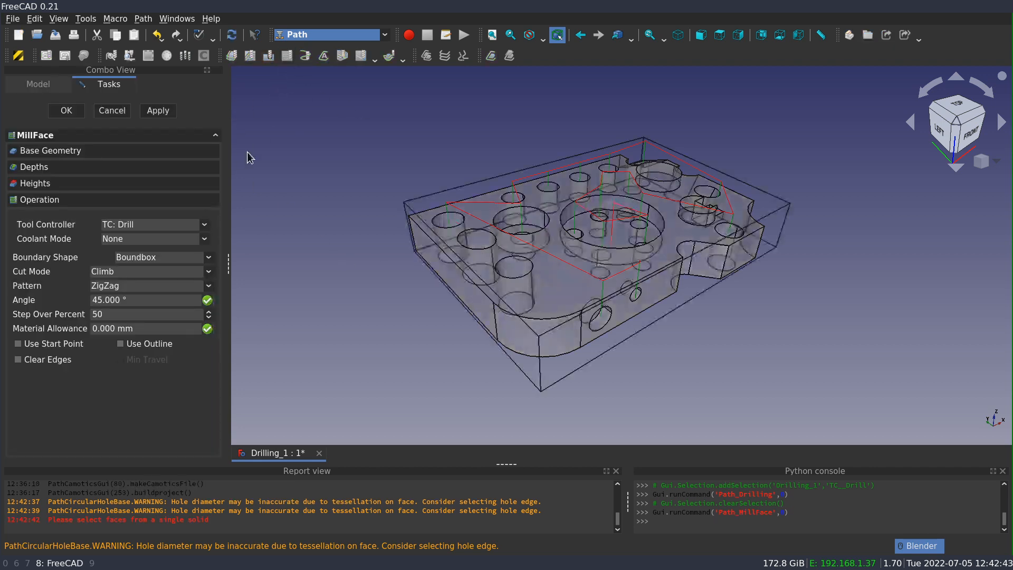
click(155, 223)
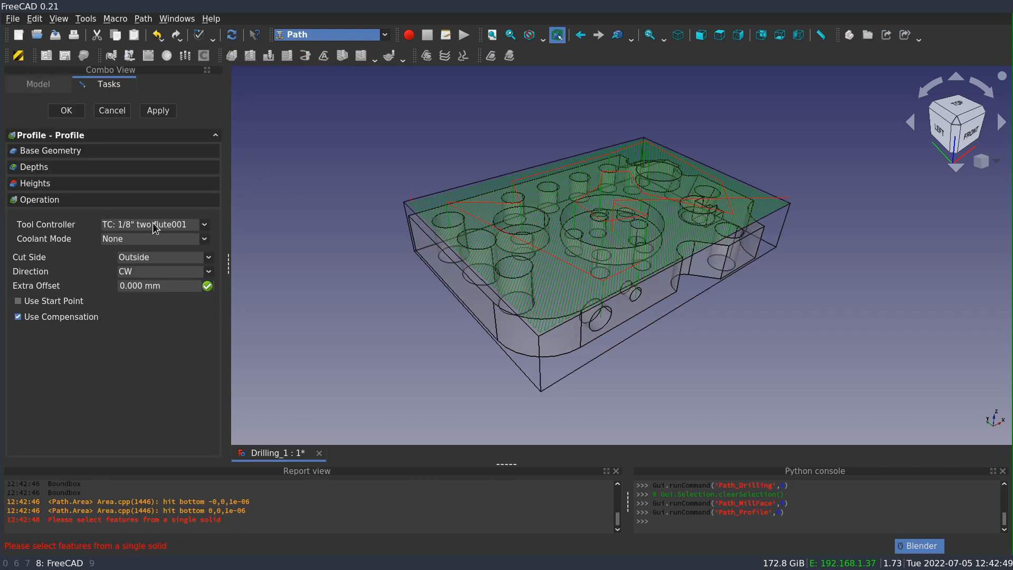
click(65, 109)
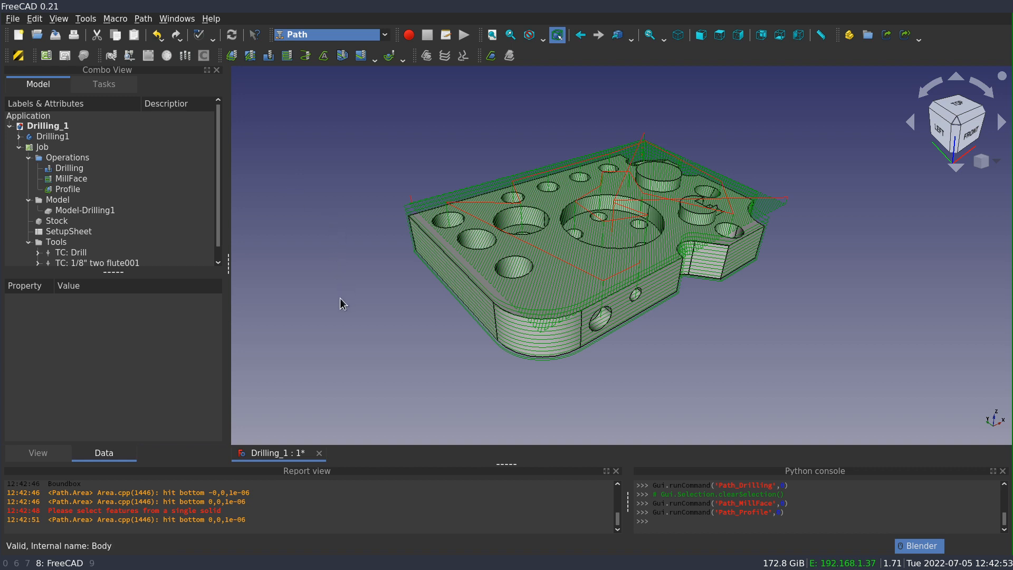
mouse_move(577, 377)
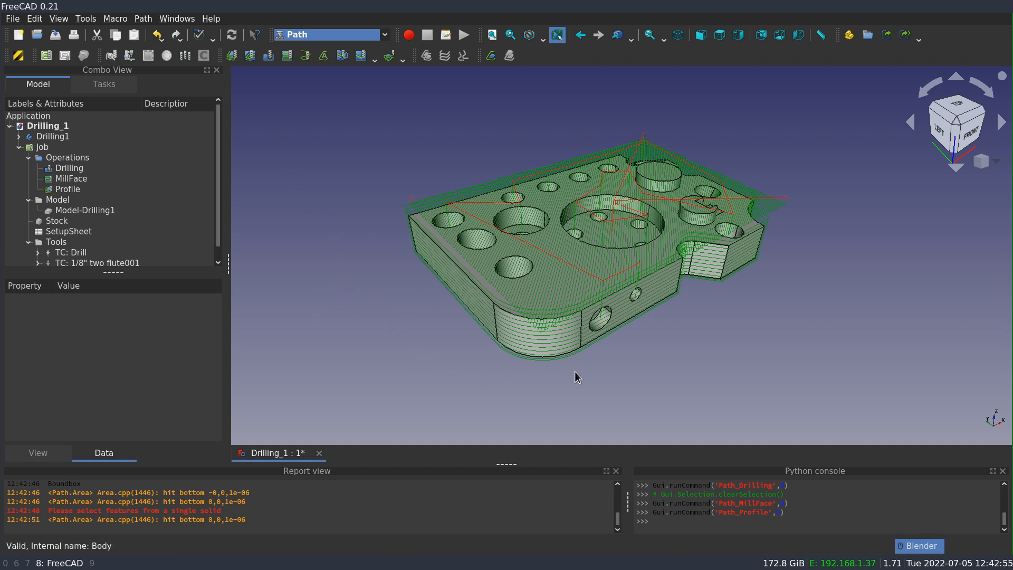
mouse_move(737, 306)
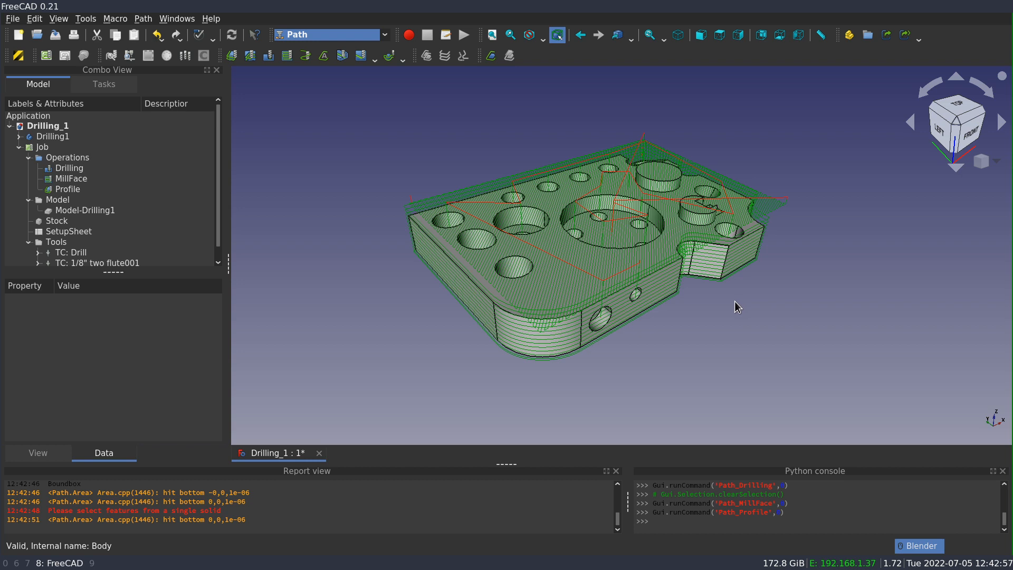
mouse_move(742, 301)
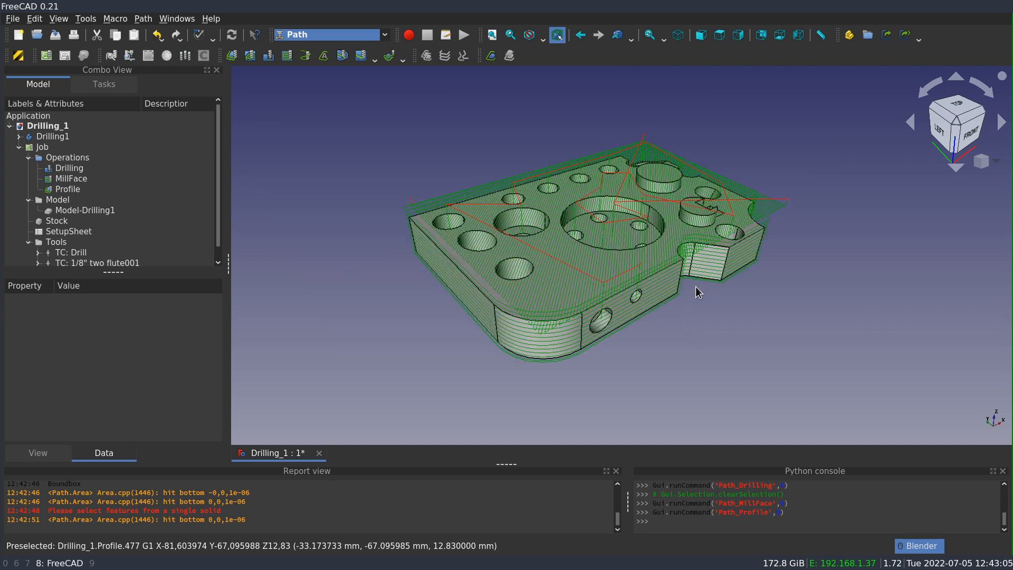
mouse_move(706, 296)
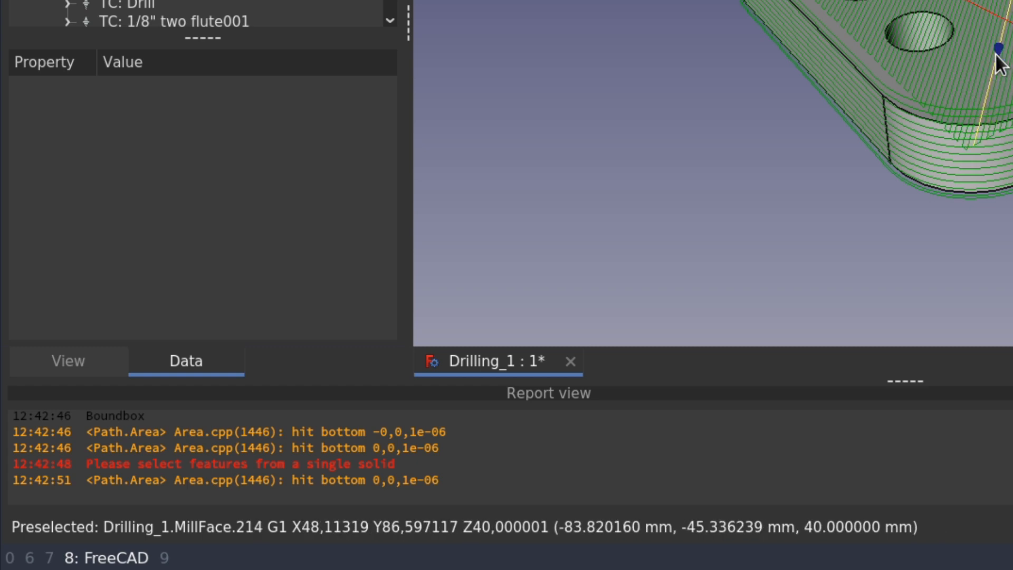
mouse_move(998, 61)
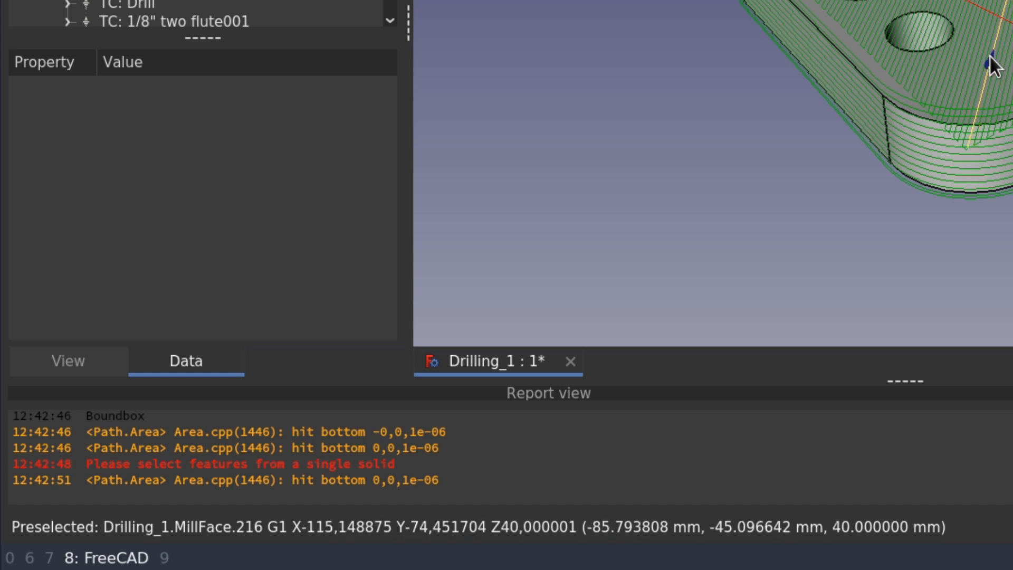
mouse_move(982, 61)
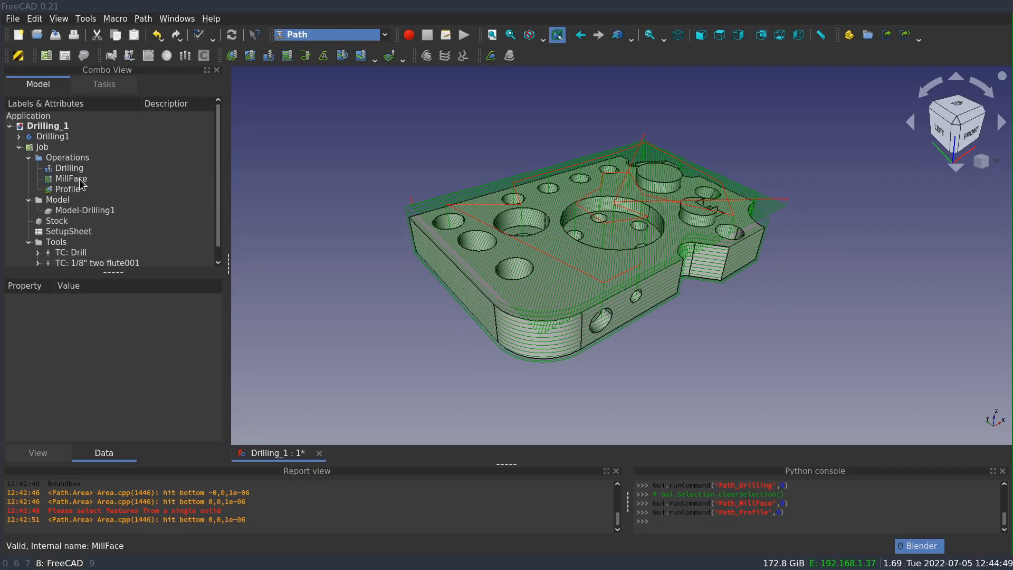
Step: Set MillFace's View properties Show Count to 50 and Start Index to 250
click(70, 179)
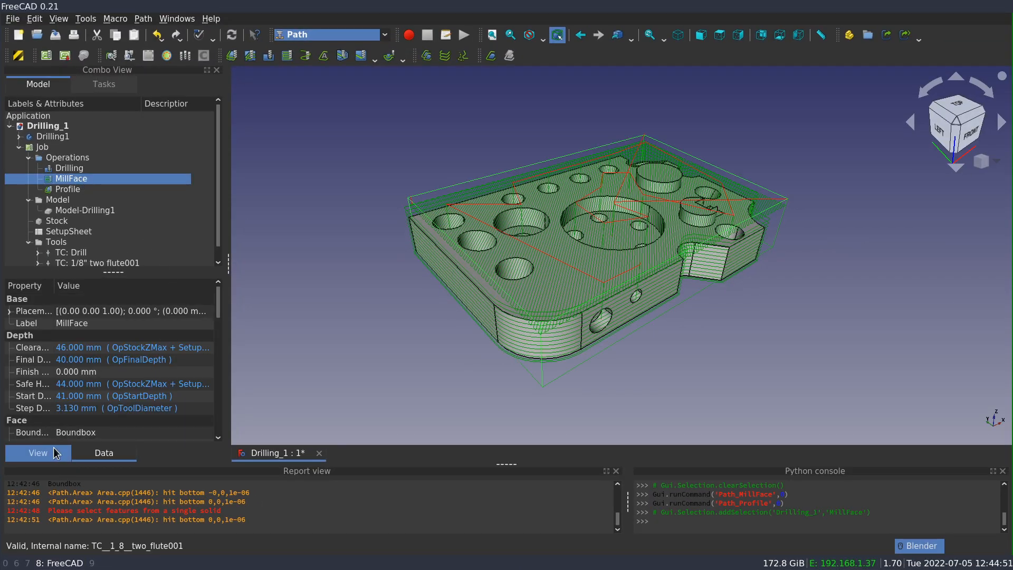
click(37, 452)
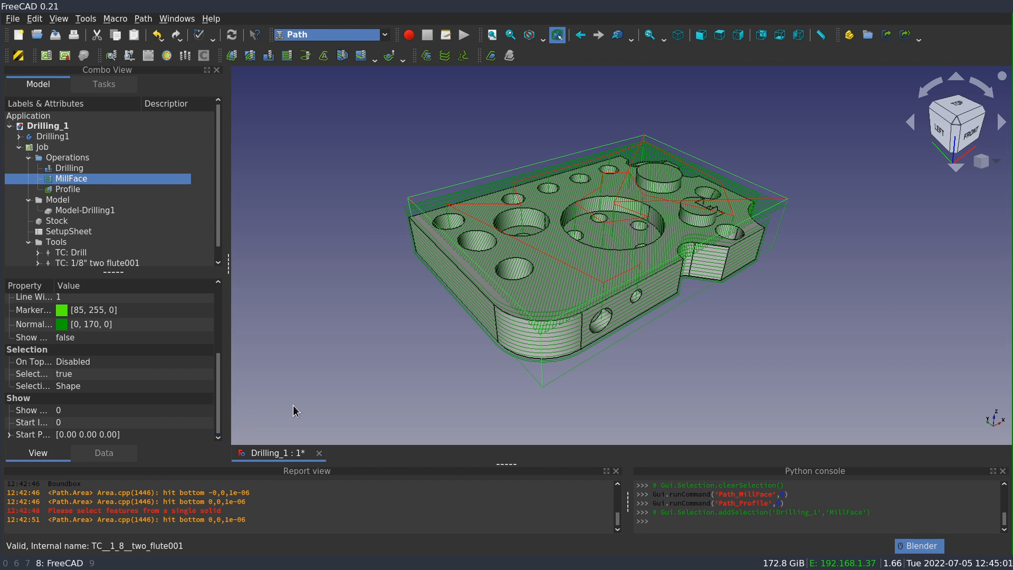
mouse_move(71, 291)
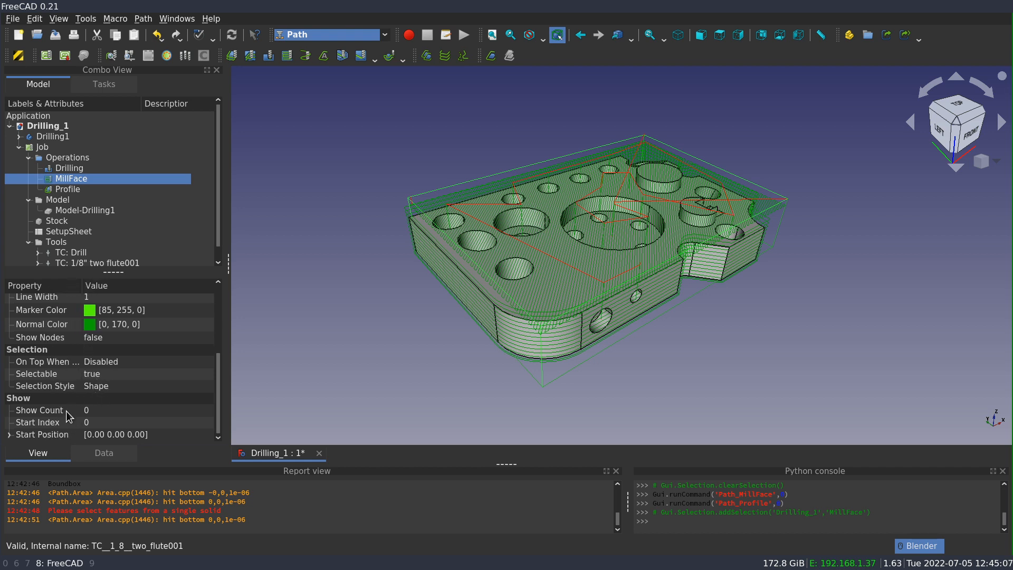
mouse_move(62, 431)
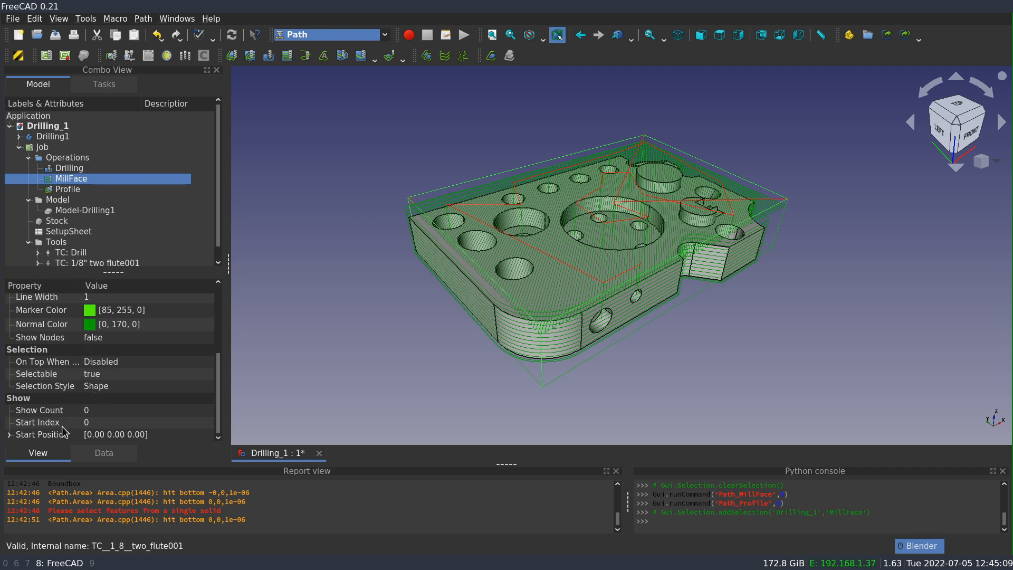
mouse_move(61, 433)
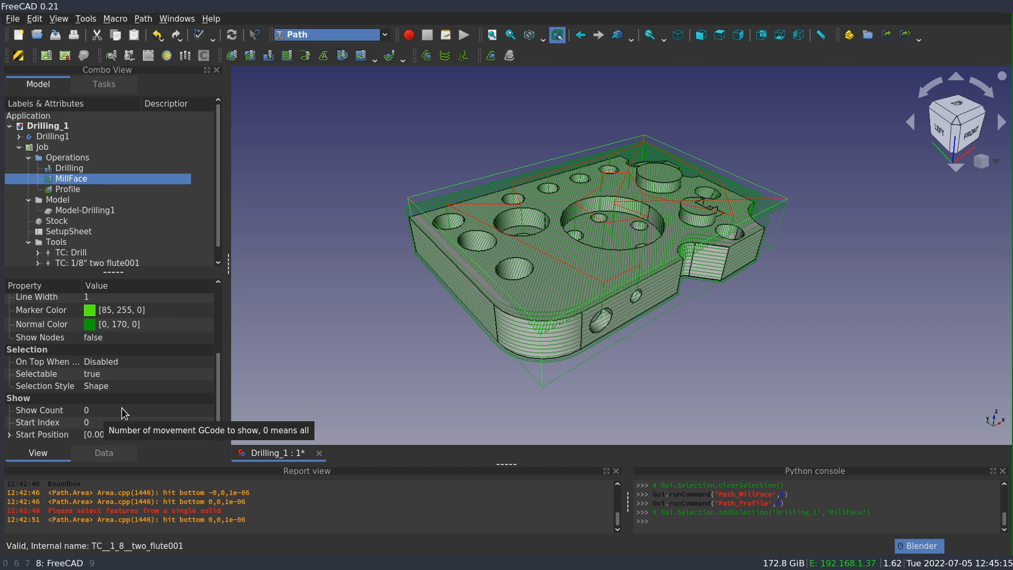
click(129, 410)
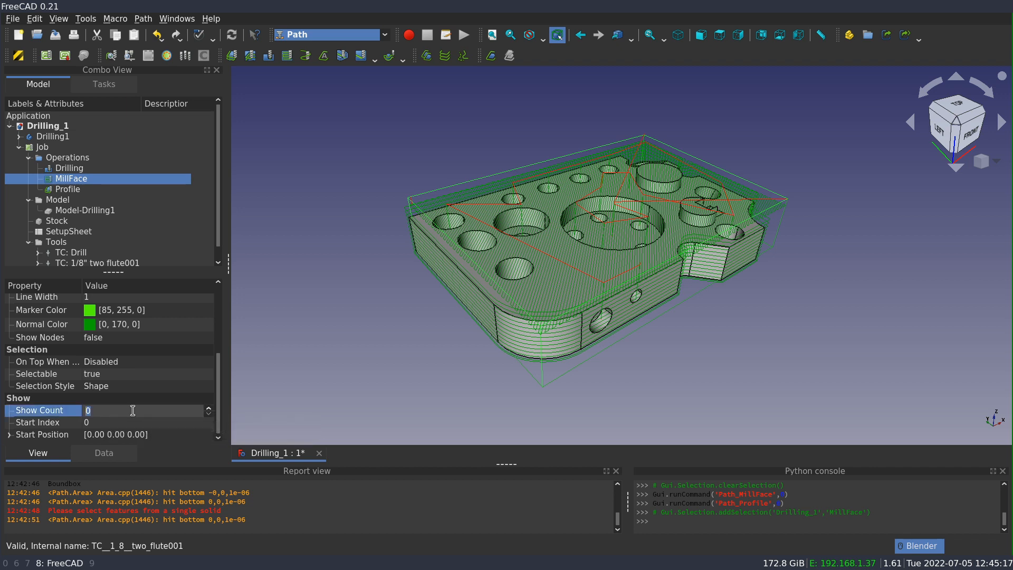
text(50)
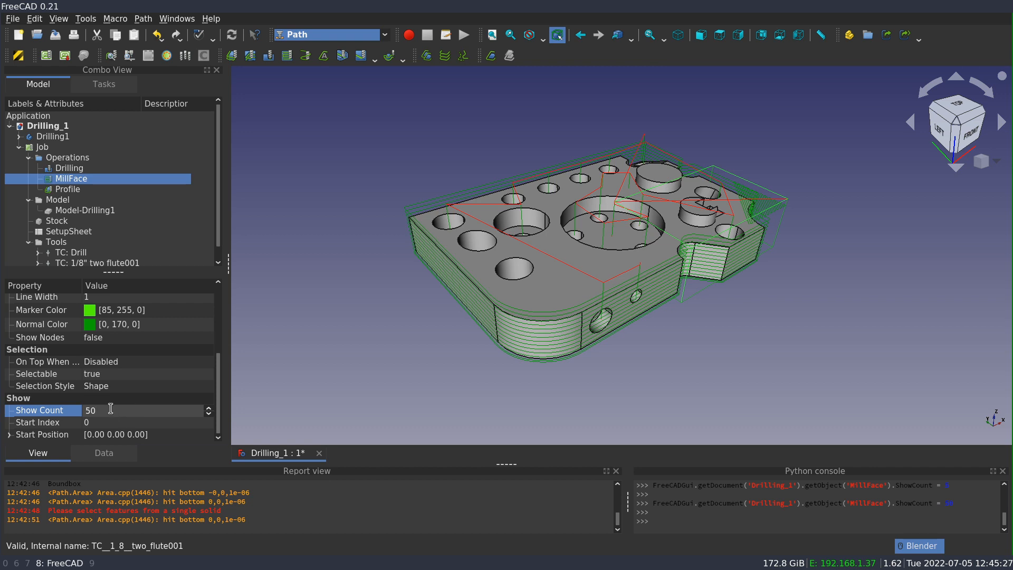
click(129, 422)
text(250)
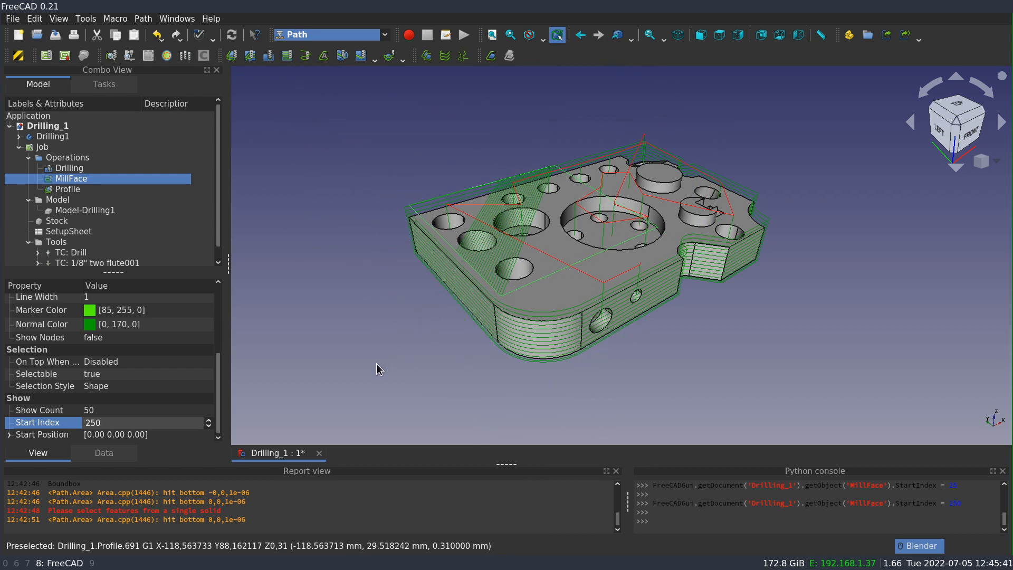
mouse_move(367, 369)
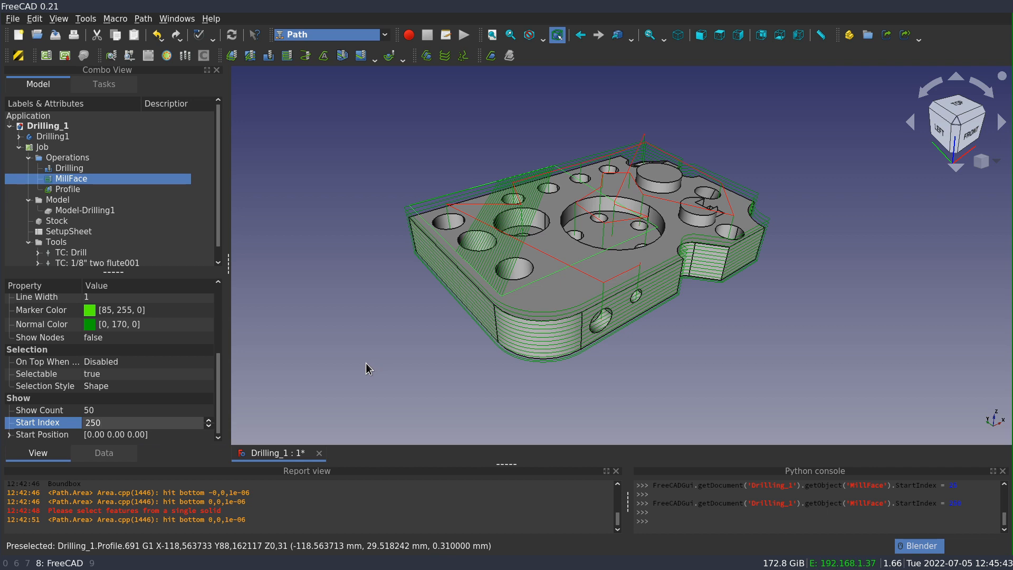
mouse_move(335, 362)
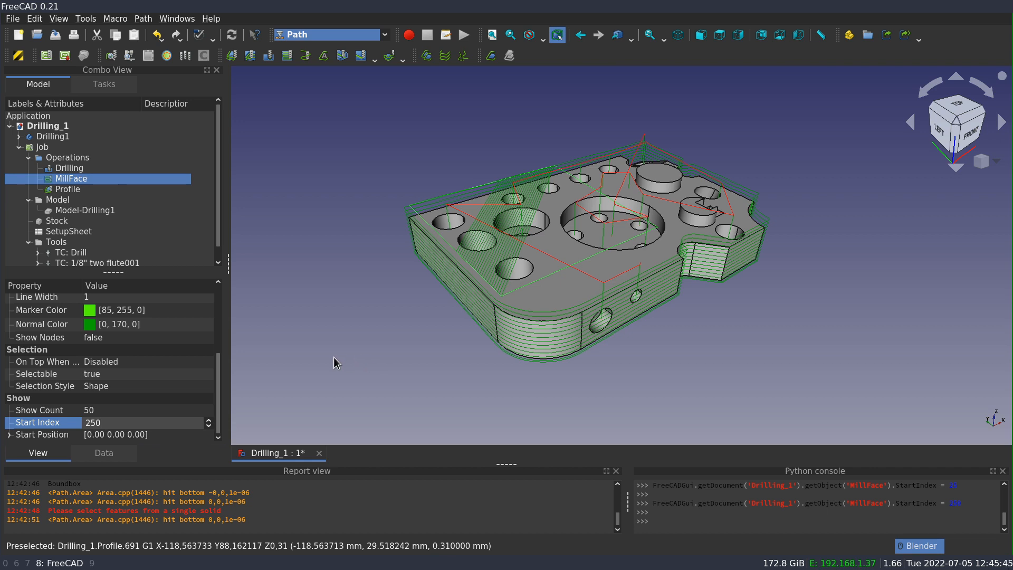
mouse_move(325, 338)
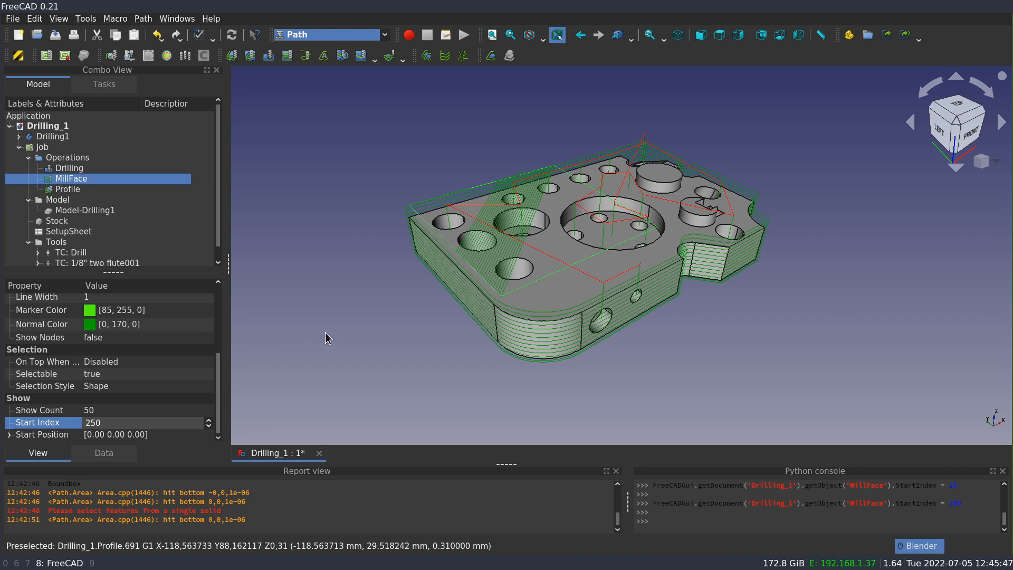
mouse_move(140, 385)
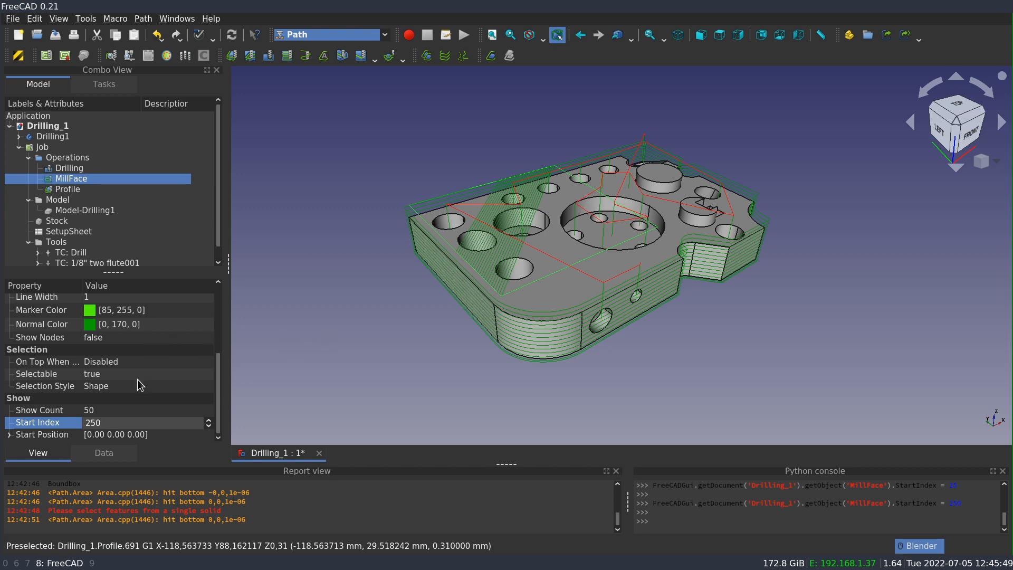
mouse_move(113, 408)
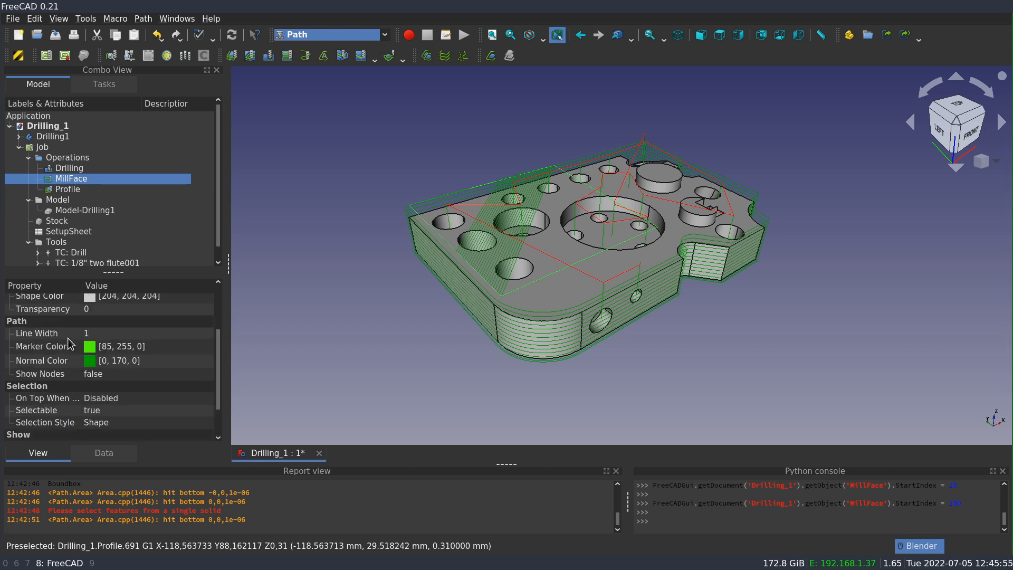
Step: Set MillFace's Show Nodes property to true so path node markers are drawn
click(149, 373)
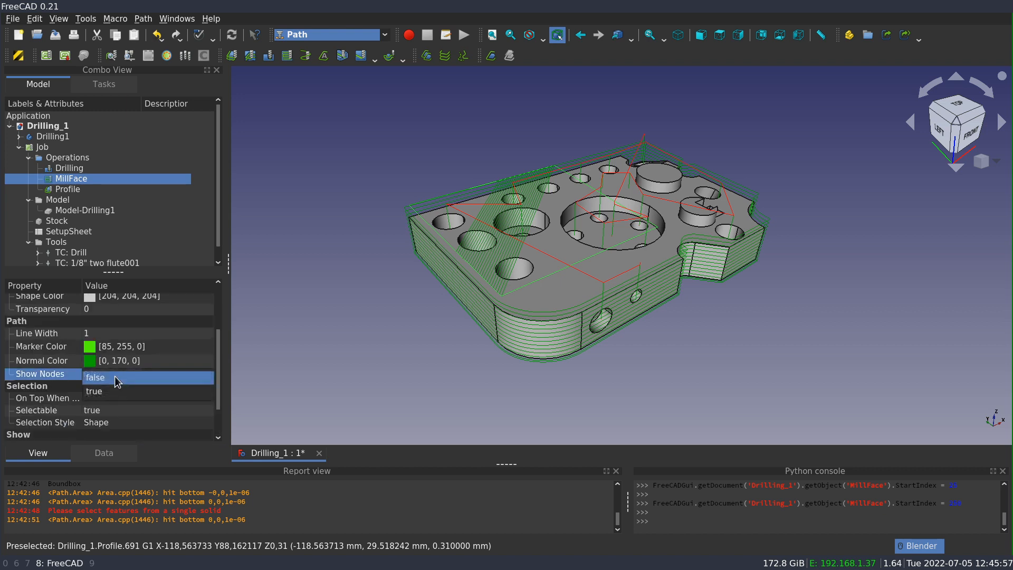
click(94, 390)
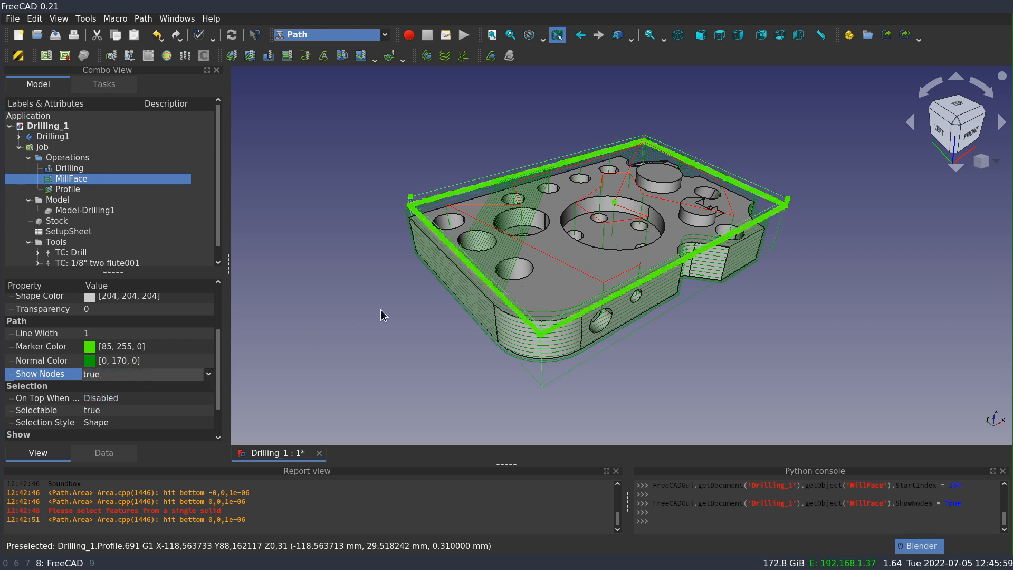
mouse_move(508, 310)
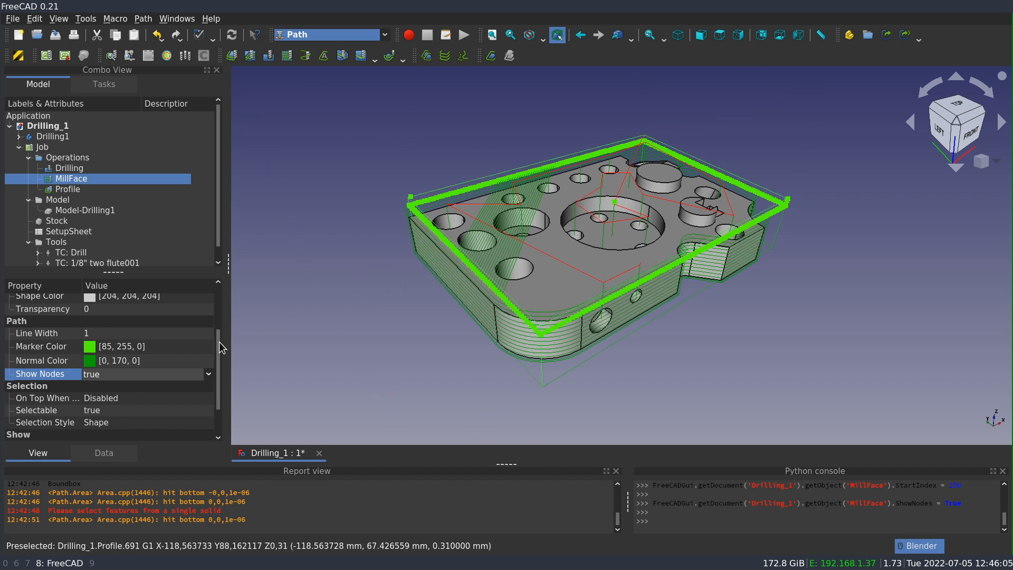
mouse_move(128, 377)
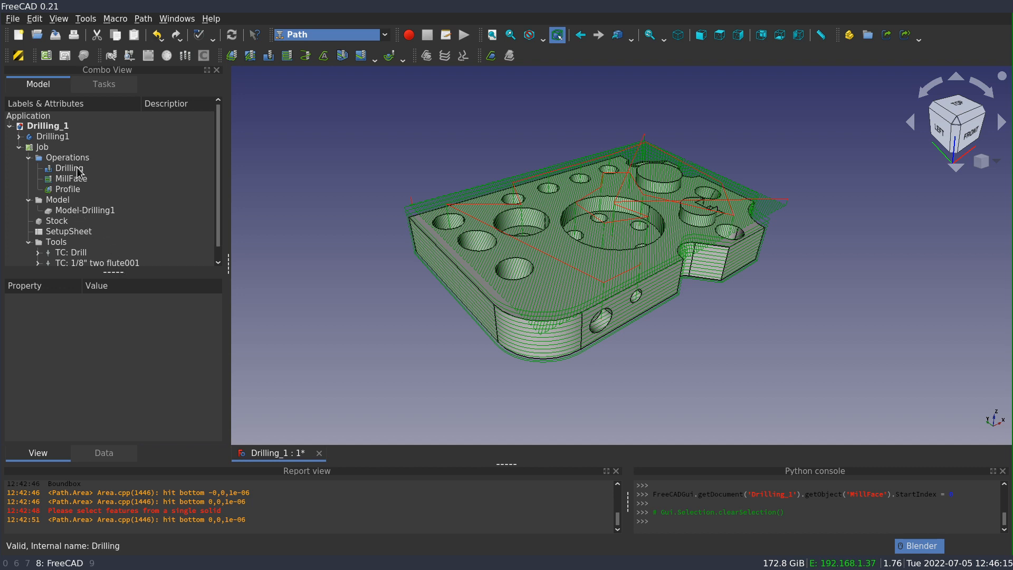
Step: Show Drilling's path nodes, then review its Peck options in the task panel
click(67, 168)
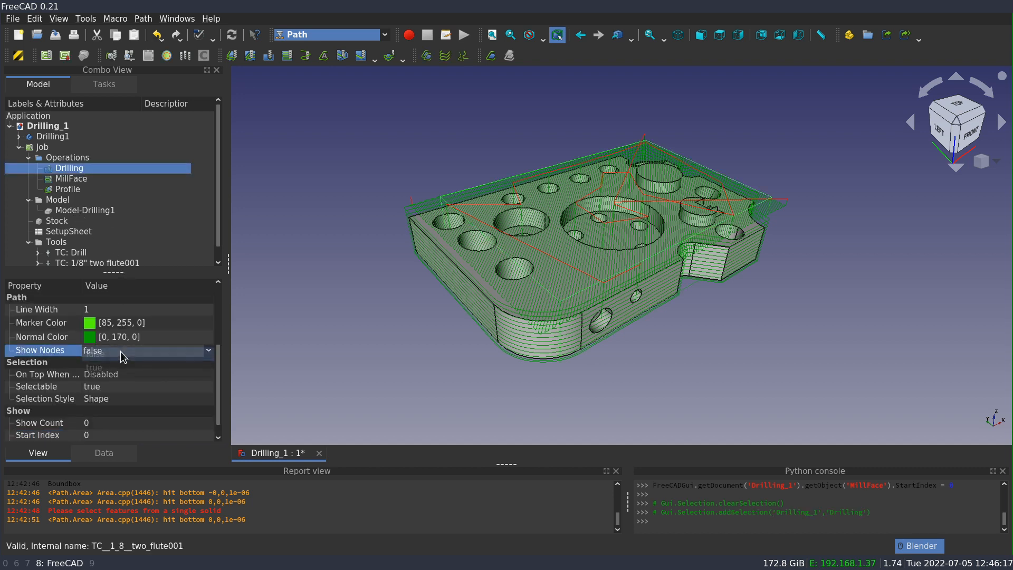
click(94, 367)
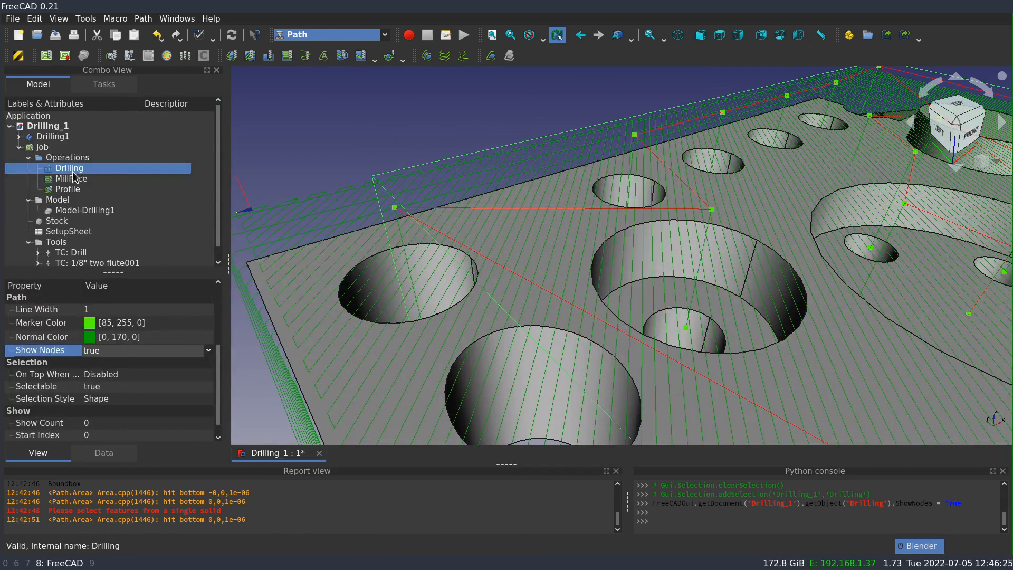
double_click(67, 168)
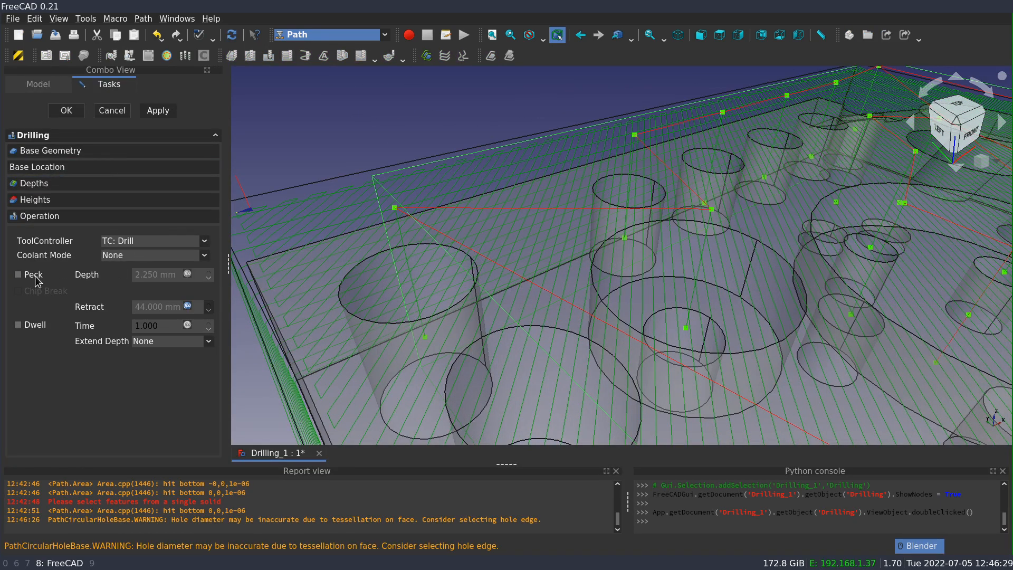
click(18, 274)
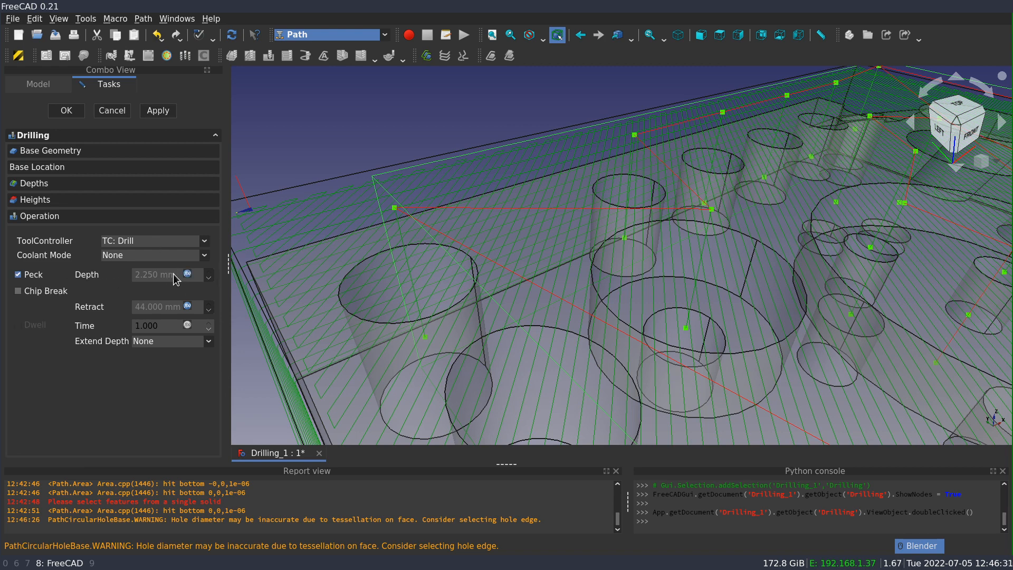
click(188, 275)
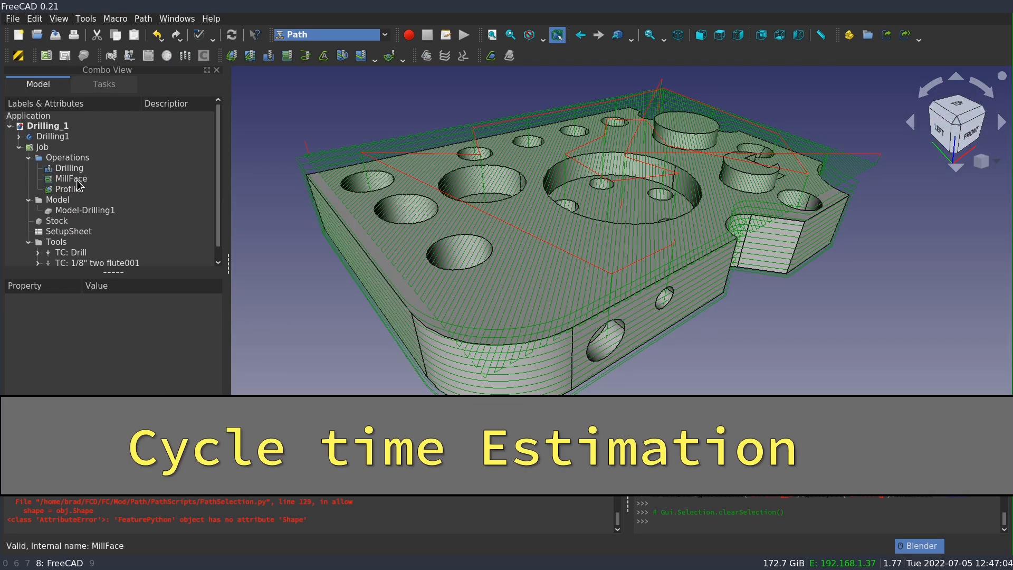
Step: Set the 1/8" two flute tool controller's Horiz Feed and Vert Feed to 1000 mm/min
click(70, 178)
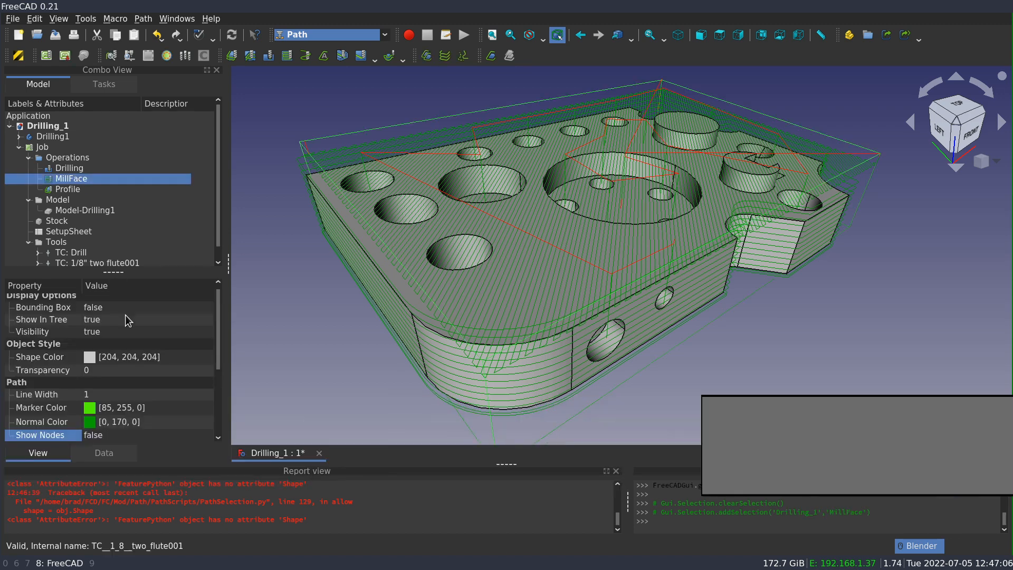
click(103, 452)
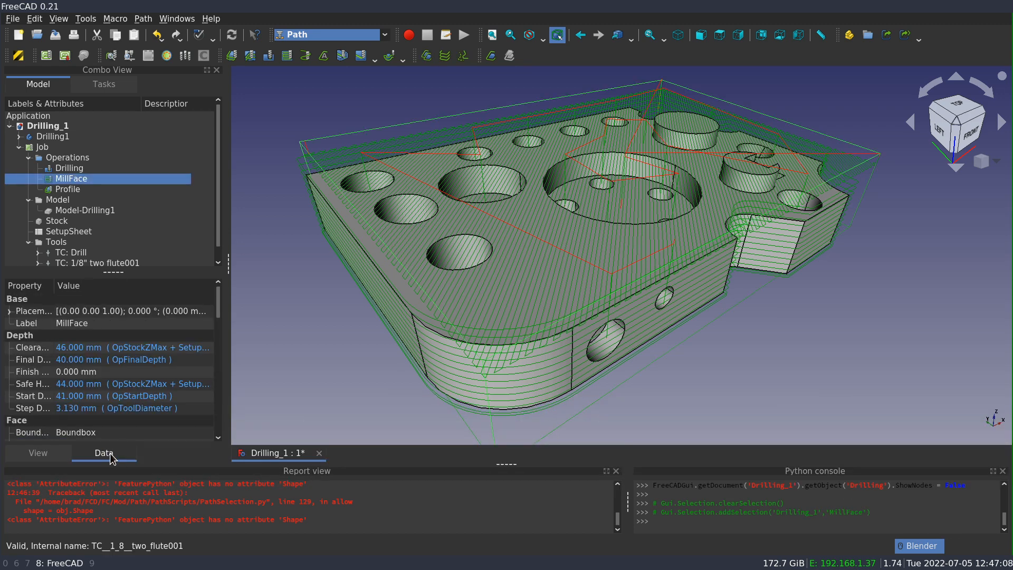
scroll(down, 3)
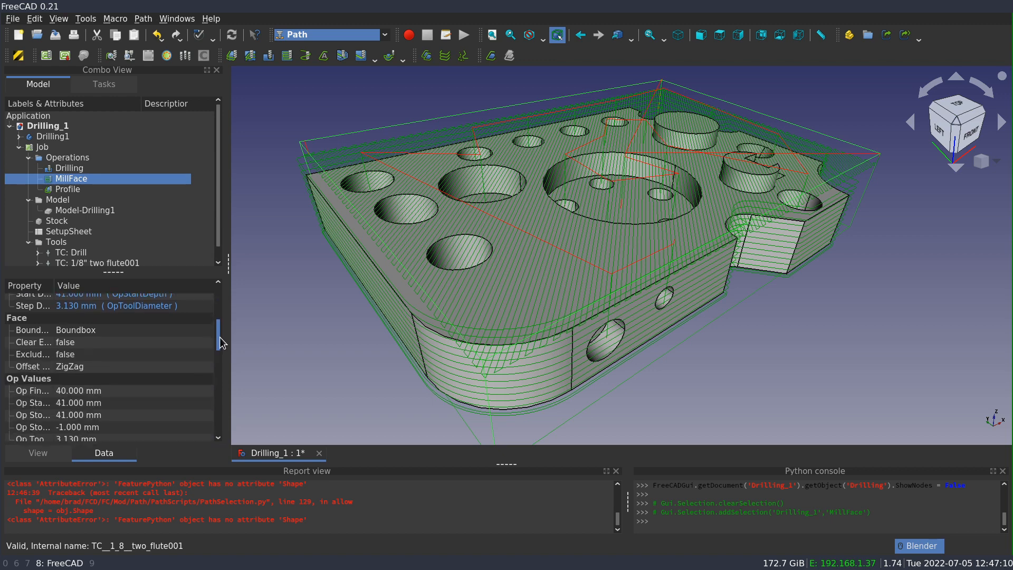
scroll(down, 3)
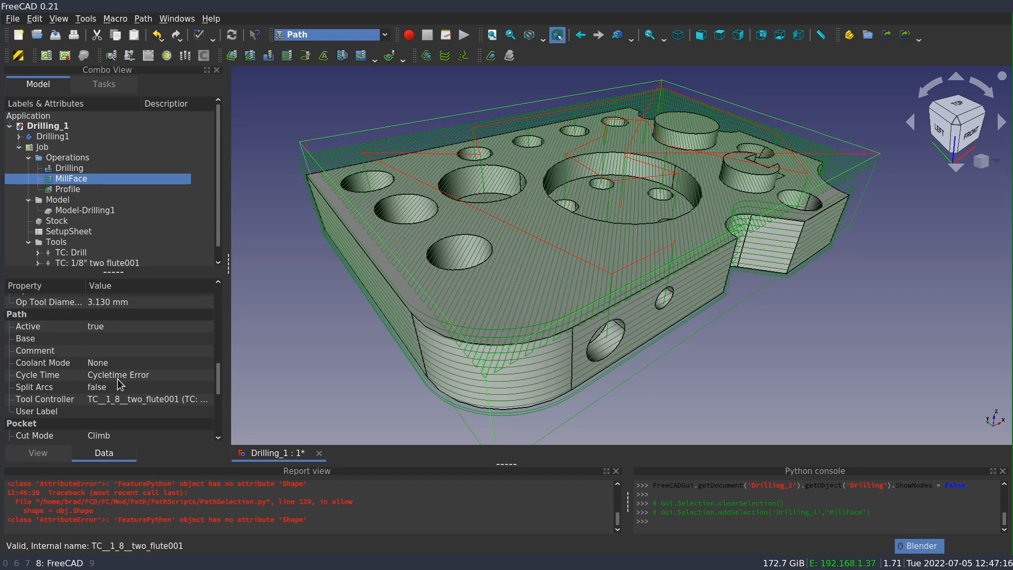
mouse_move(38, 374)
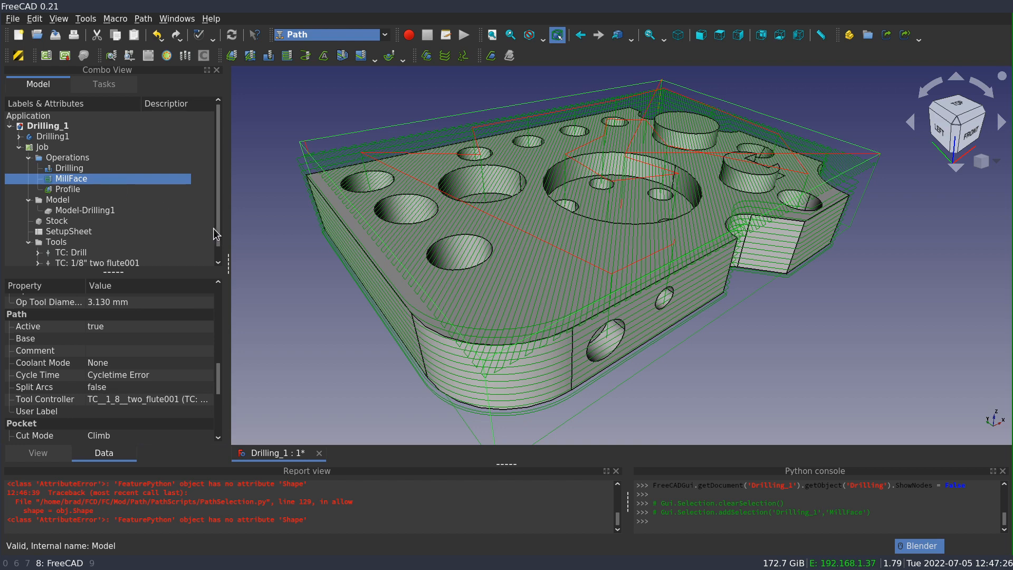
click(97, 253)
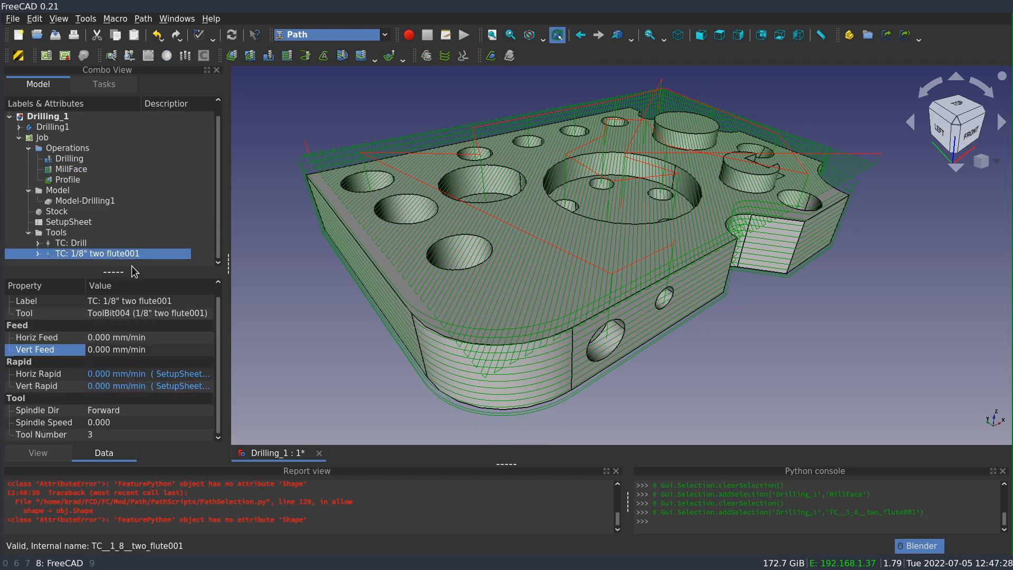
mouse_move(107, 355)
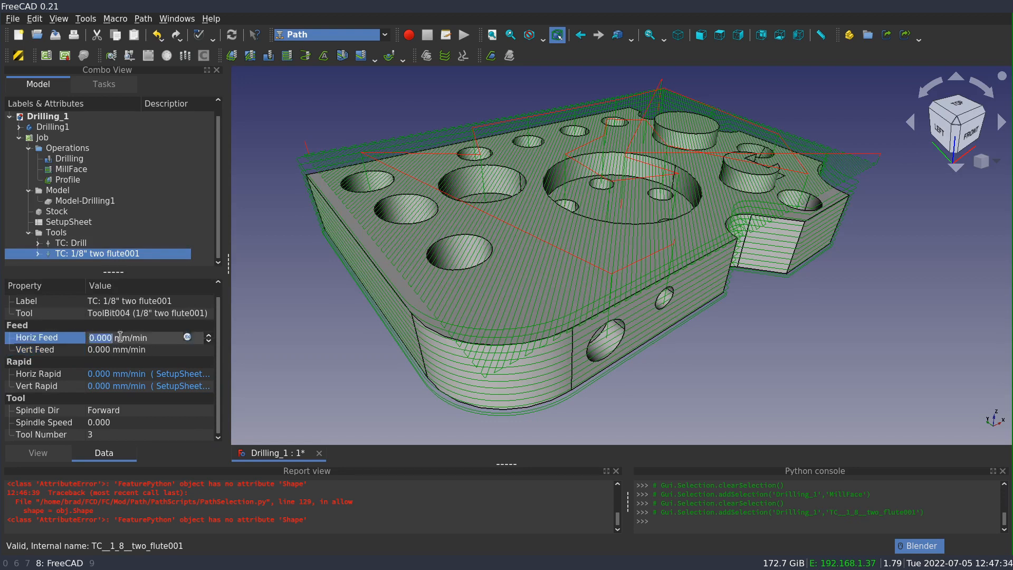
text(100)
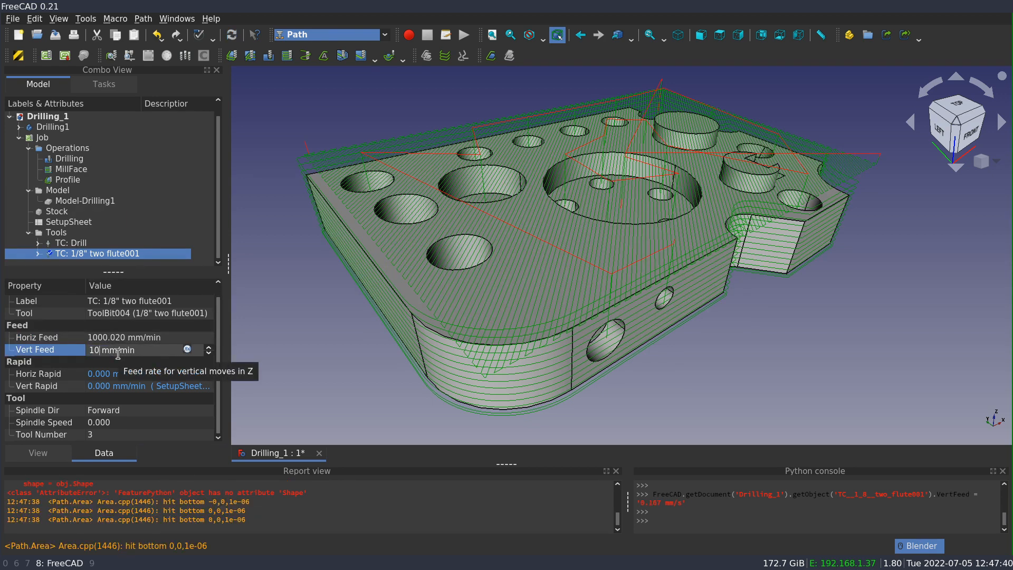
text(1000.02)
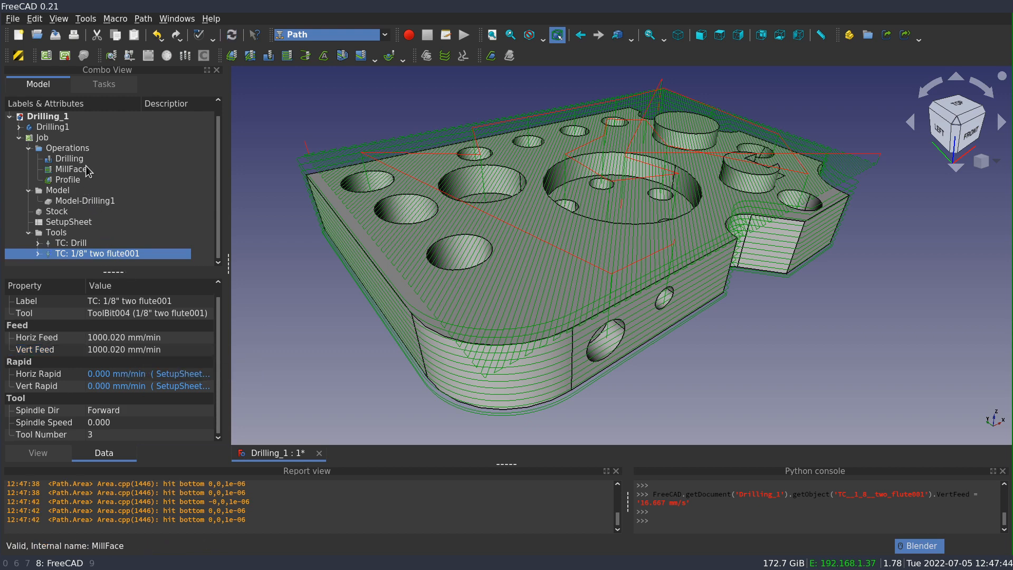
Step: Check that MillFace's Cycle Time now reads 00:24:32
click(73, 169)
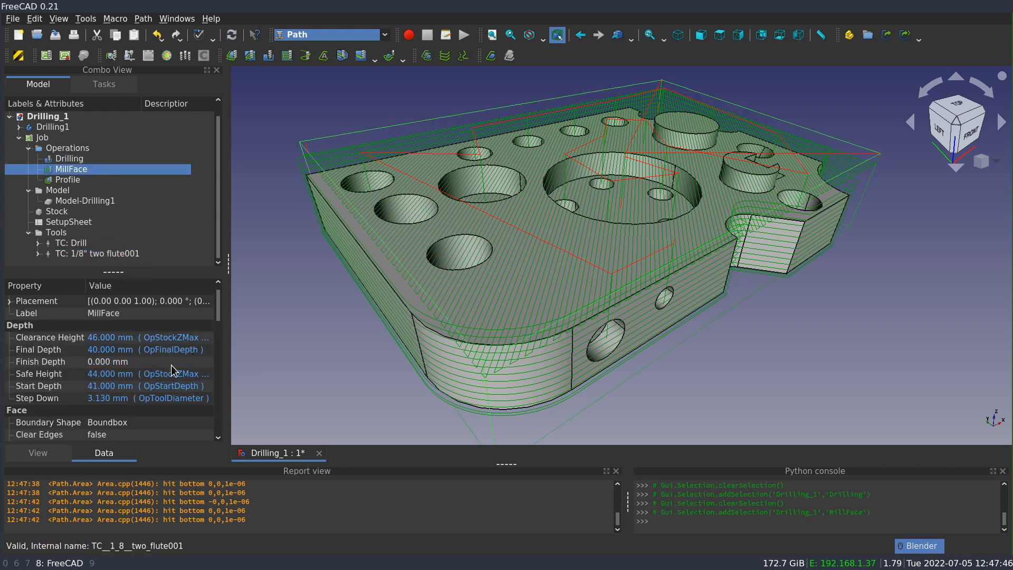
scroll(down, 3)
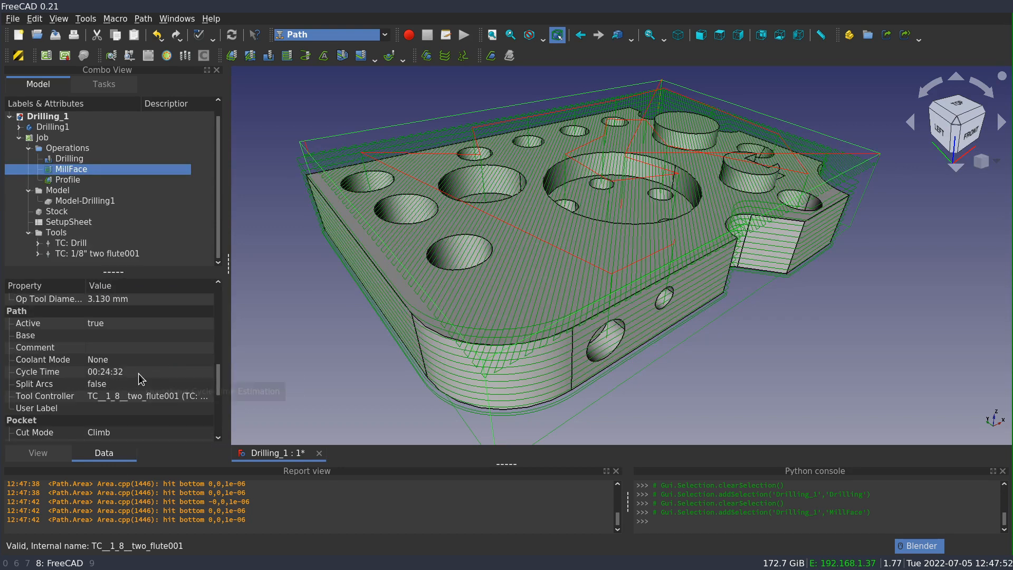
mouse_move(252, 362)
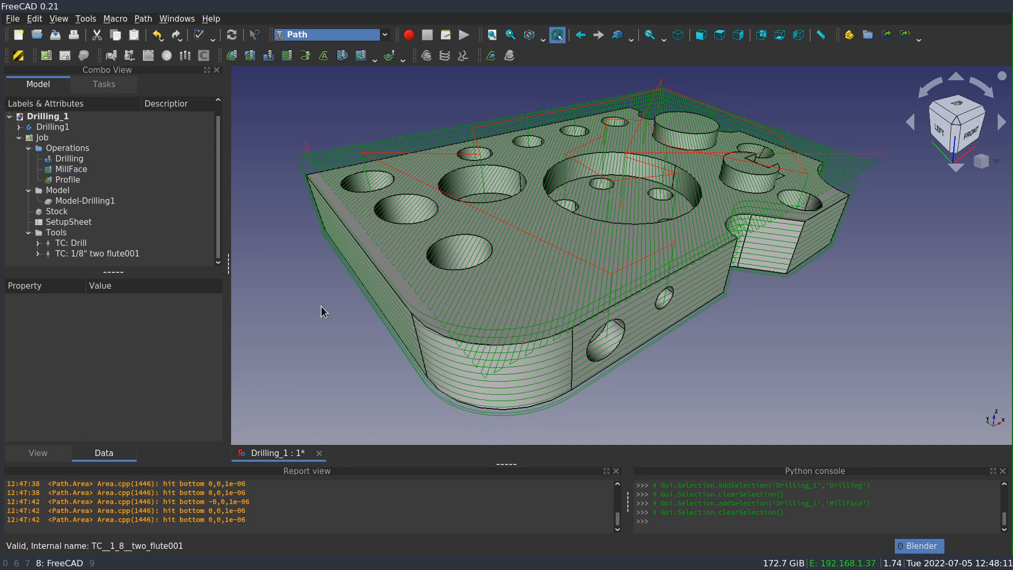
mouse_move(303, 279)
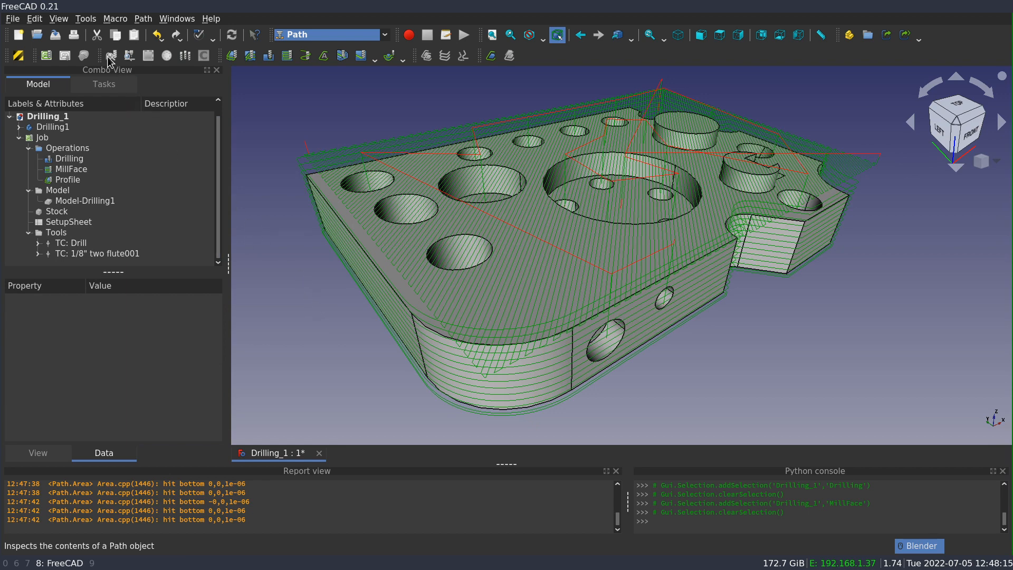
mouse_move(109, 56)
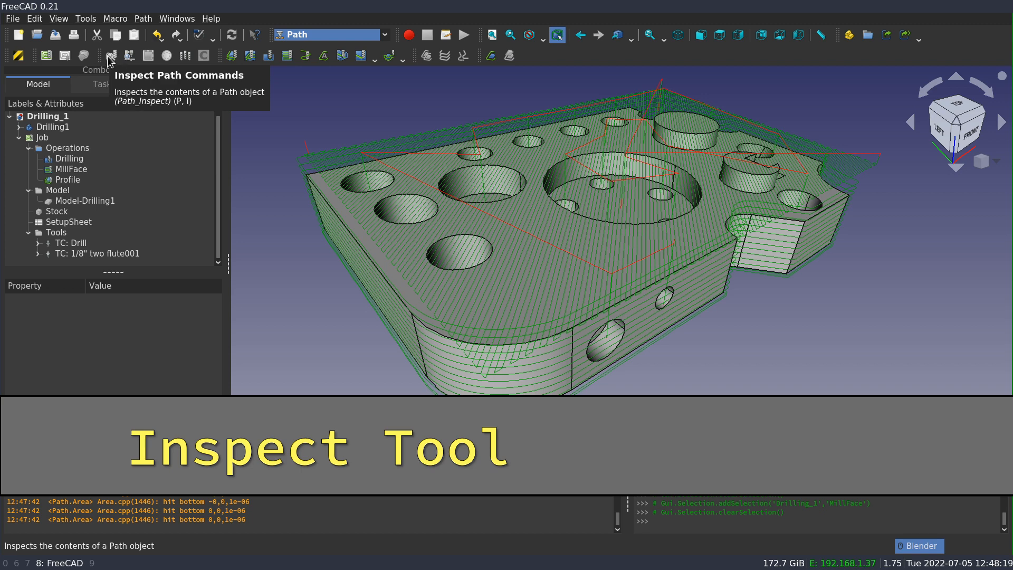
click(69, 158)
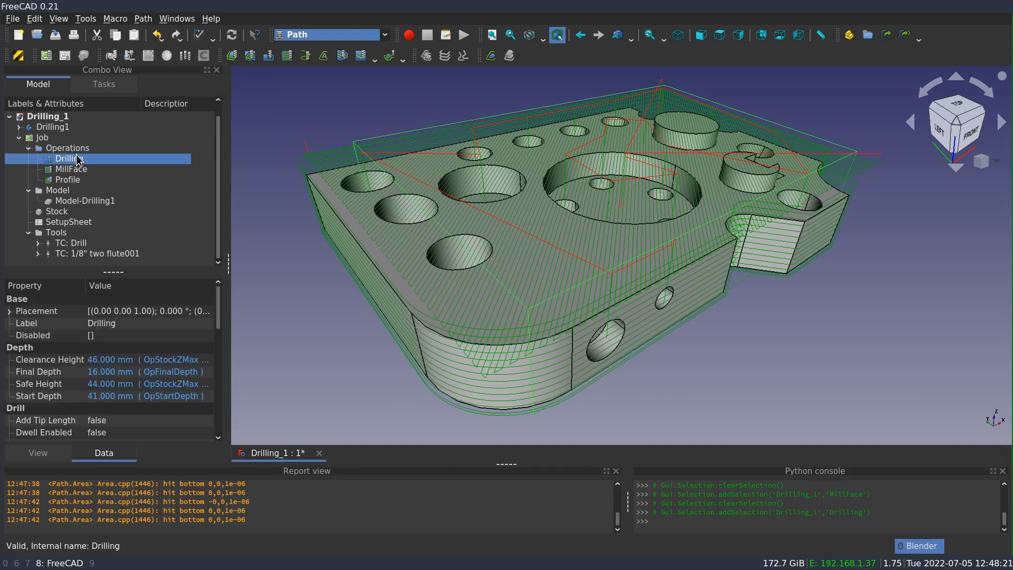
click(70, 169)
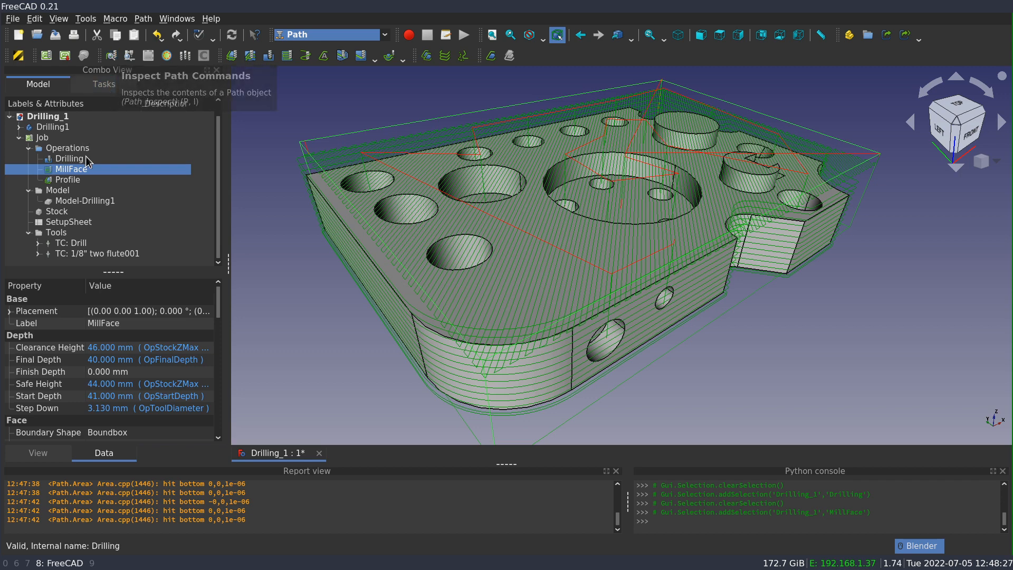
click(70, 159)
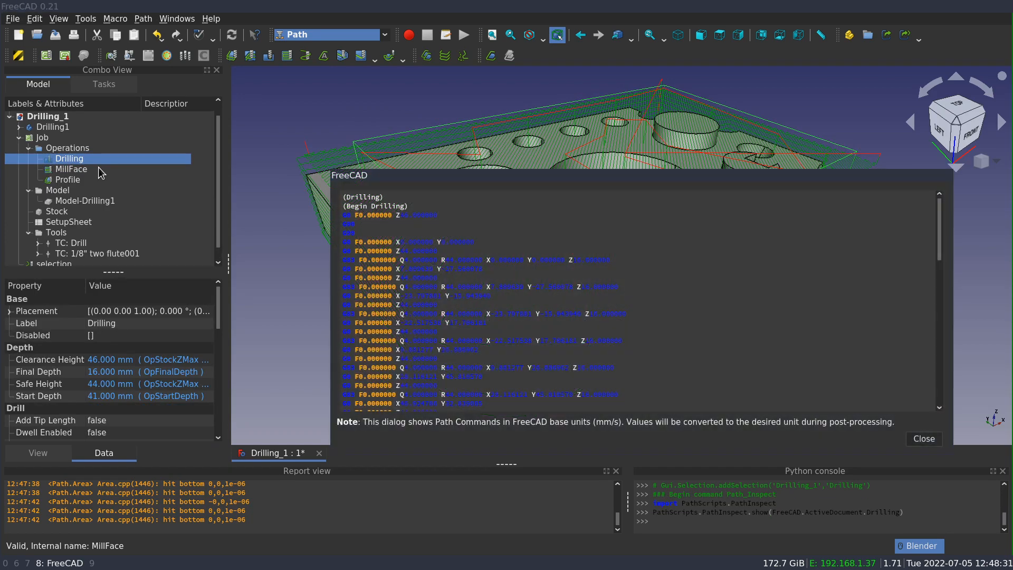
mouse_move(335, 467)
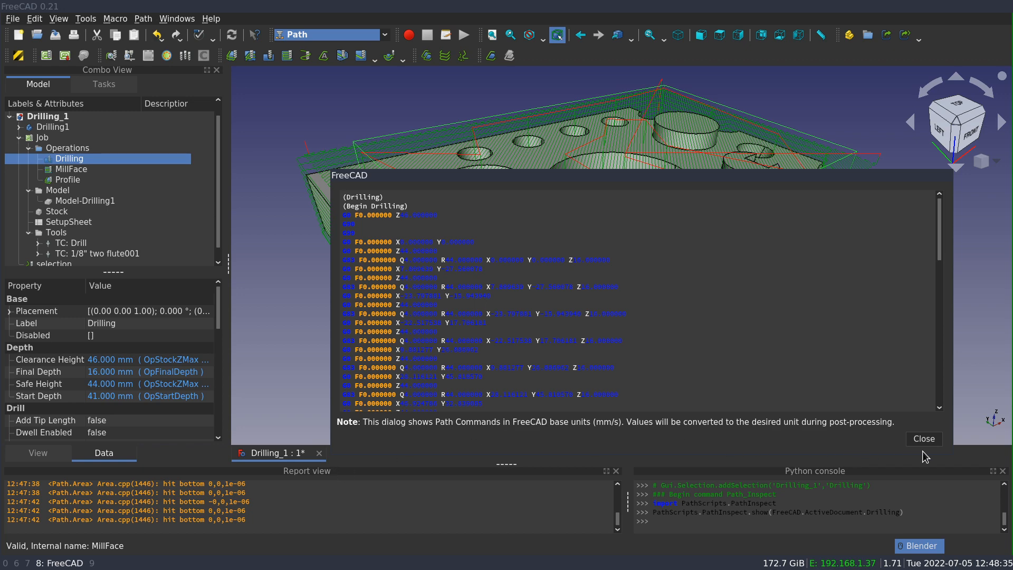
mouse_move(960, 467)
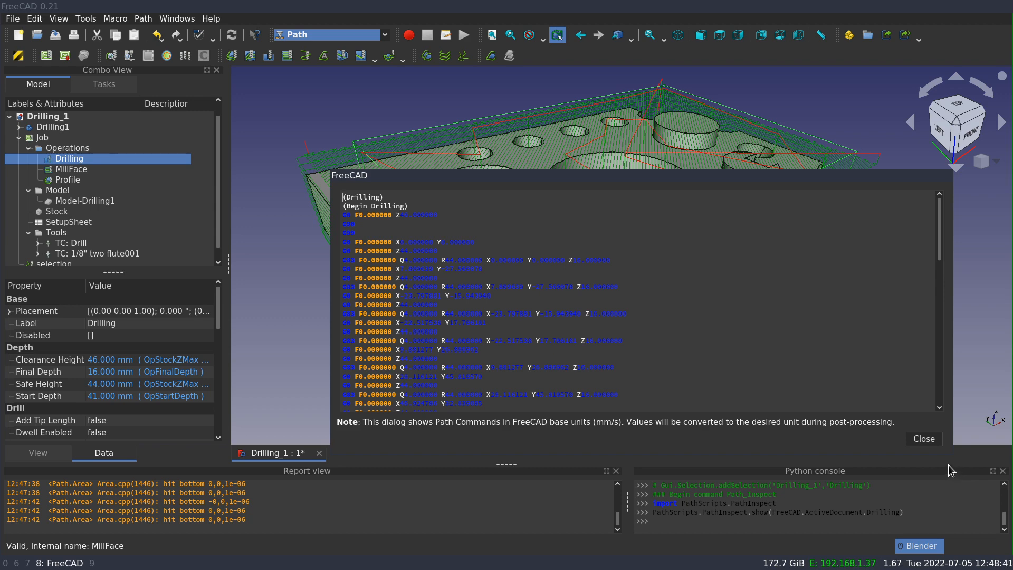
mouse_move(332, 176)
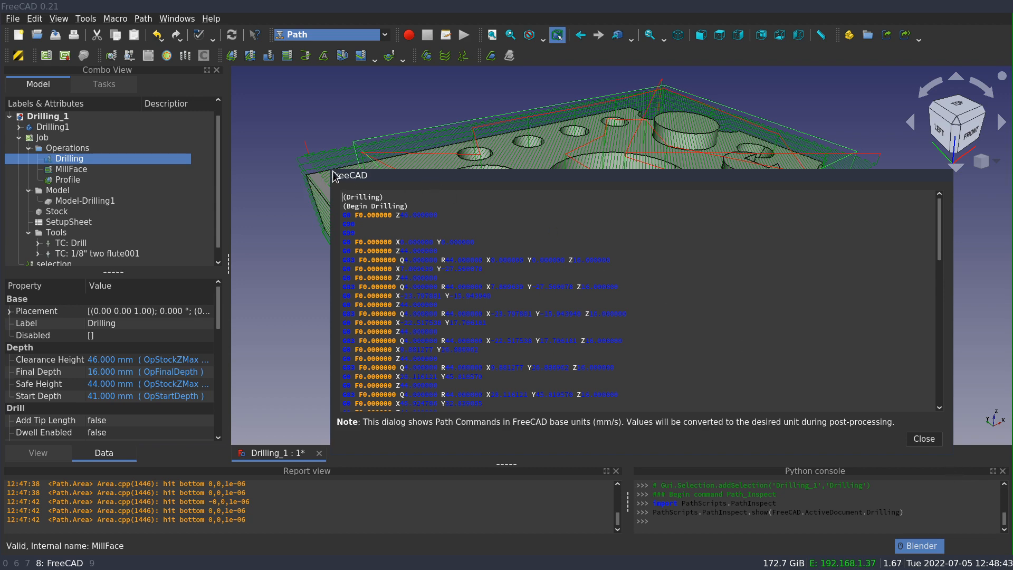
drag(336, 176, 431, 132)
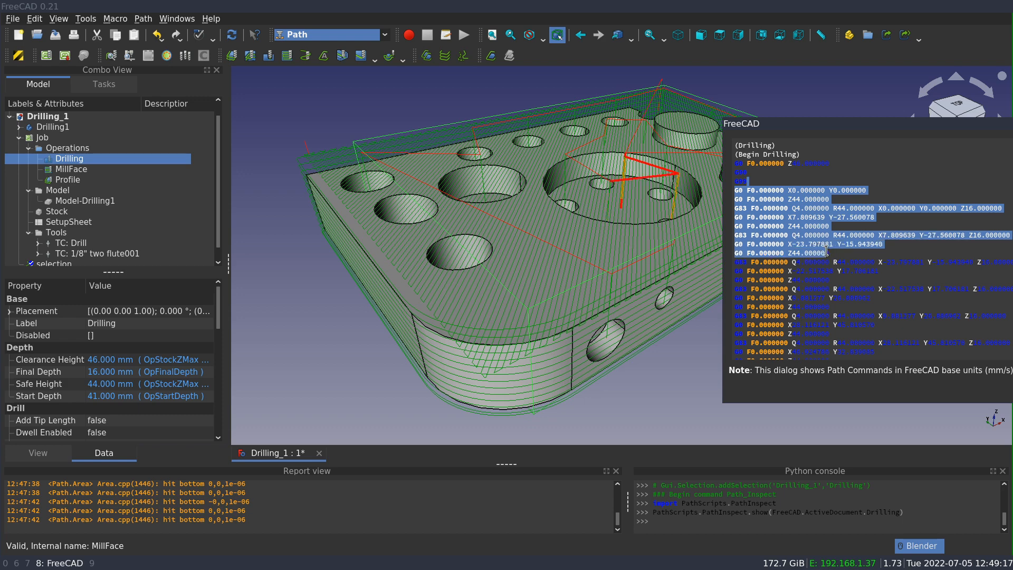
mouse_move(635, 192)
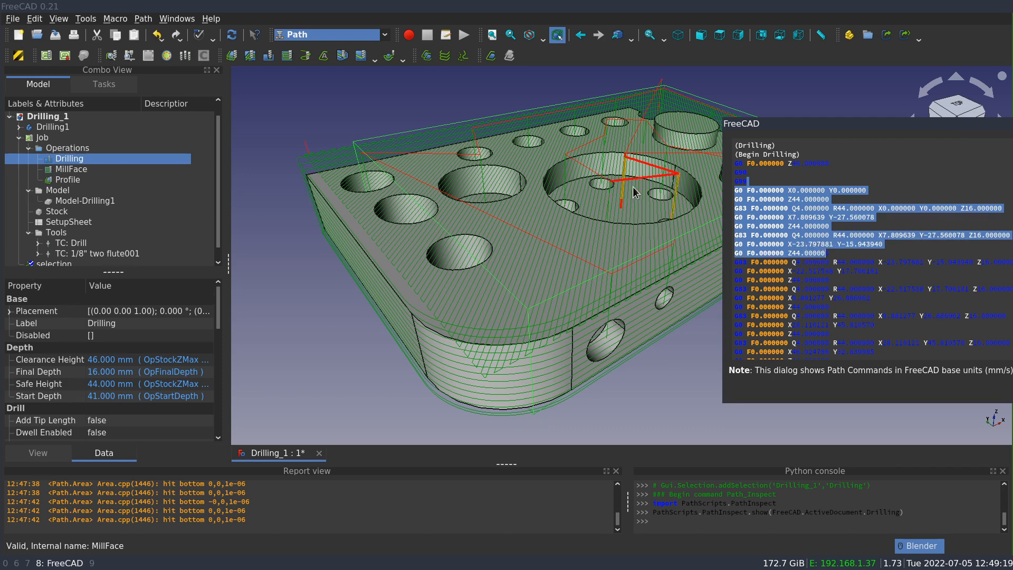
mouse_move(617, 211)
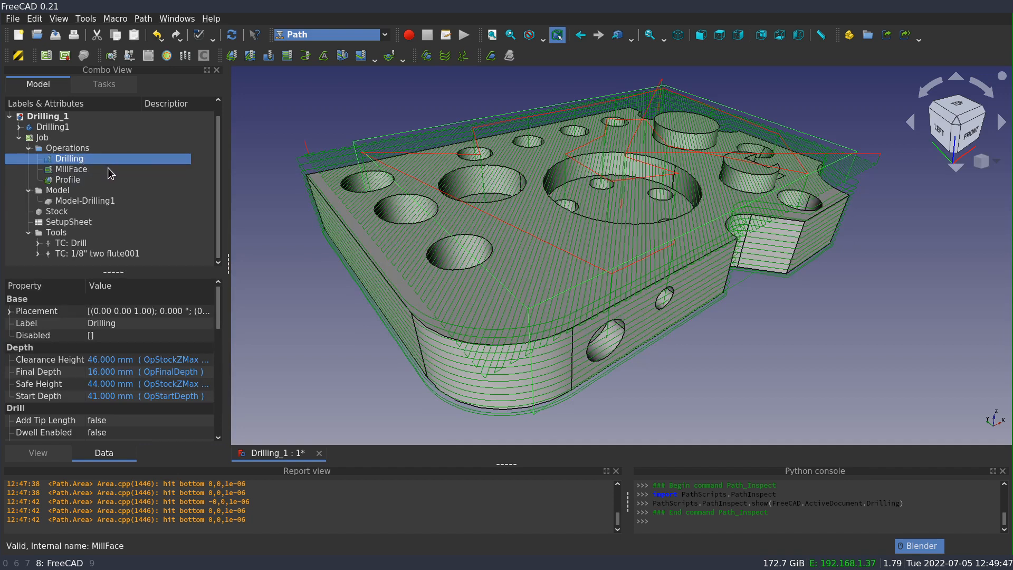
mouse_move(119, 171)
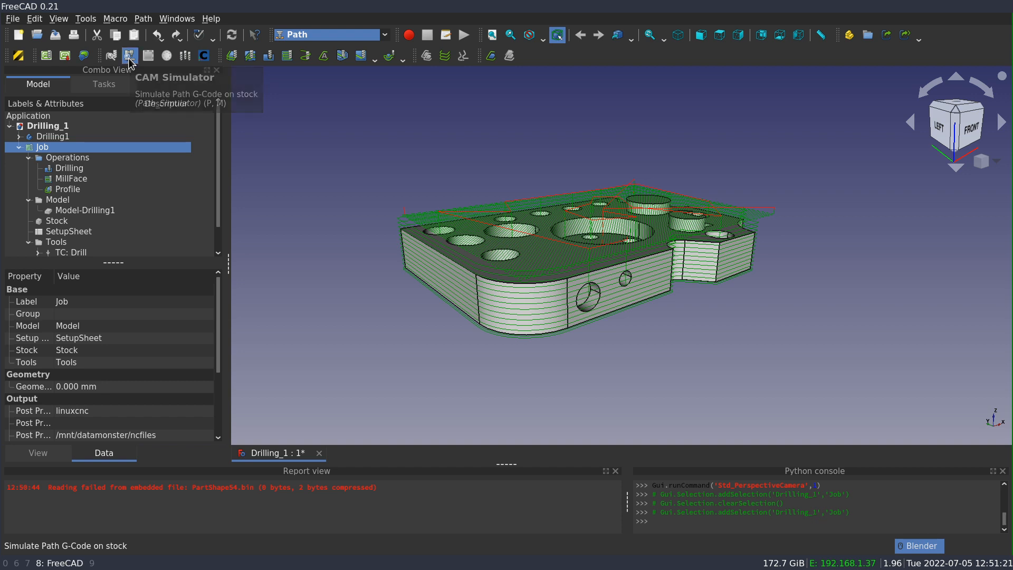
click(130, 56)
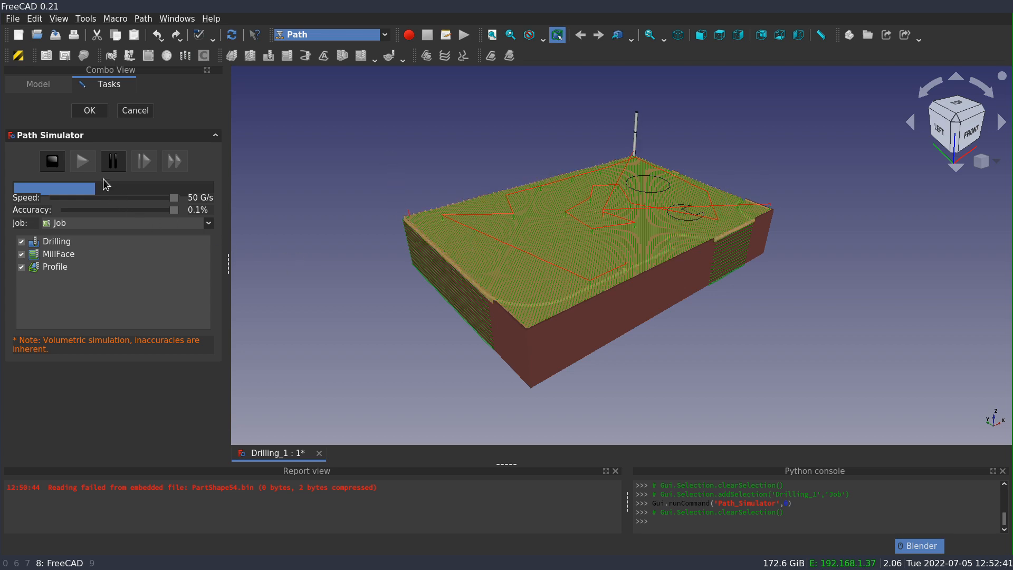
Step: Run the Path Simulator with Drilling, MillFace and Profile on the job's stock
click(82, 161)
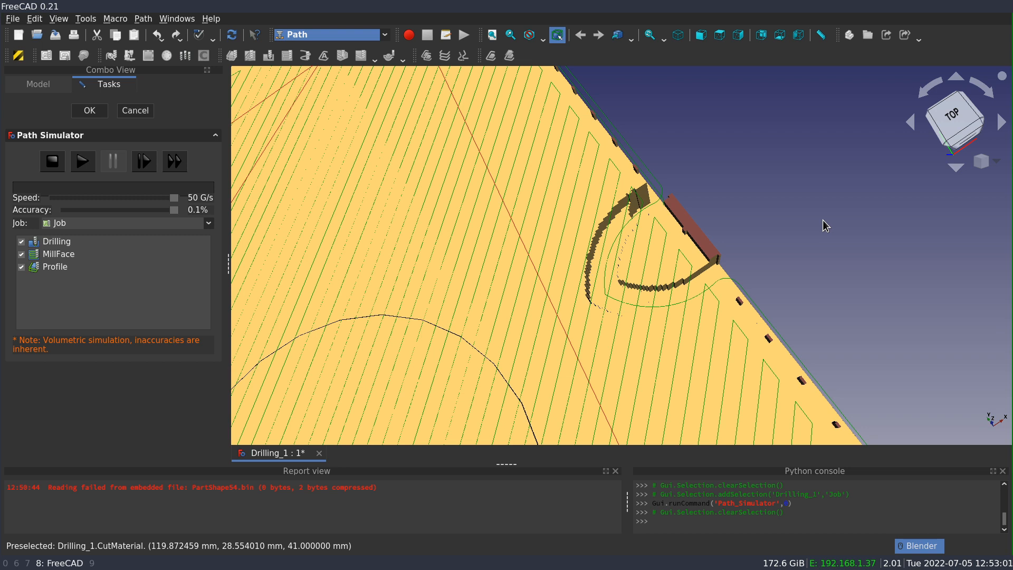
mouse_move(853, 227)
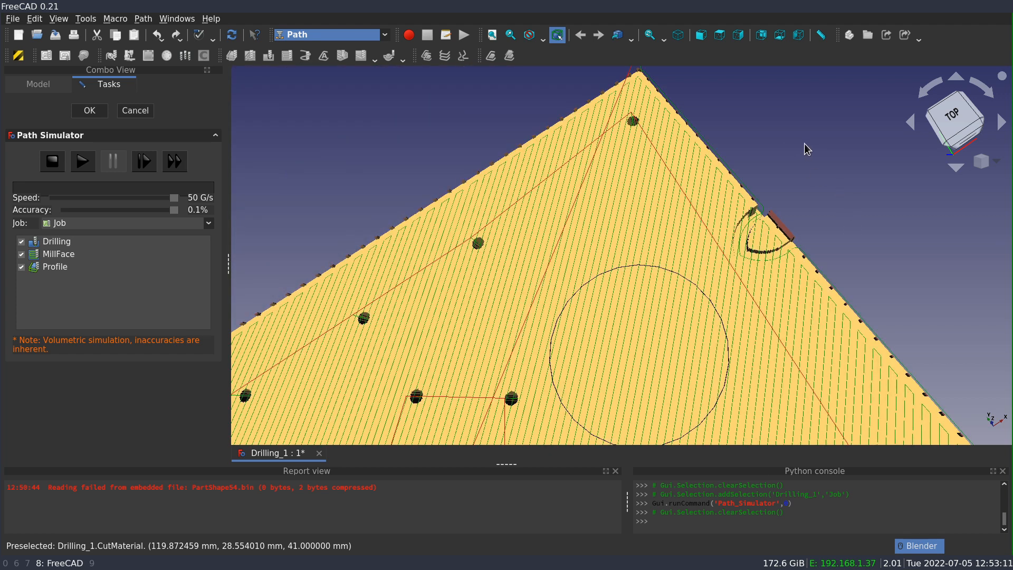
mouse_move(919, 177)
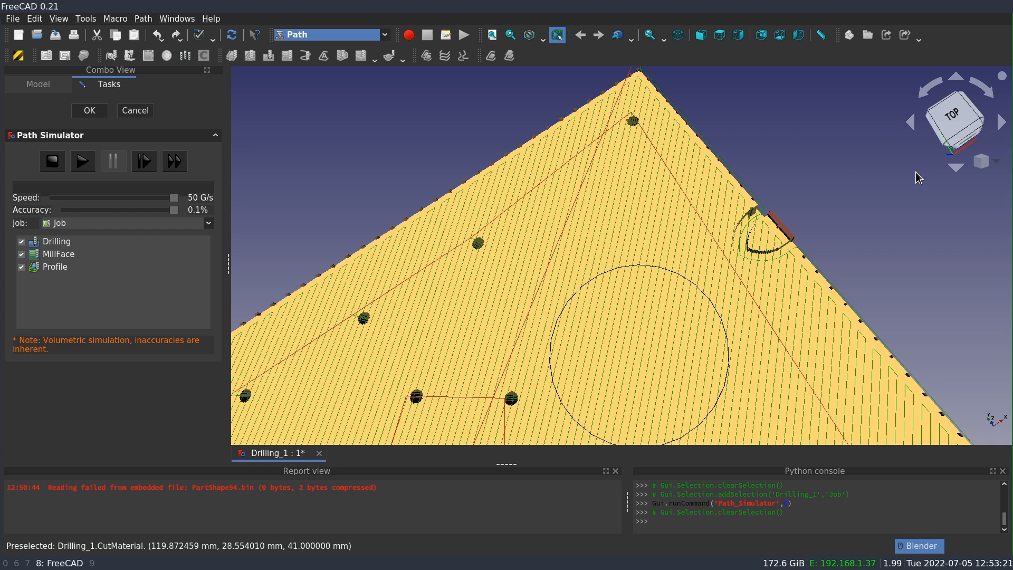
mouse_move(928, 142)
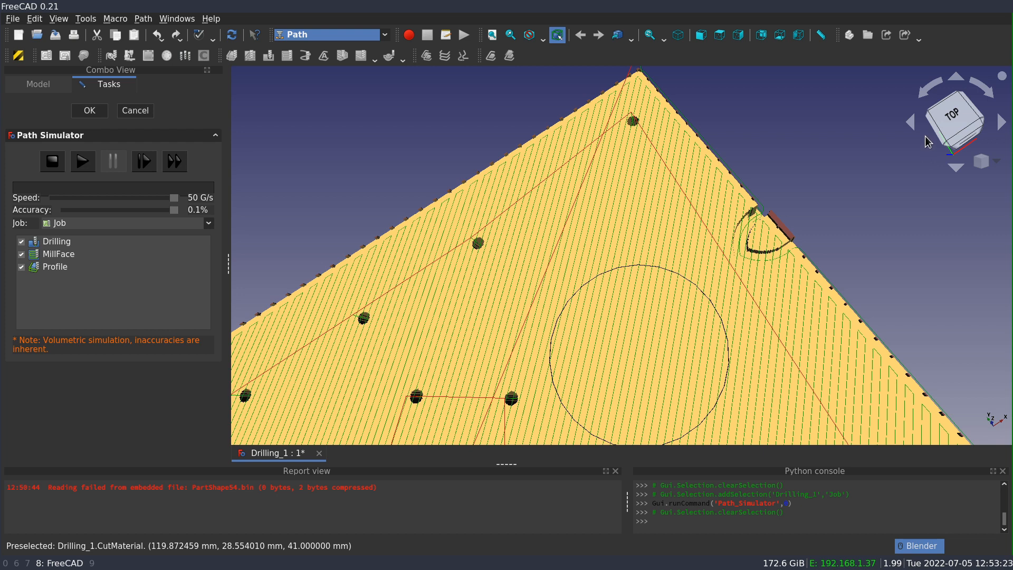
mouse_move(798, 158)
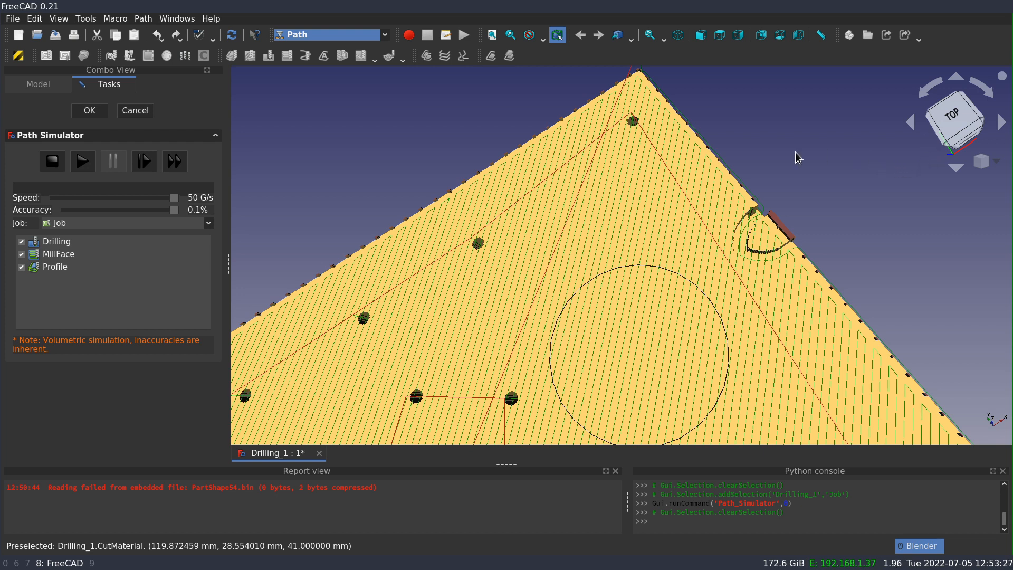
mouse_move(864, 192)
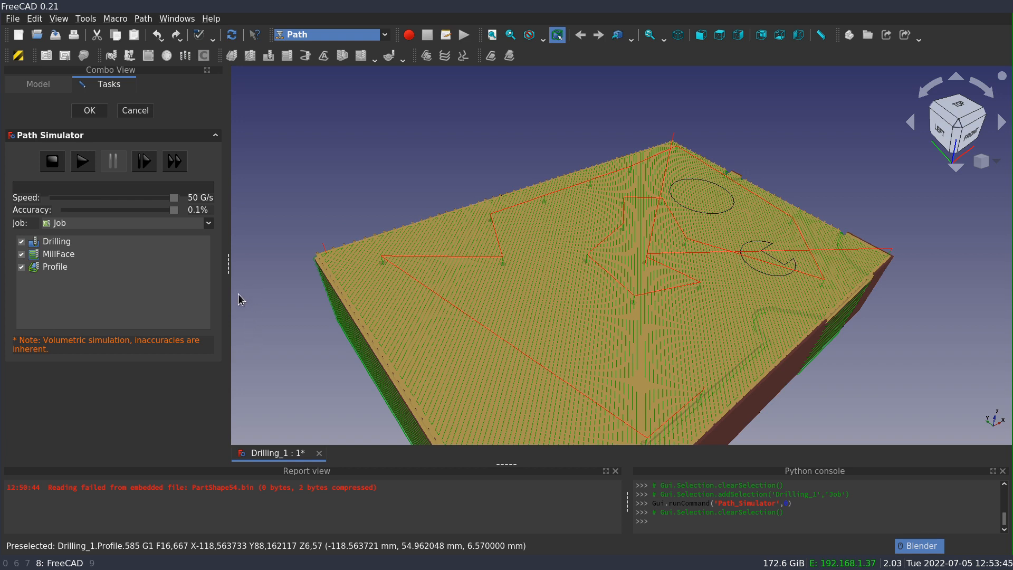
mouse_move(152, 208)
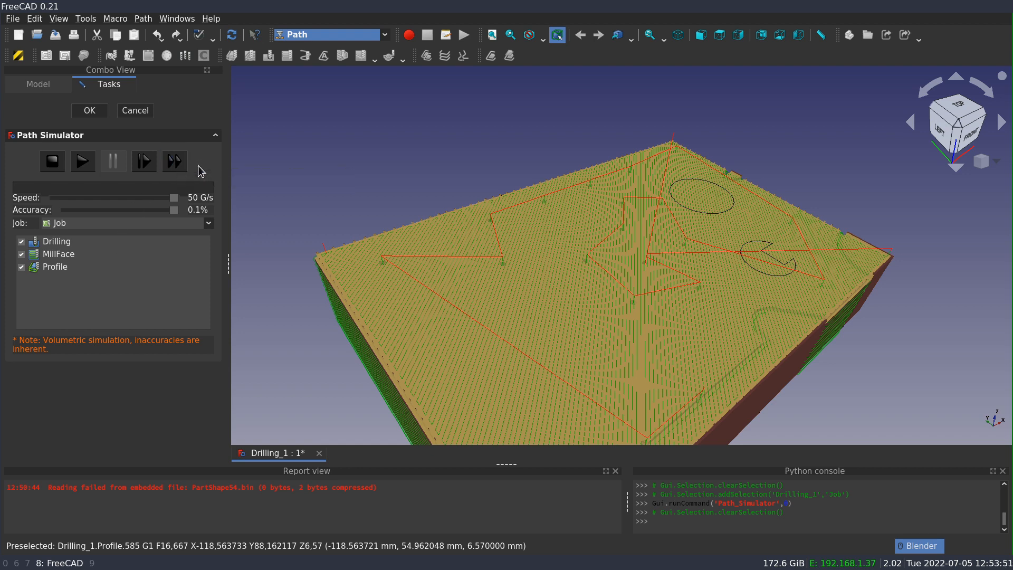
Step: Play the path simulation again until it finishes cutting the stock
click(175, 160)
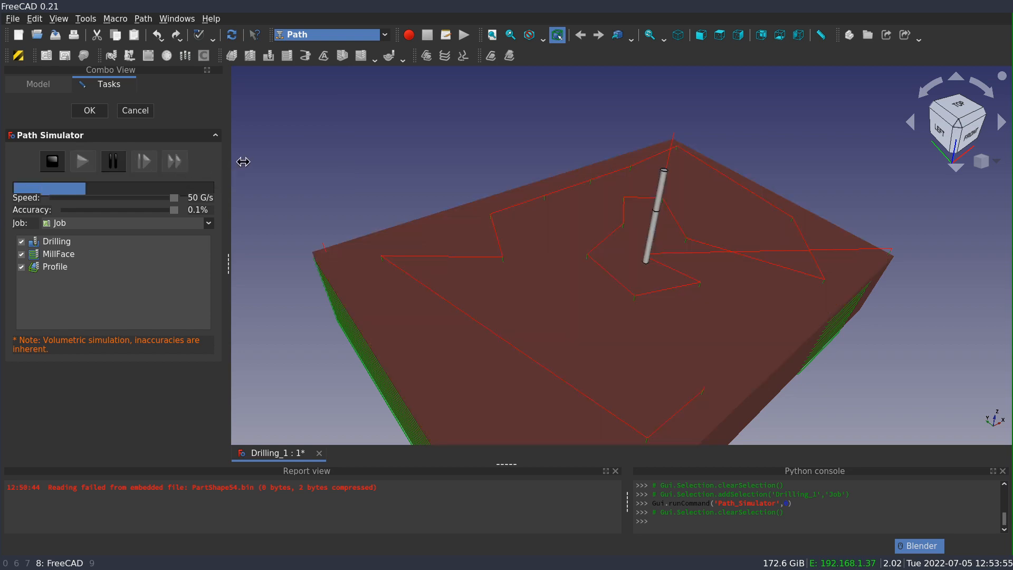
click(82, 161)
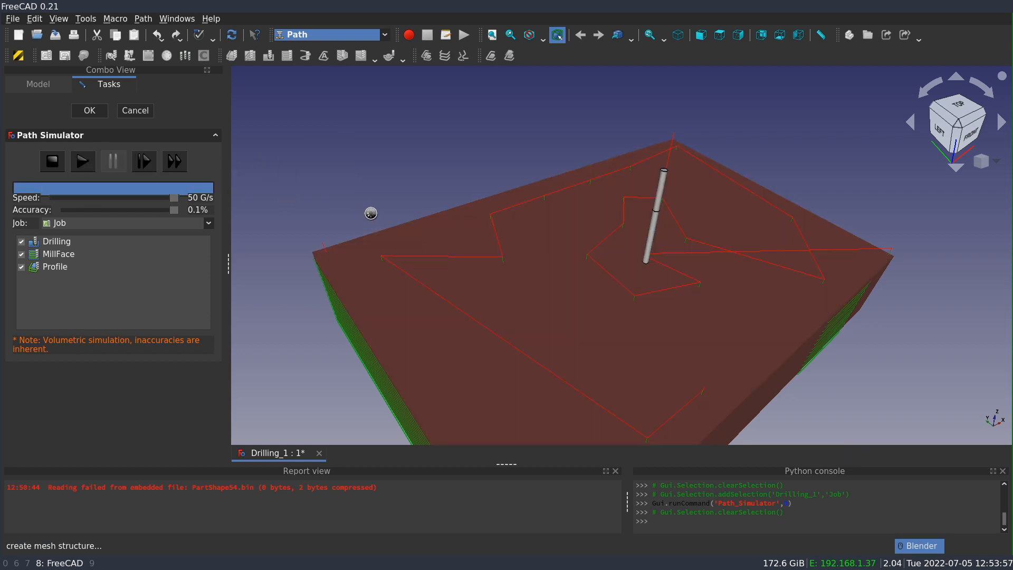
click(82, 160)
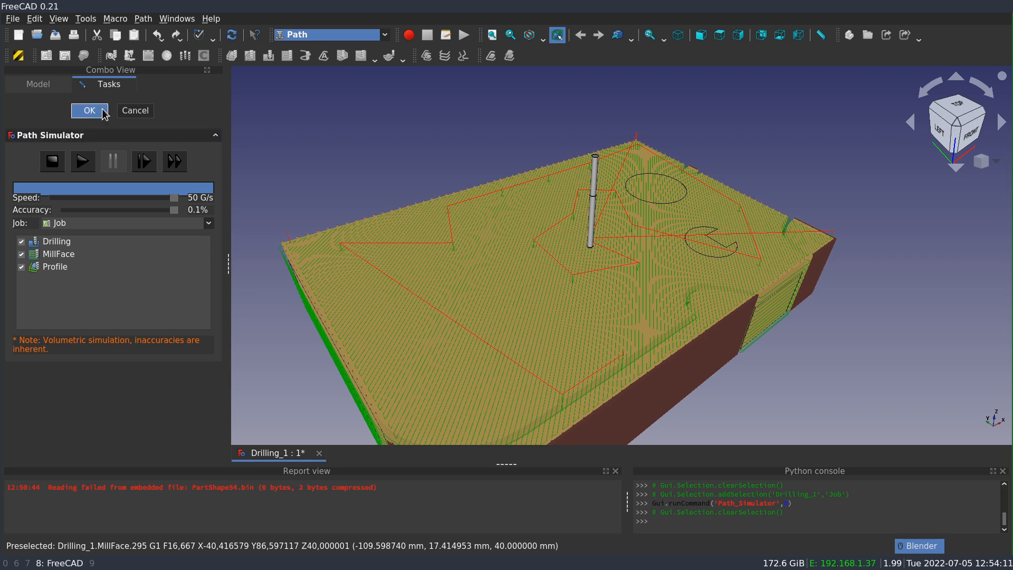
Step: Close the Path Simulator with OK and select the CutMaterial result for deletion
click(174, 162)
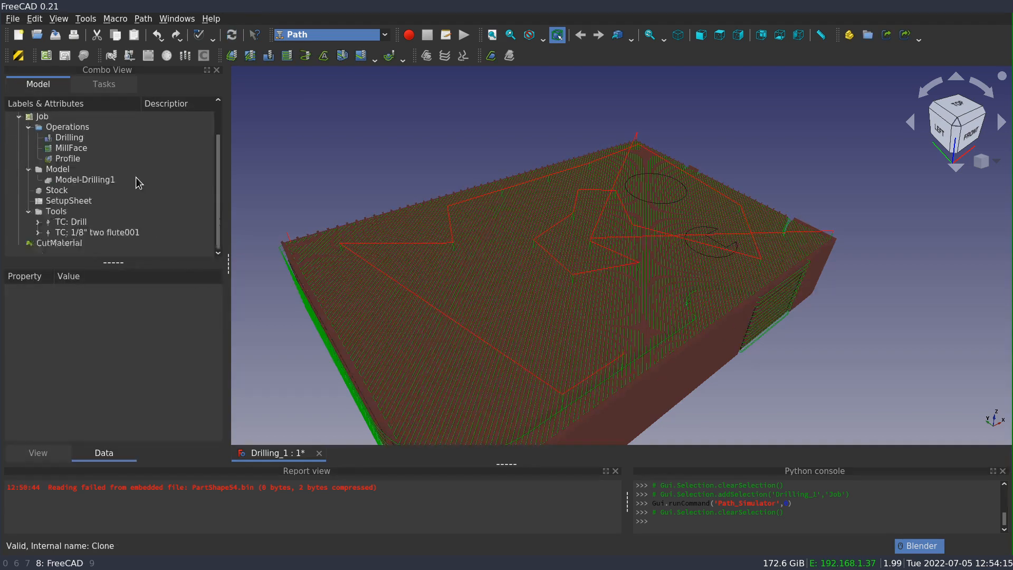
click(60, 243)
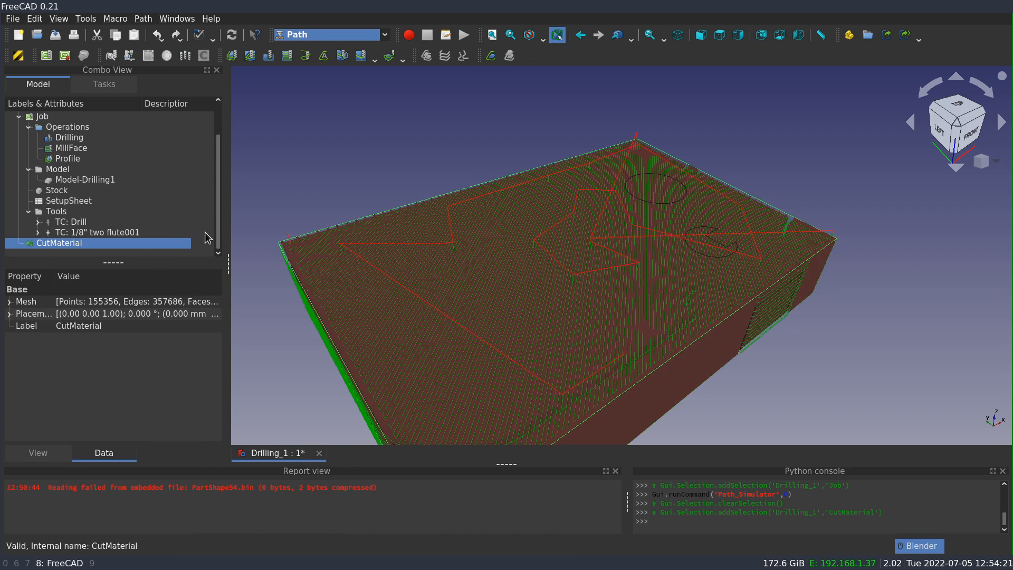
mouse_move(101, 246)
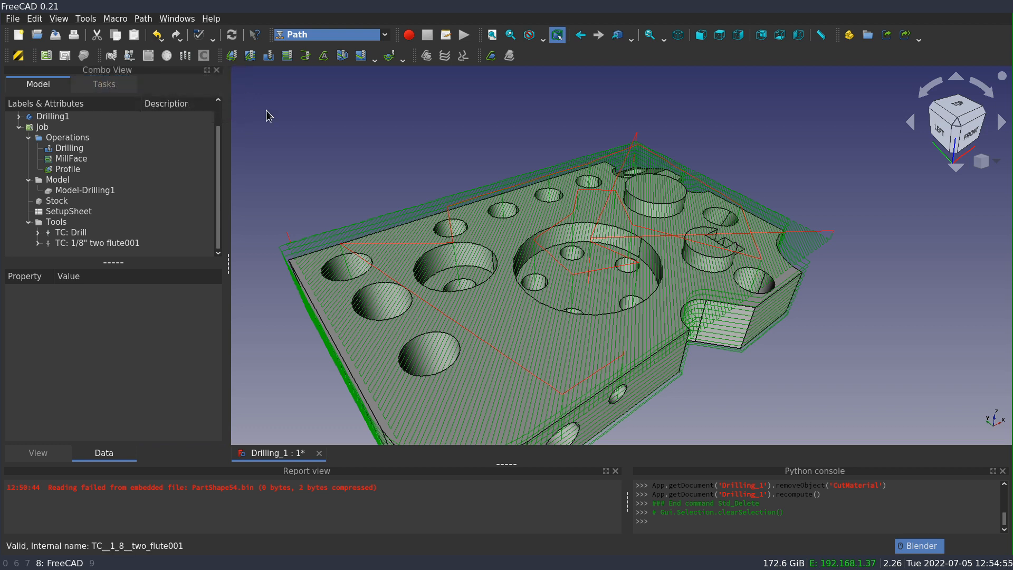
Step: Select the Job and check it for common errors to generate the setup report
click(42, 127)
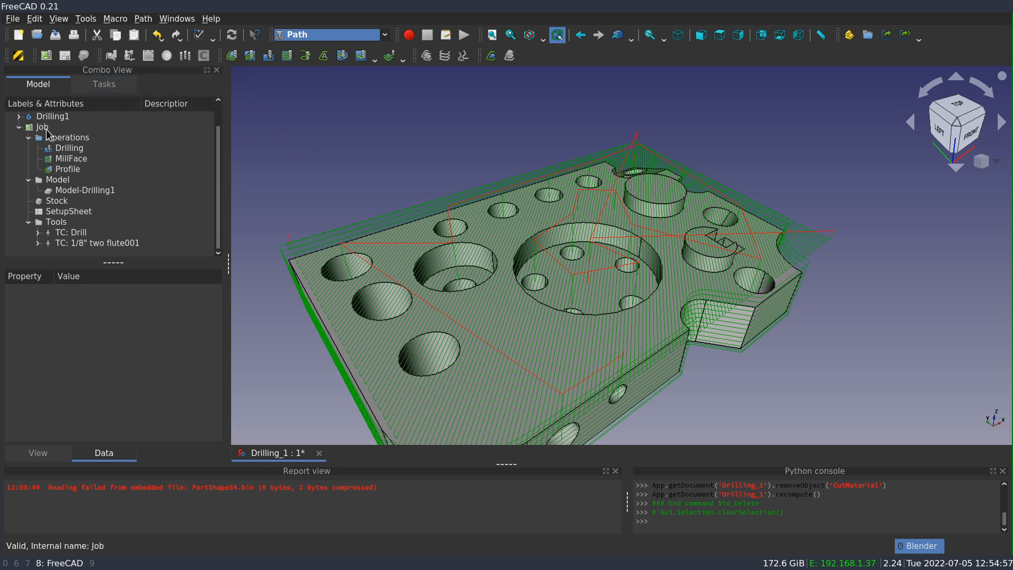
click(42, 126)
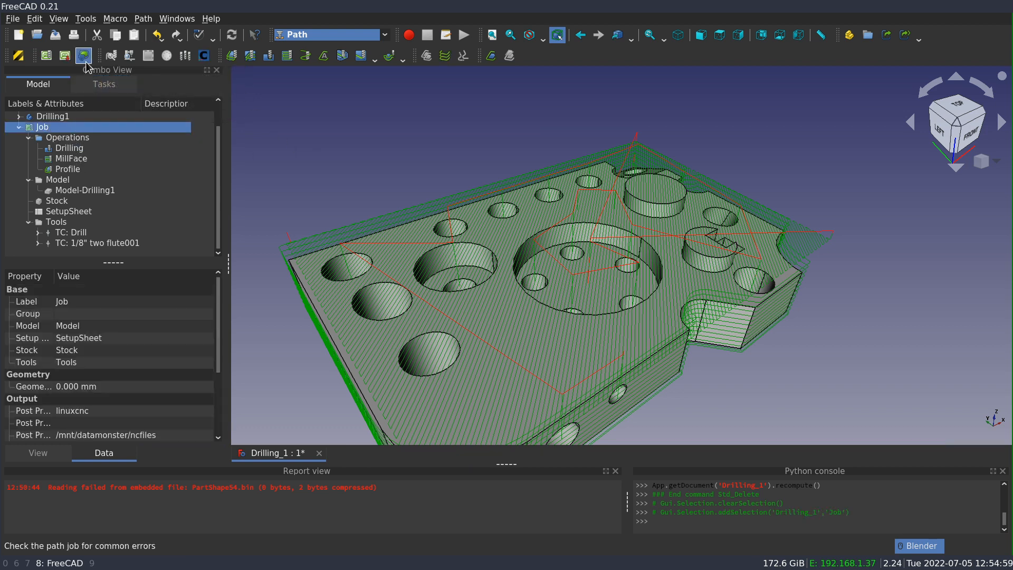
mouse_move(85, 56)
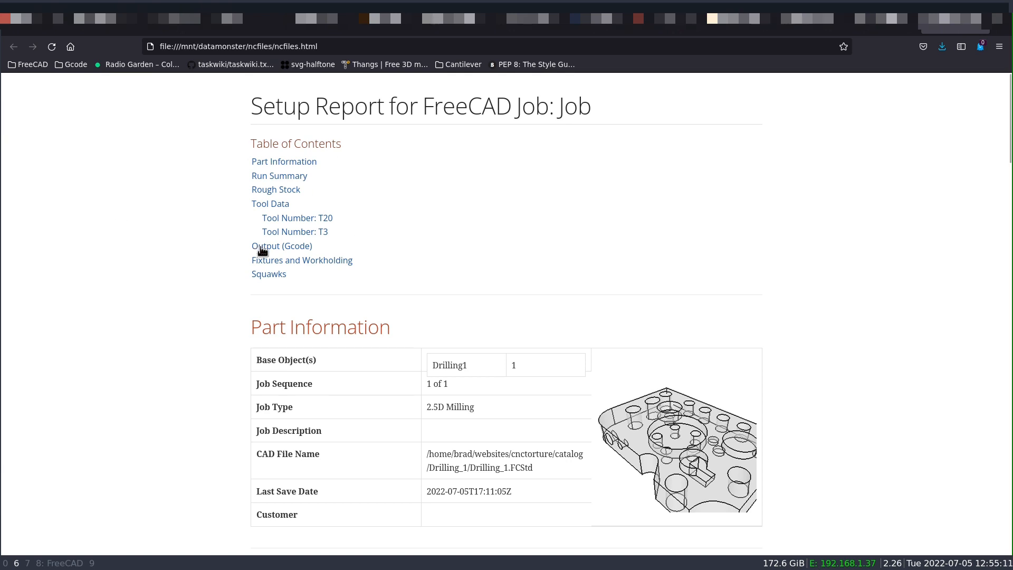
mouse_move(502, 229)
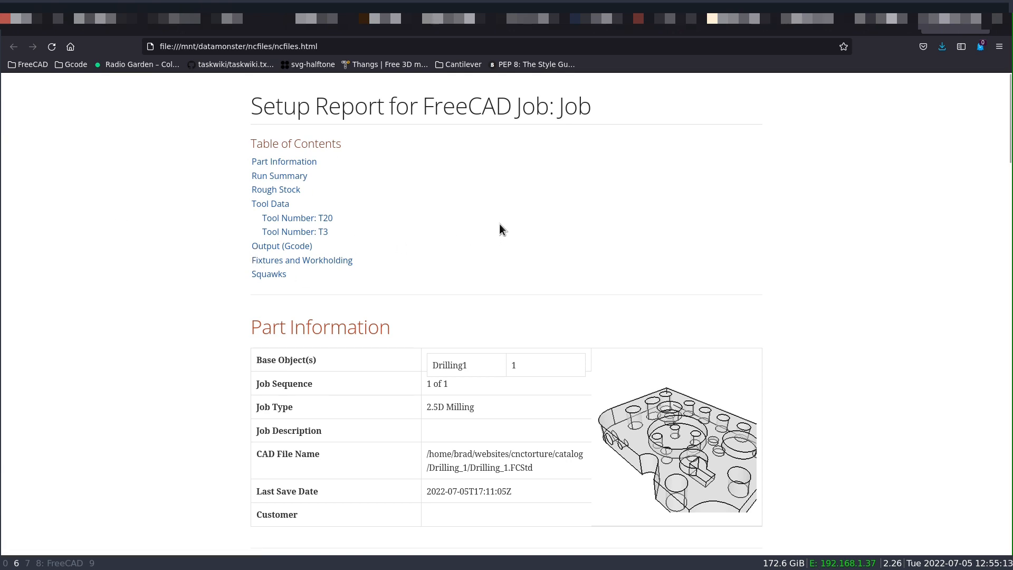
mouse_move(698, 227)
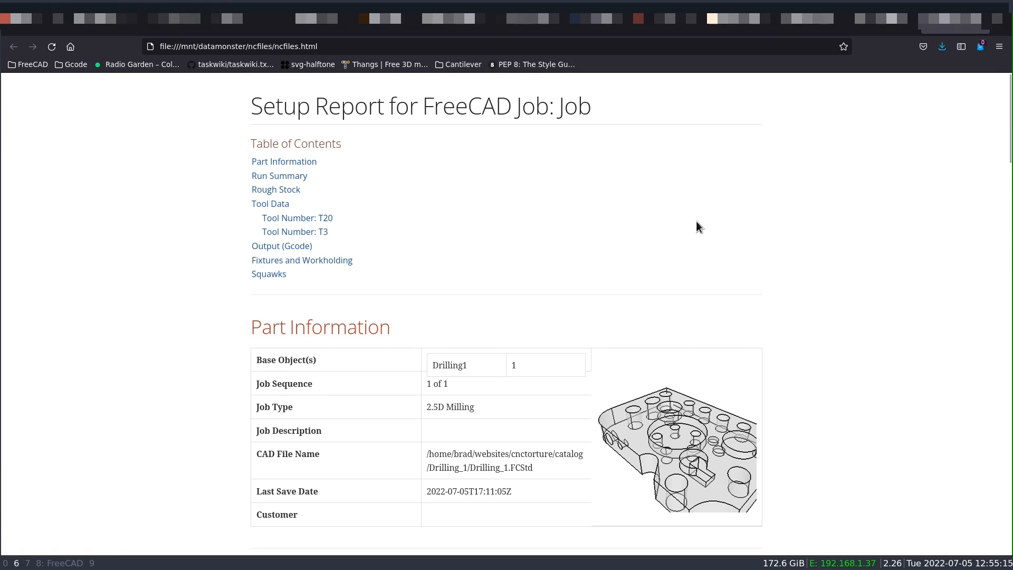
mouse_move(334, 122)
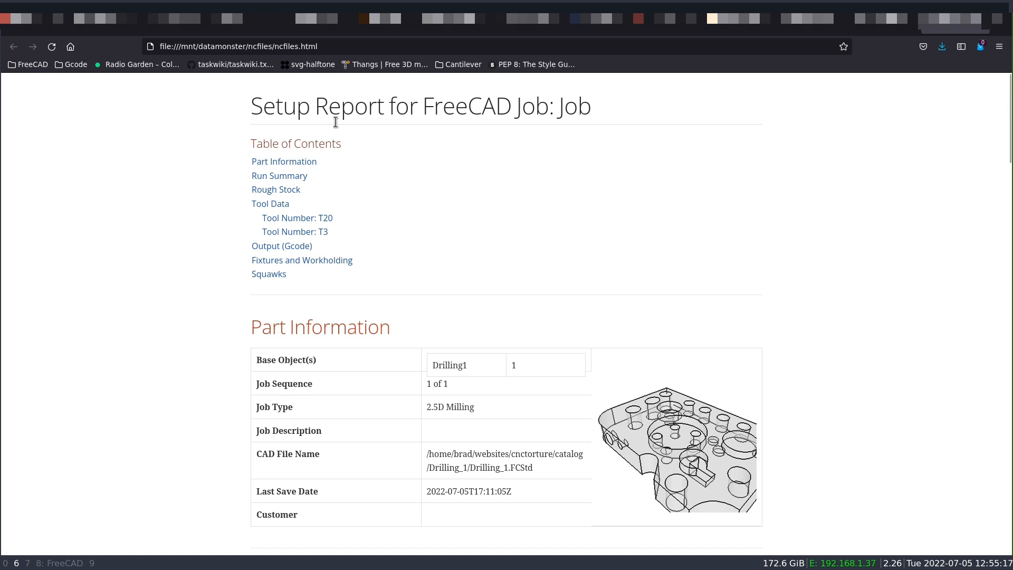
mouse_move(402, 206)
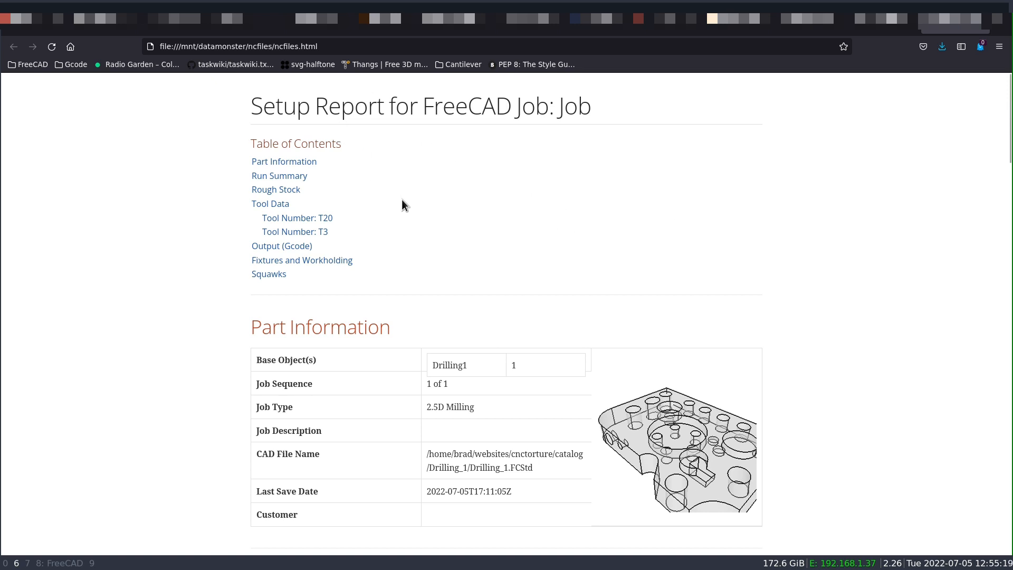
mouse_move(447, 205)
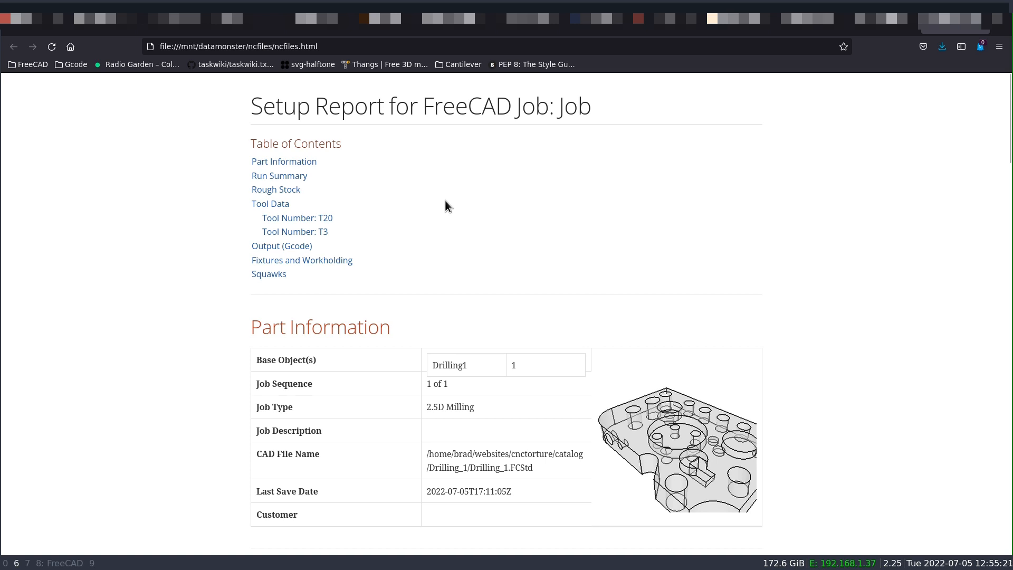
mouse_move(522, 221)
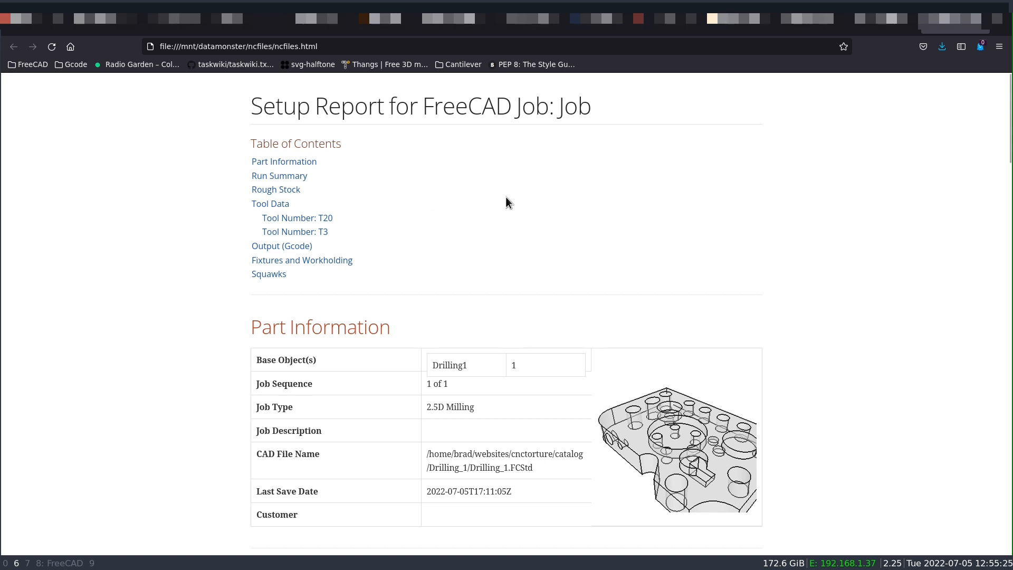
mouse_move(487, 202)
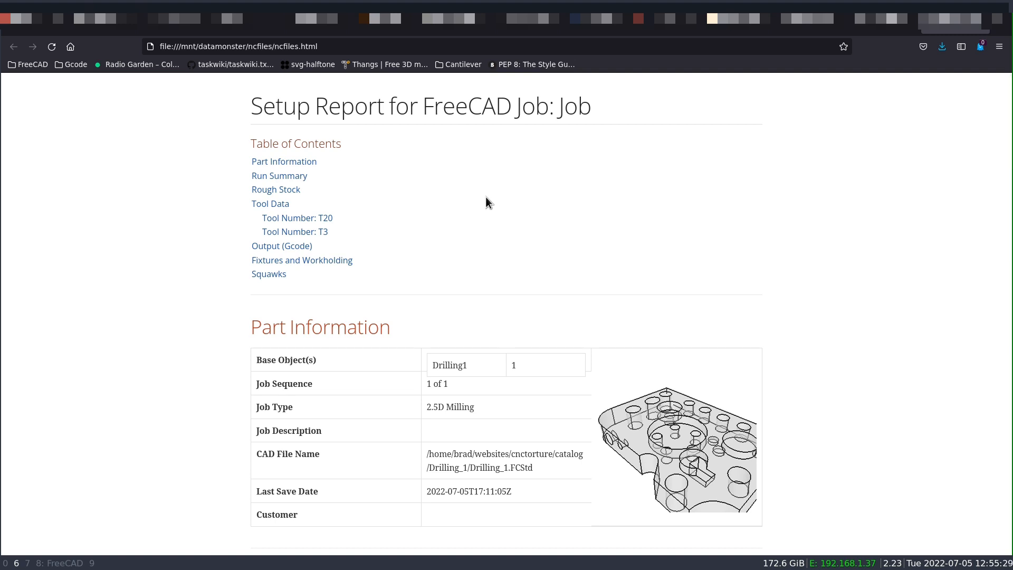
mouse_move(383, 182)
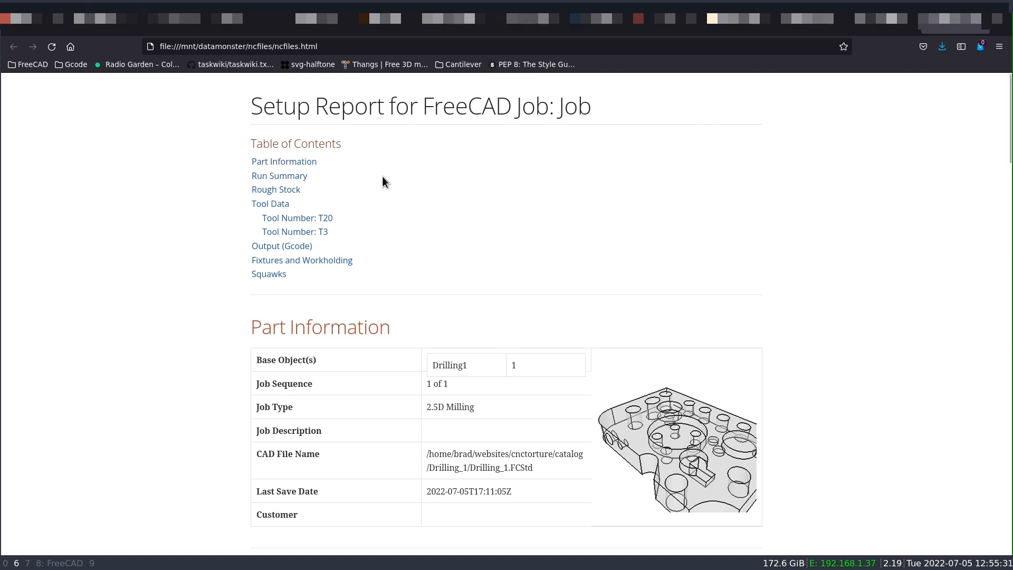
Step: Scroll the ncfiles.html setup report past Run Summary and Rough Stock to the T20 and T3 tool data
scroll(down, 3)
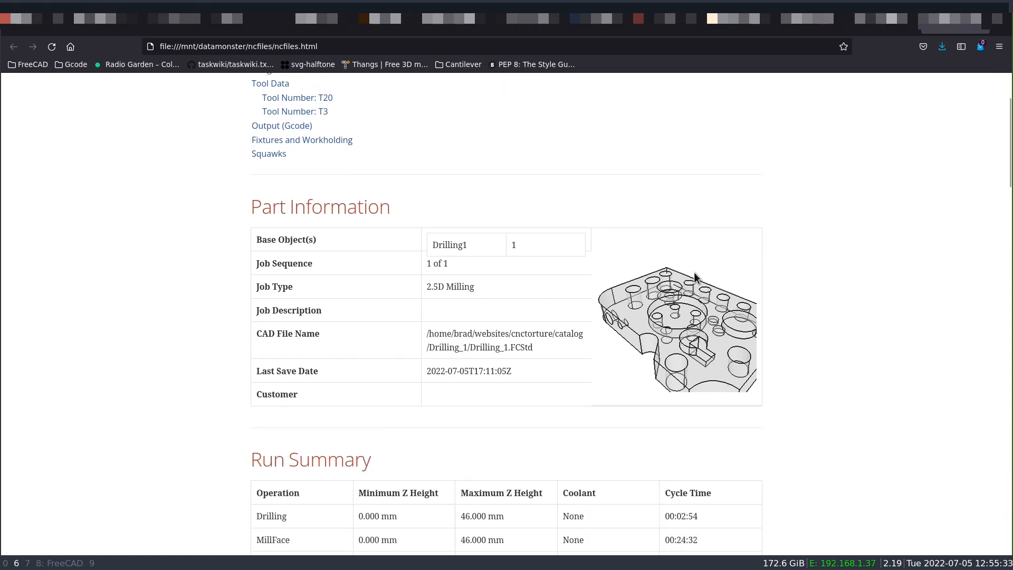
mouse_move(663, 330)
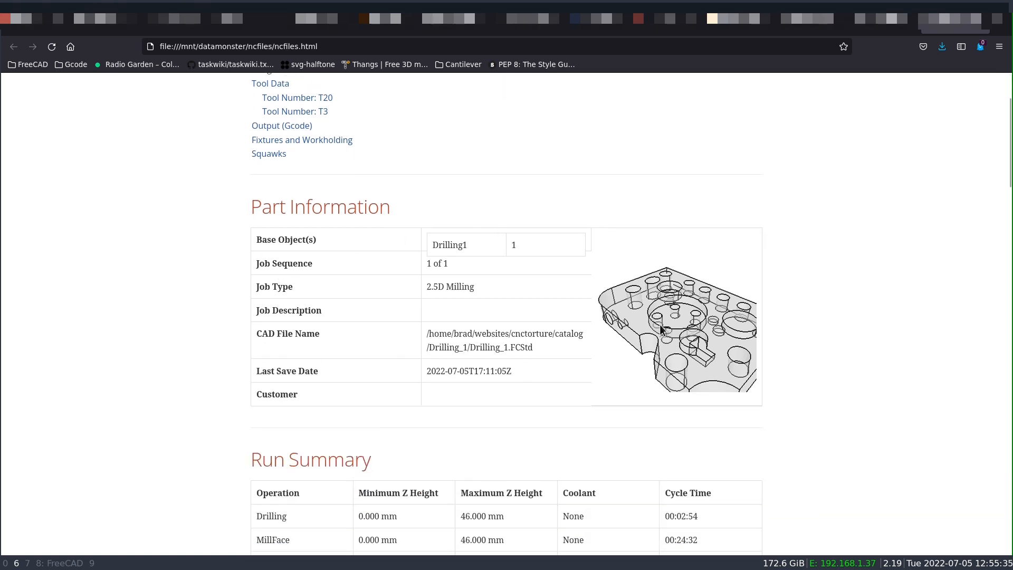
scroll(down, 3)
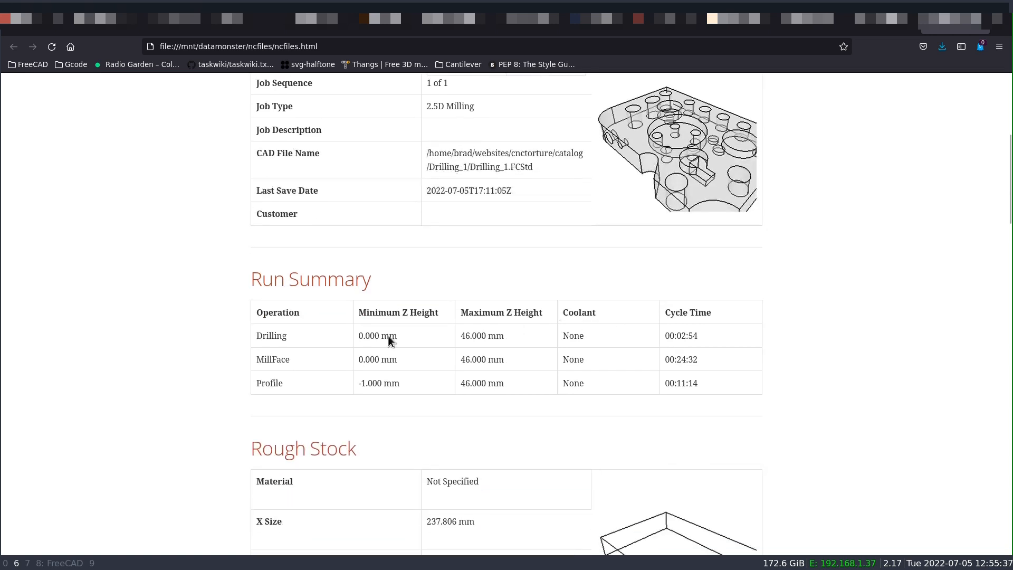
mouse_move(508, 374)
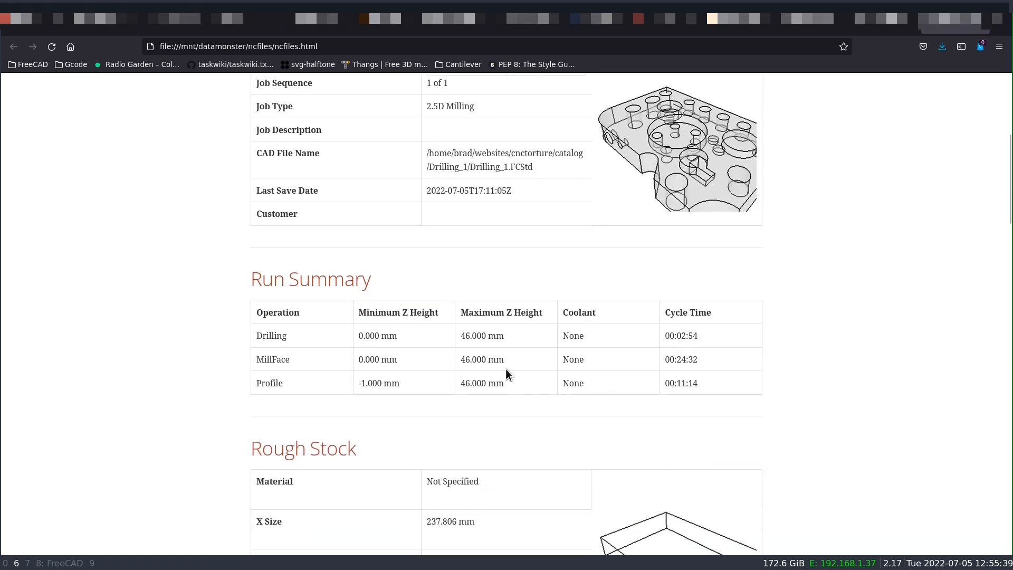
scroll(down, 3)
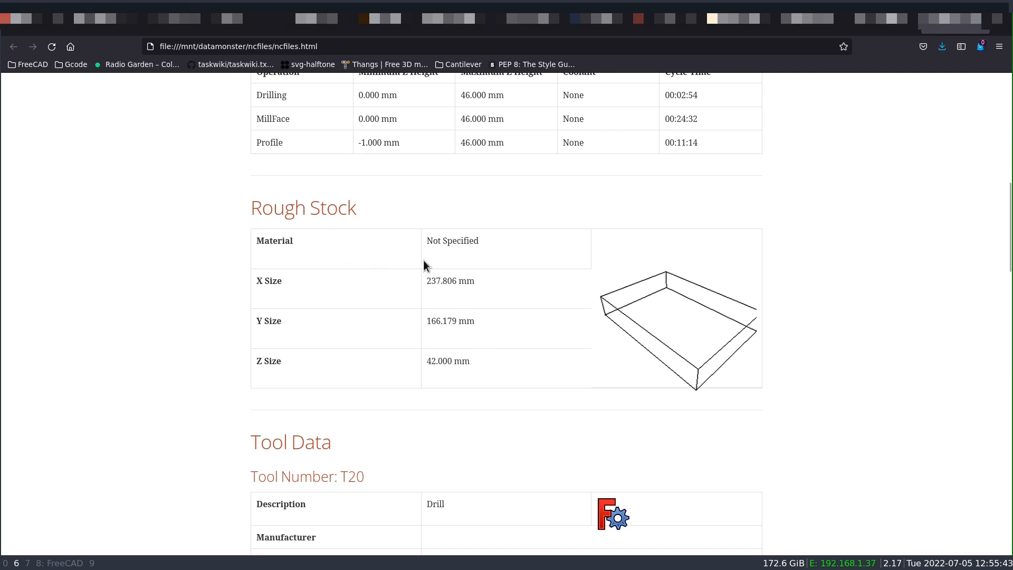
mouse_move(565, 331)
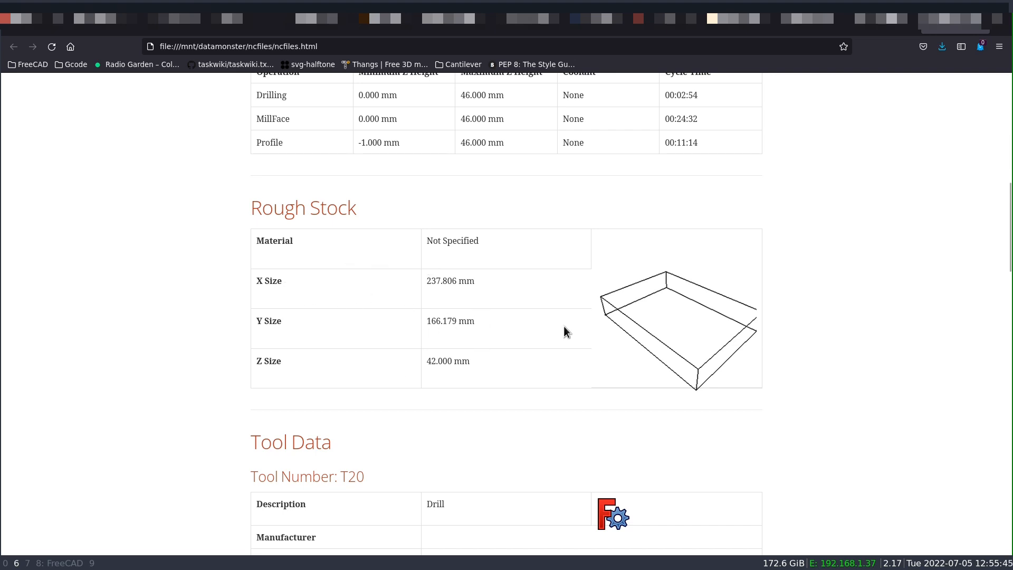
scroll(down, 3)
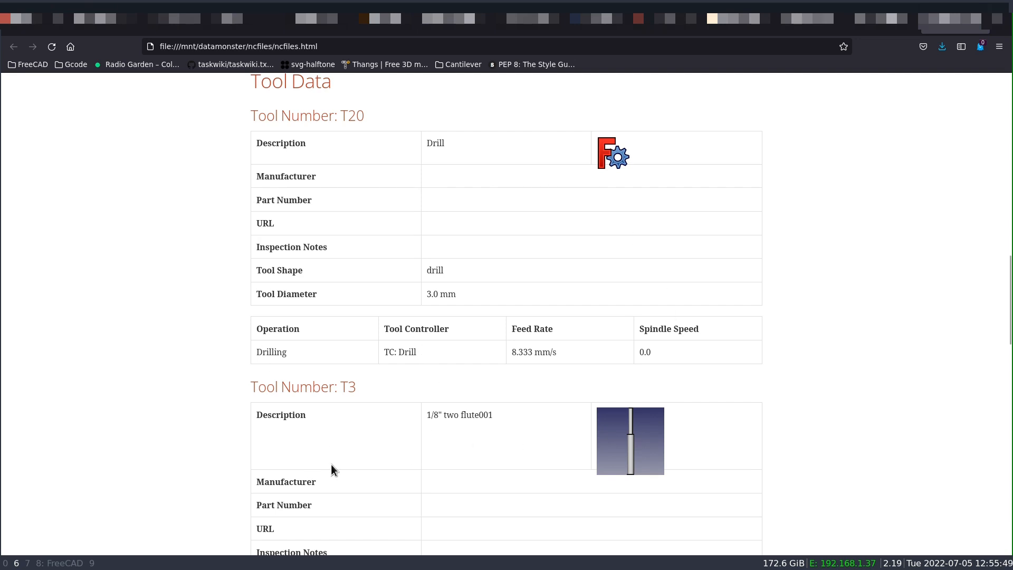
mouse_move(631, 438)
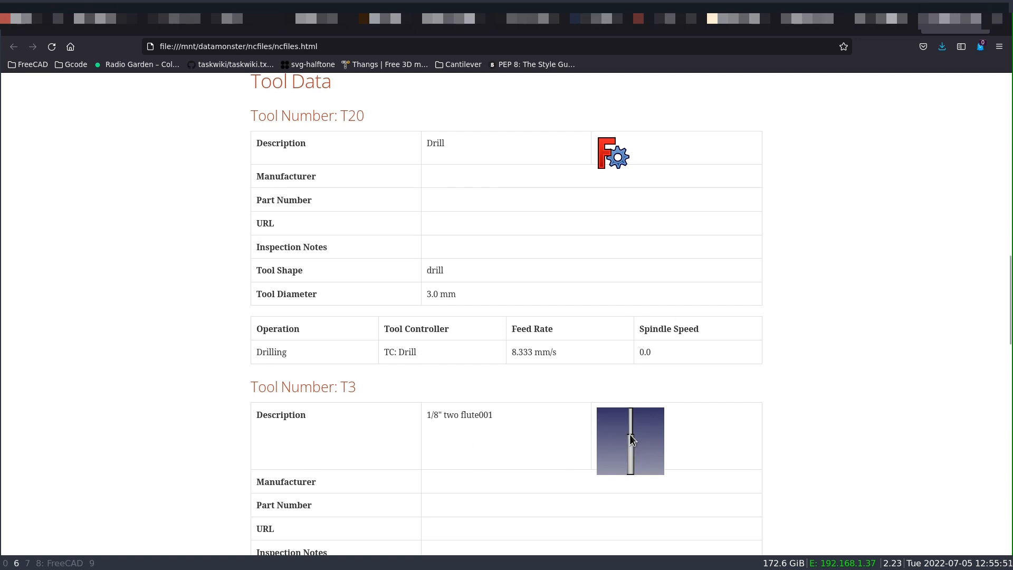
mouse_move(642, 365)
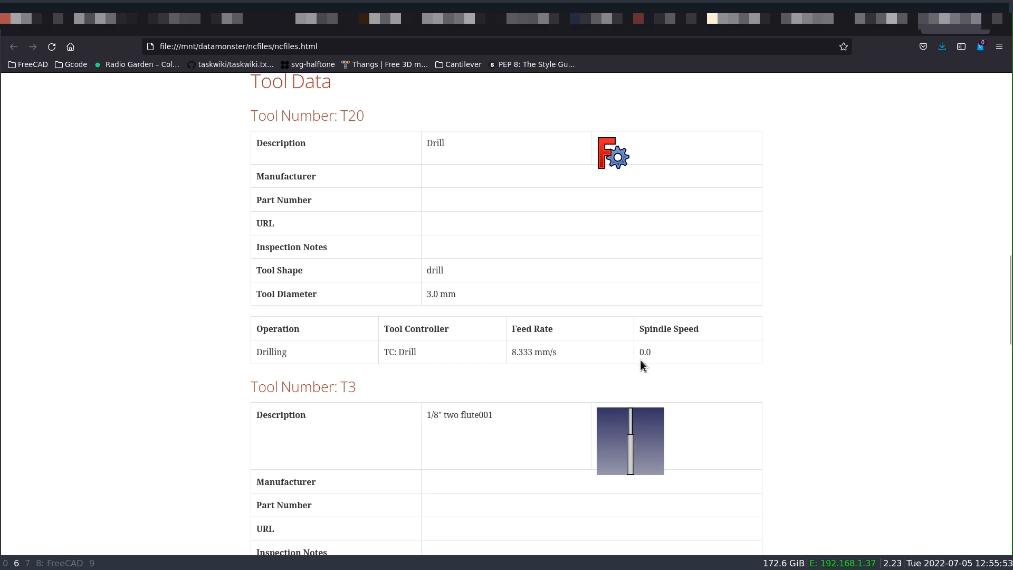
mouse_move(617, 156)
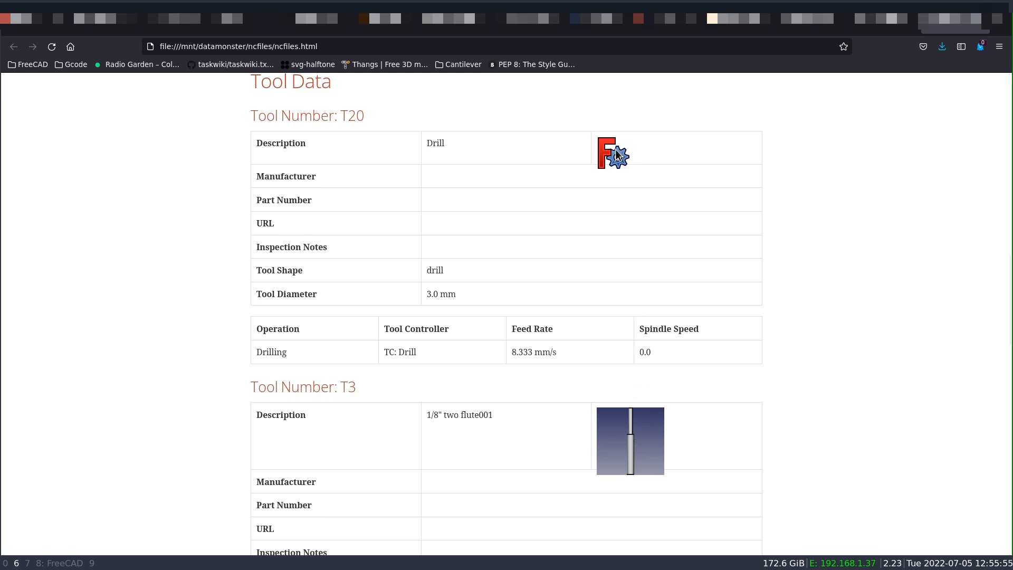
Step: Scroll the setup report past Output and Fixtures to the Squawks table about missing spindle speeds
scroll(down, 3)
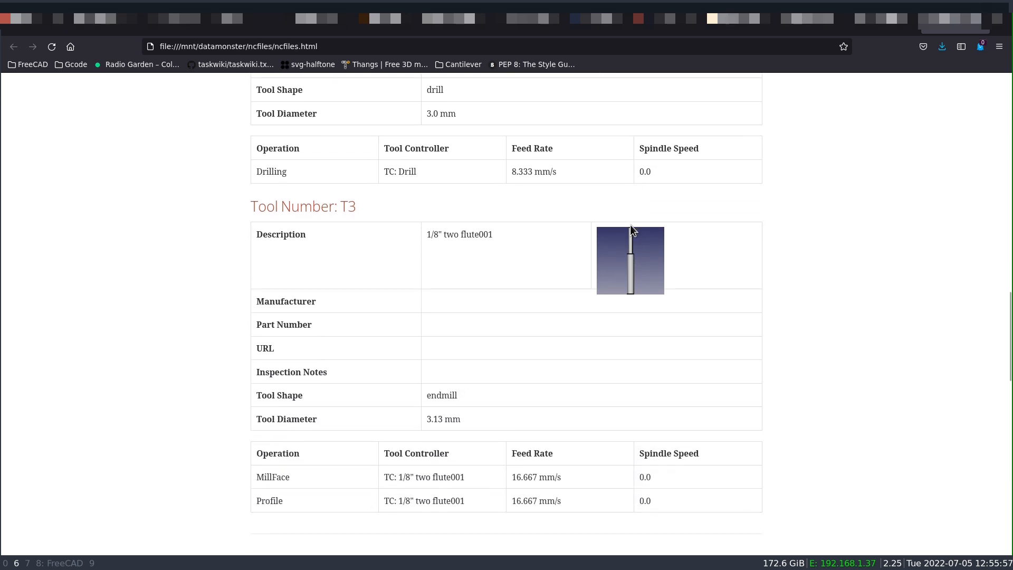
scroll(down, 3)
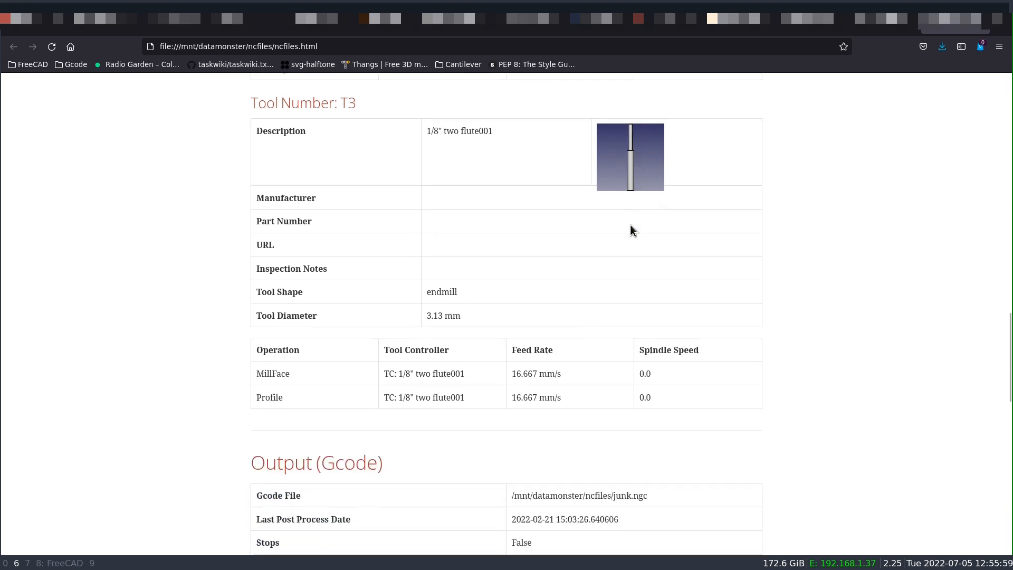
scroll(down, 3)
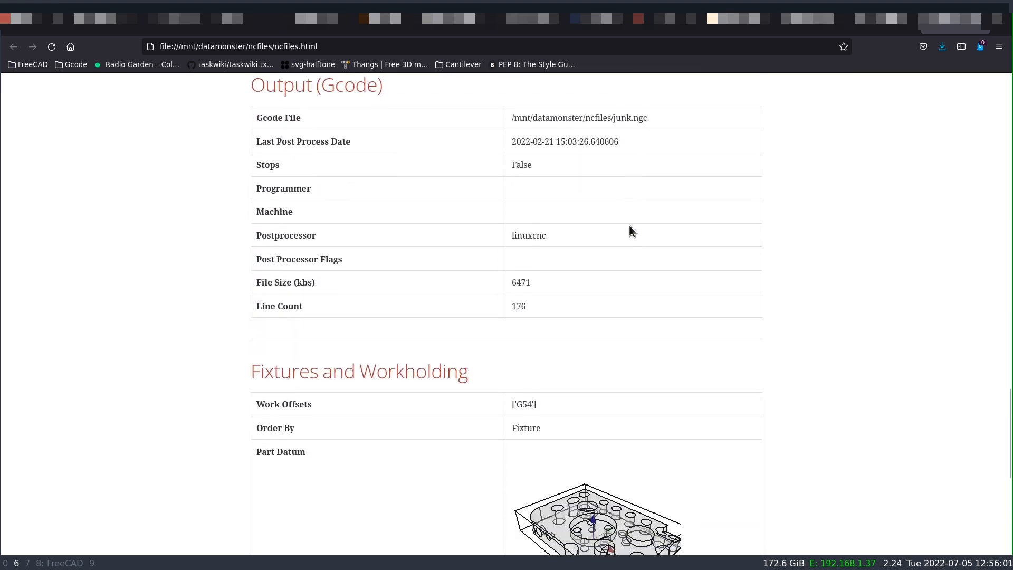
mouse_move(536, 154)
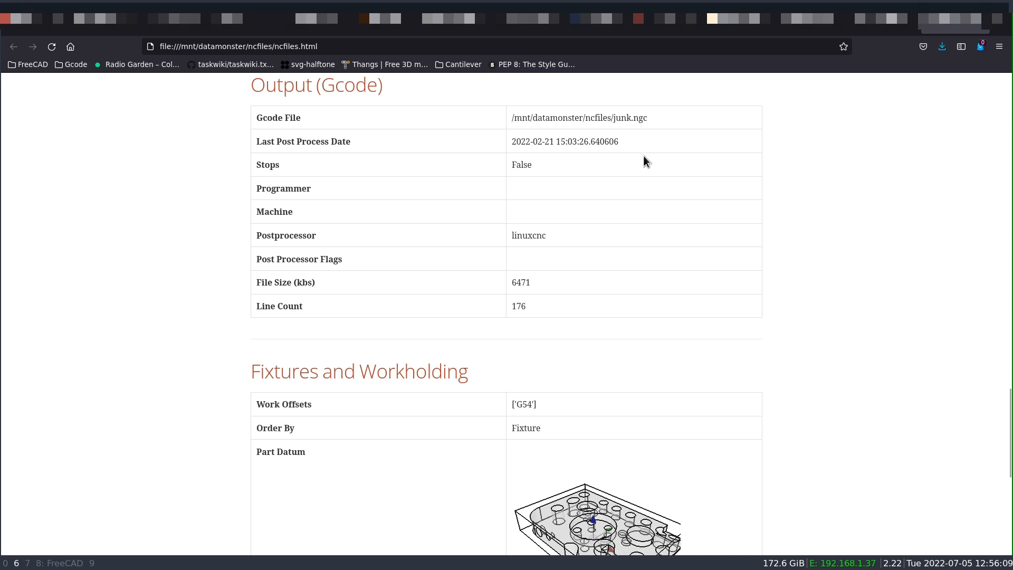
scroll(down, 3)
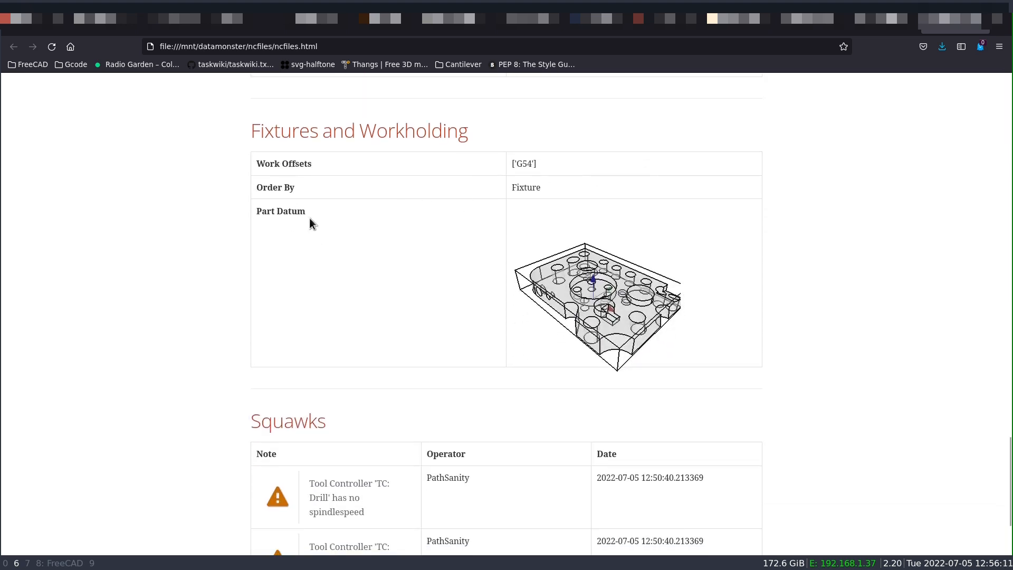
mouse_move(346, 244)
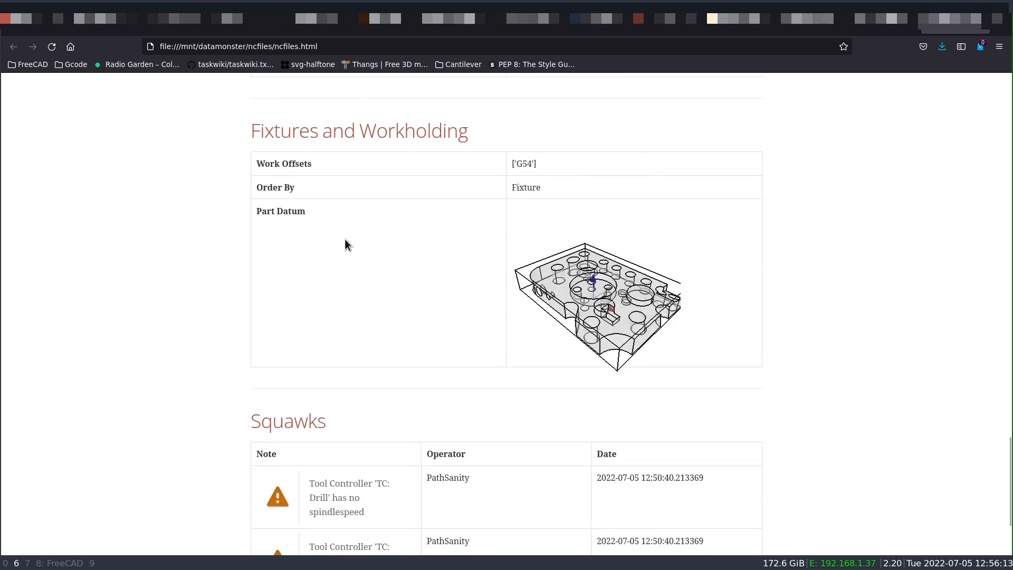
scroll(down, 3)
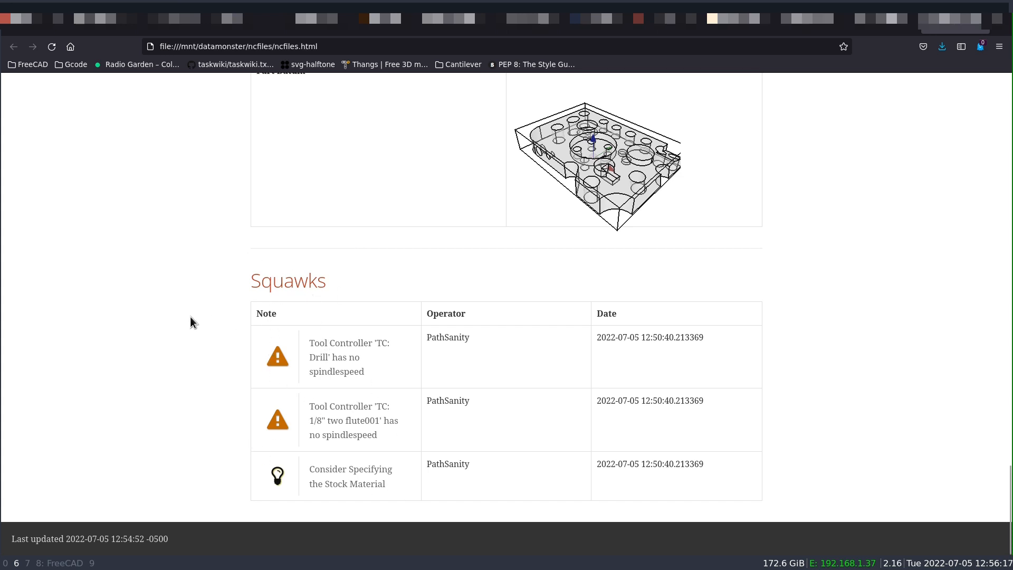
mouse_move(231, 334)
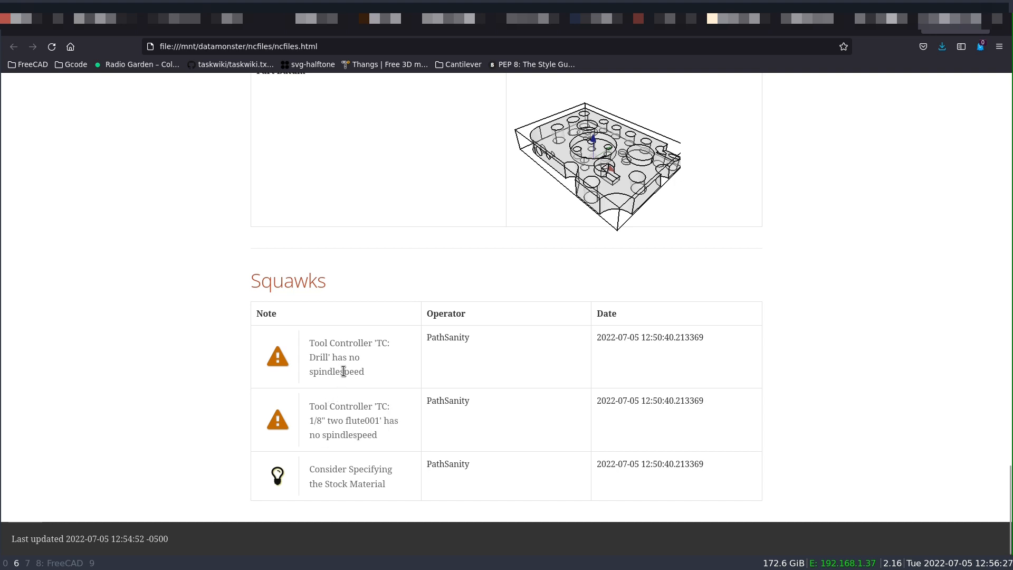
mouse_move(296, 366)
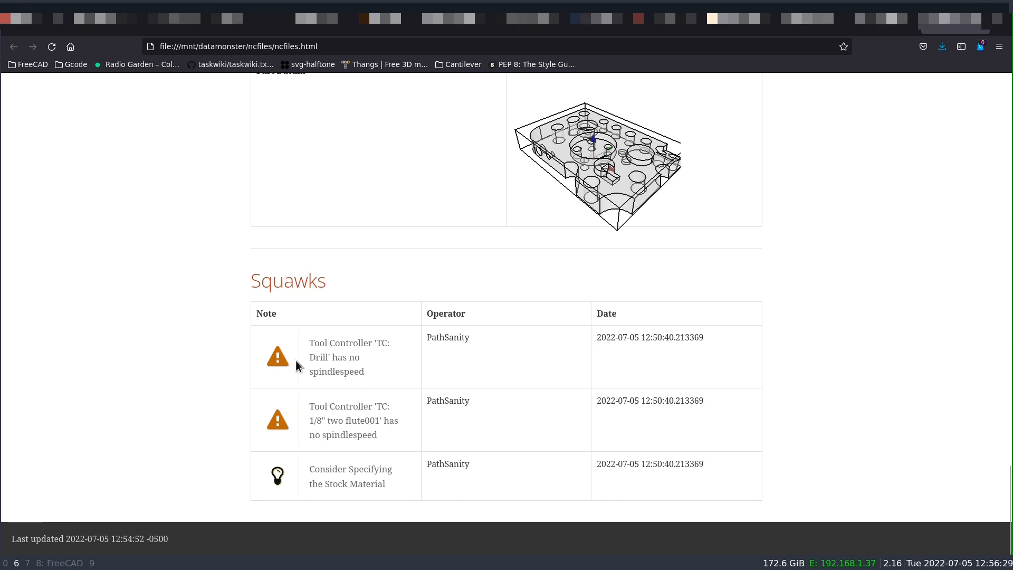
mouse_move(358, 466)
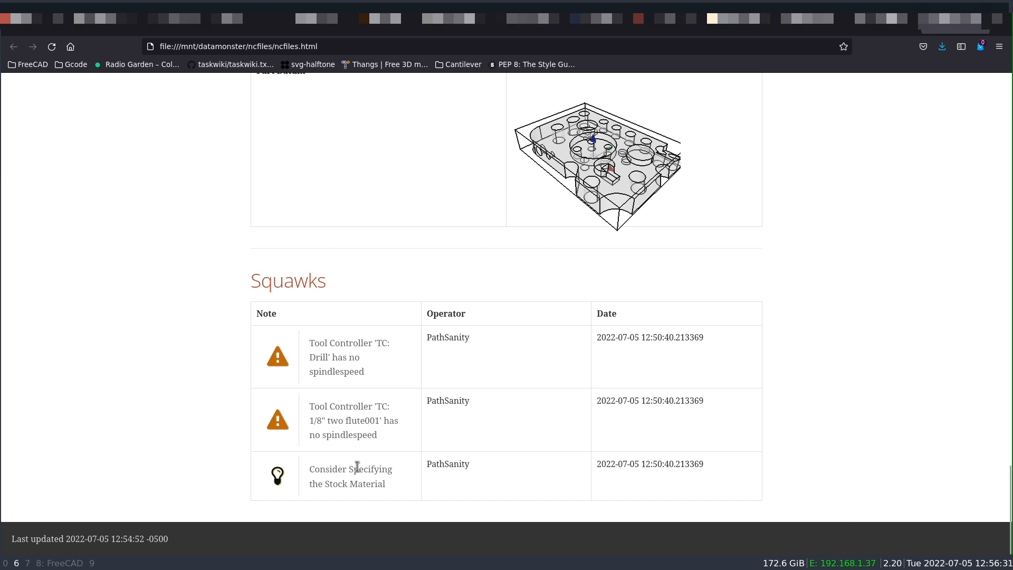
Step: Switch back from Firefox to the FreeCAD window with the Drilling_1 job
key(alt+Tab)
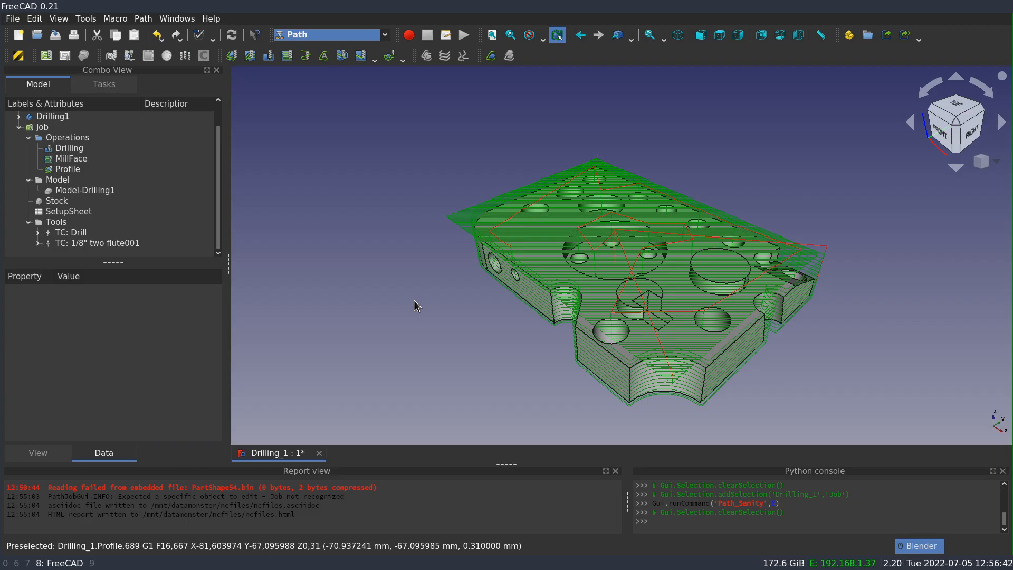
mouse_move(322, 218)
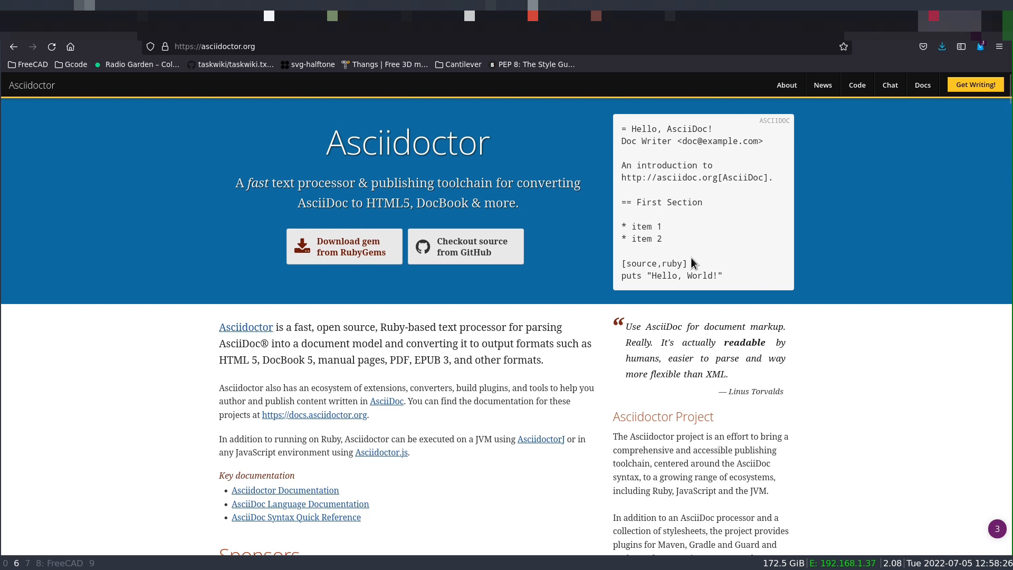
mouse_move(679, 301)
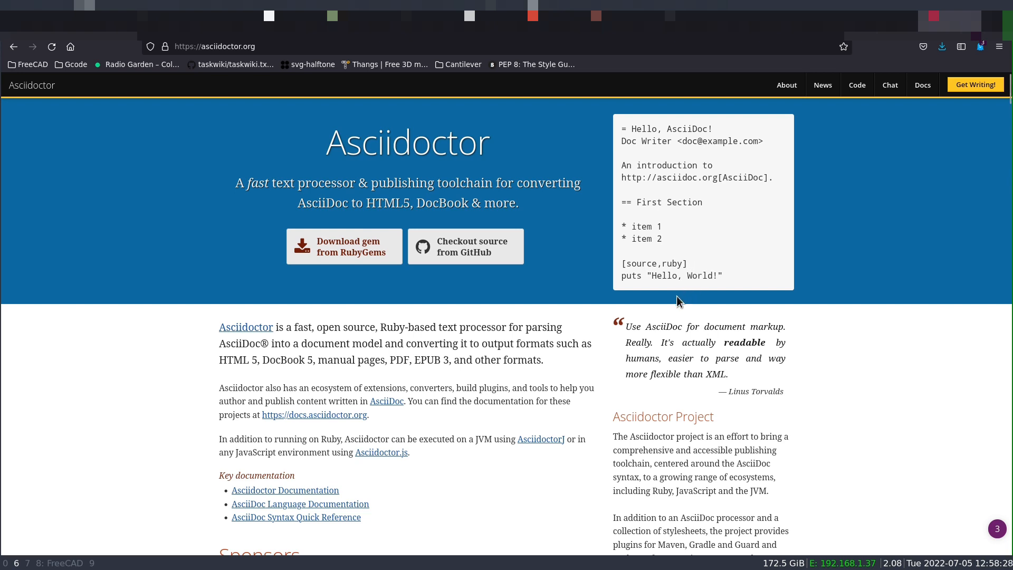
mouse_move(678, 301)
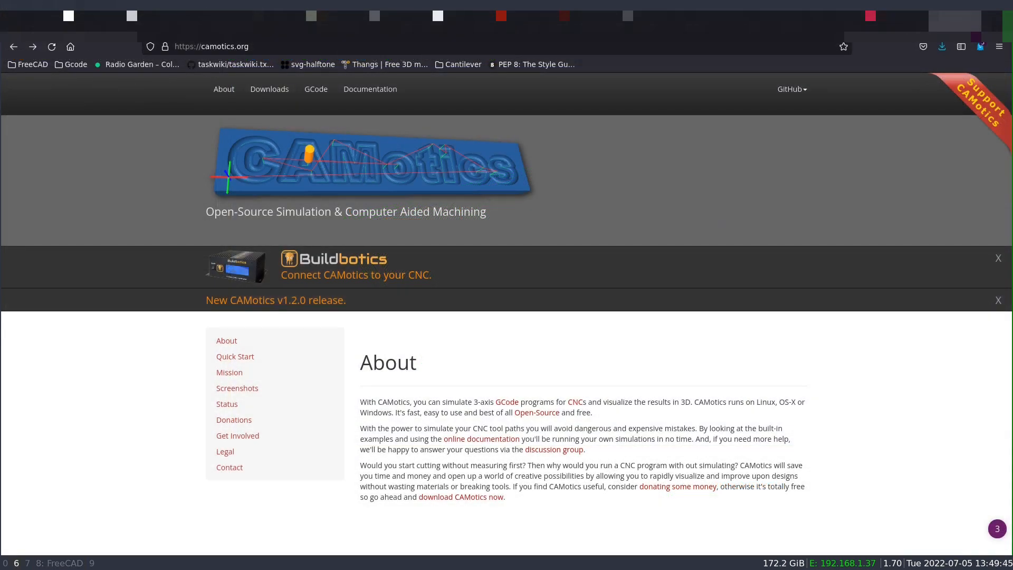
mouse_move(469, 342)
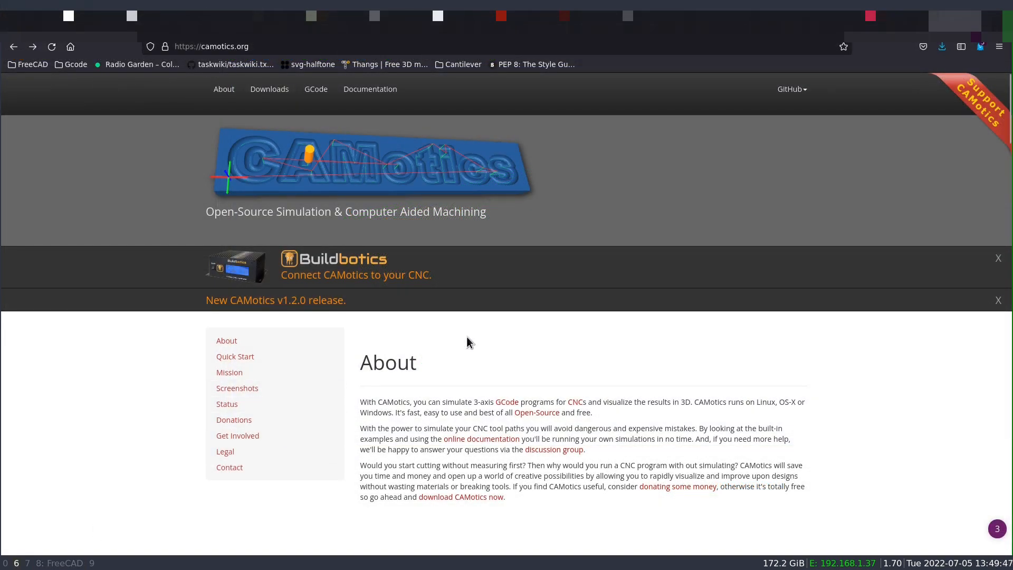
Step: Browse down camotics.org and jump back to the About section
scroll(down, 3)
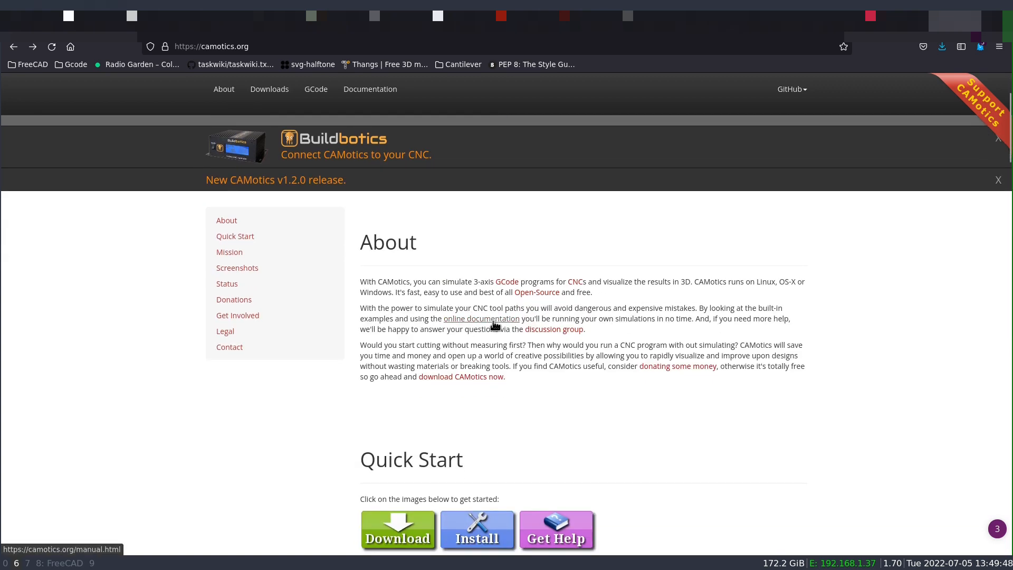
scroll(down, 3)
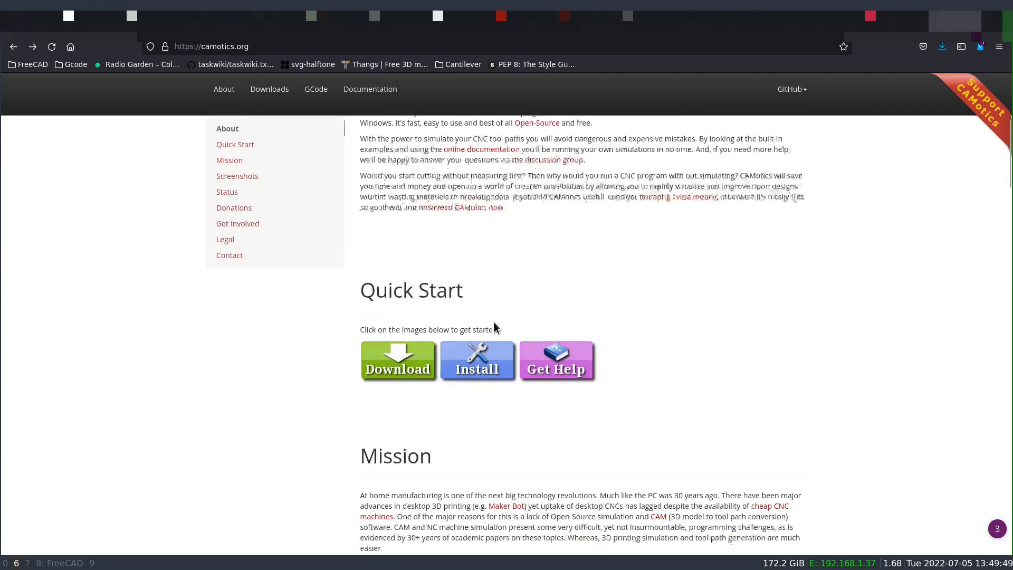
scroll(down, 3)
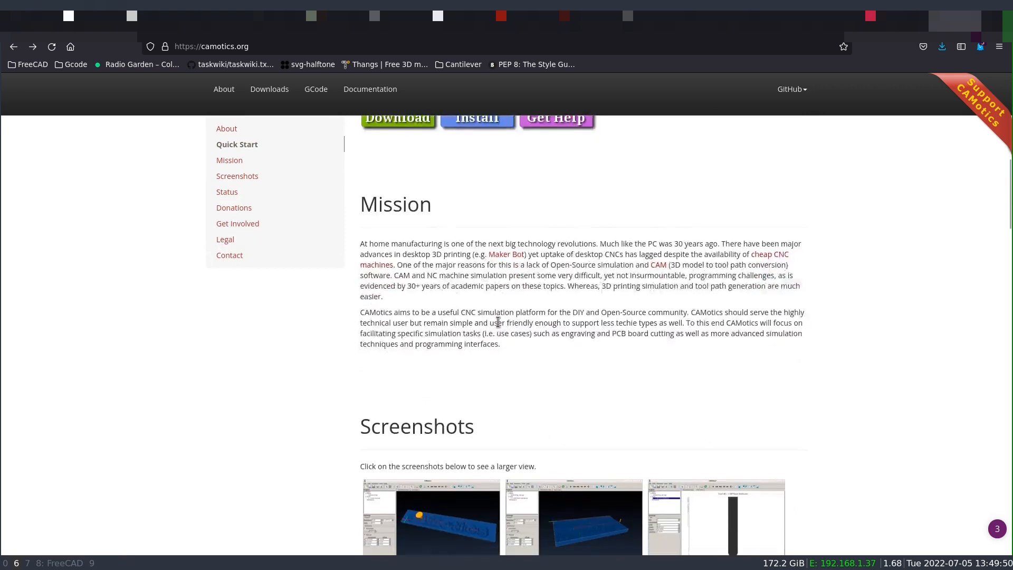
scroll(down, 3)
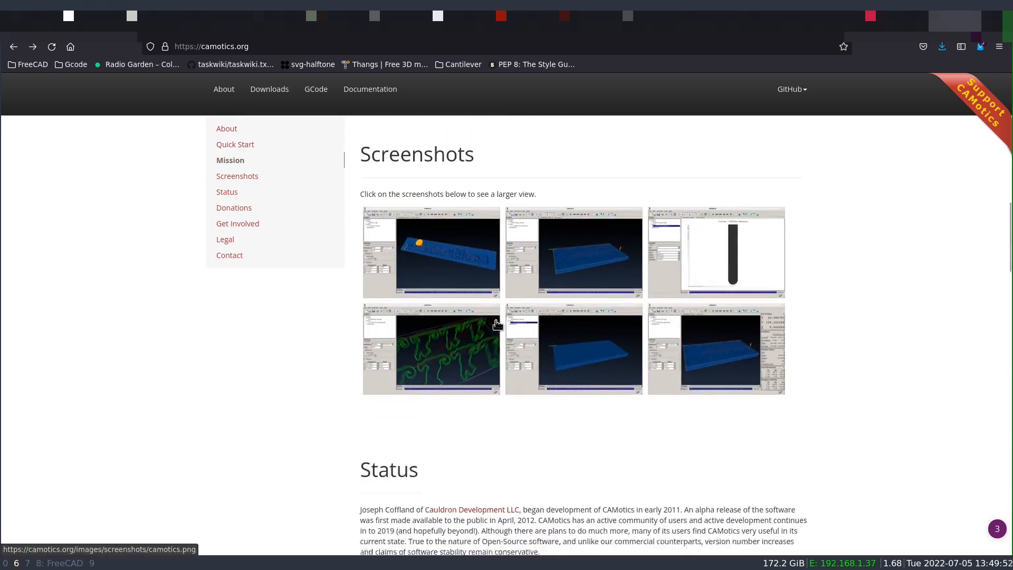
scroll(down, 3)
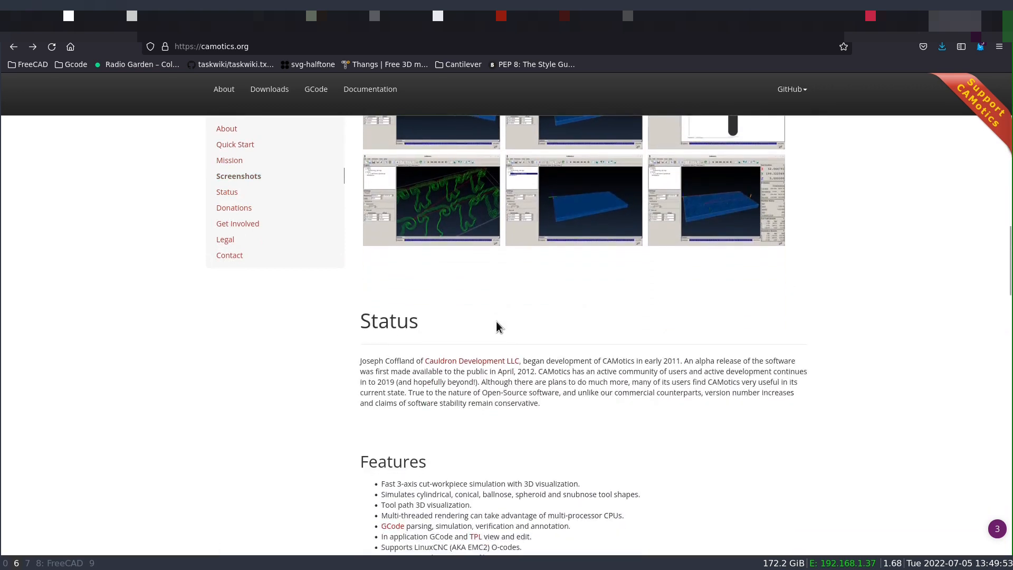
scroll(down, 3)
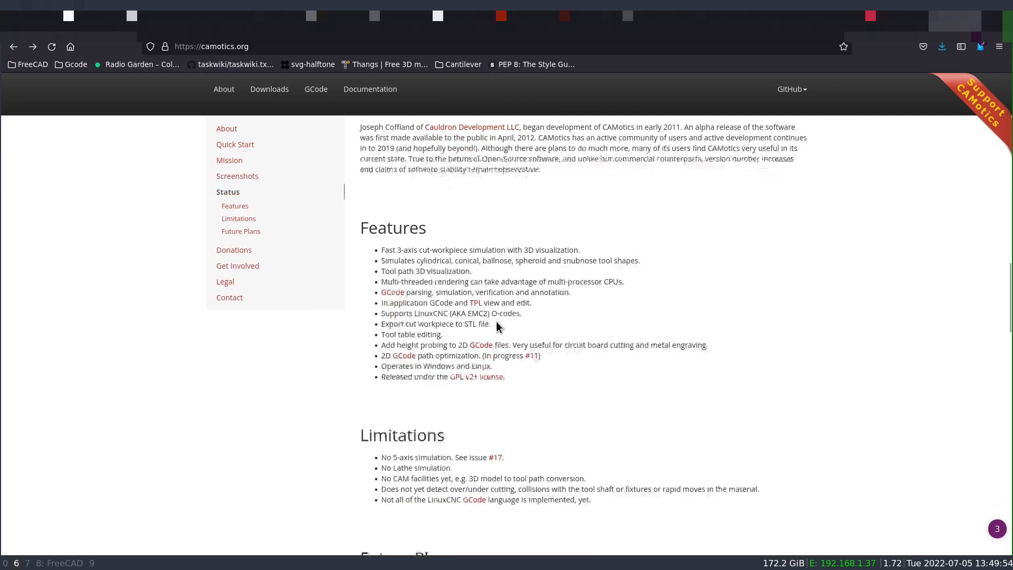
scroll(down, 3)
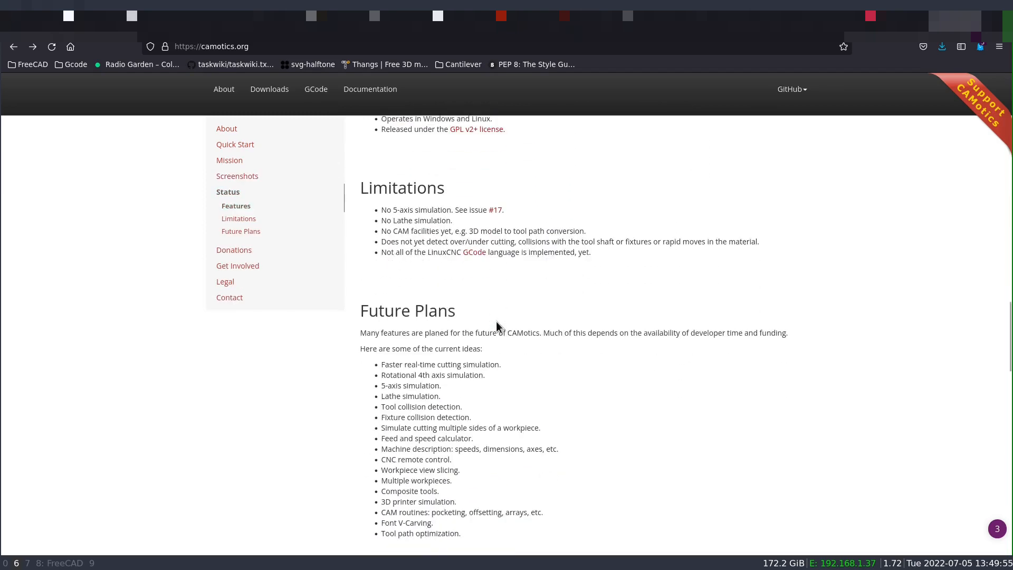
scroll(down, 3)
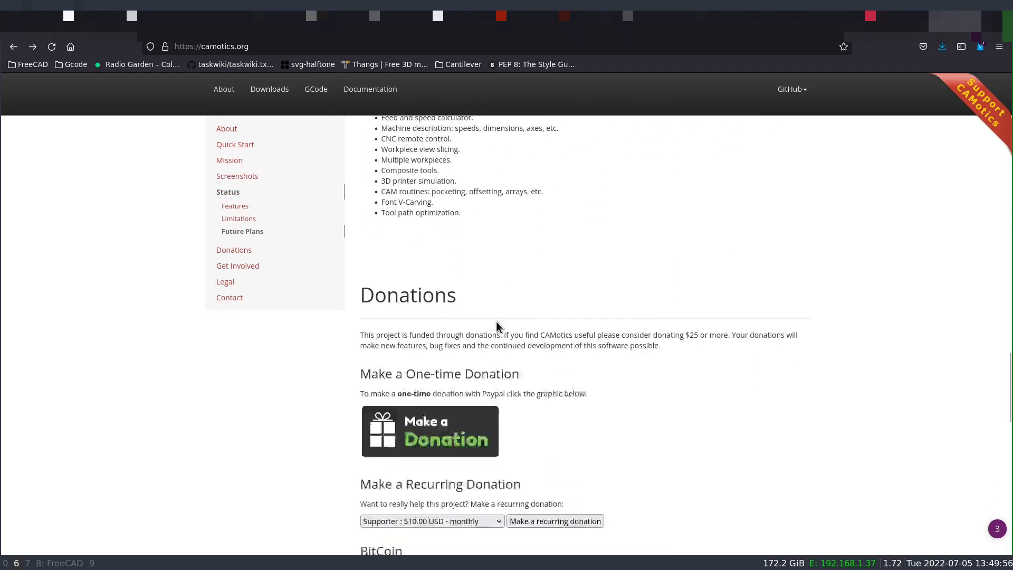
scroll(down, 3)
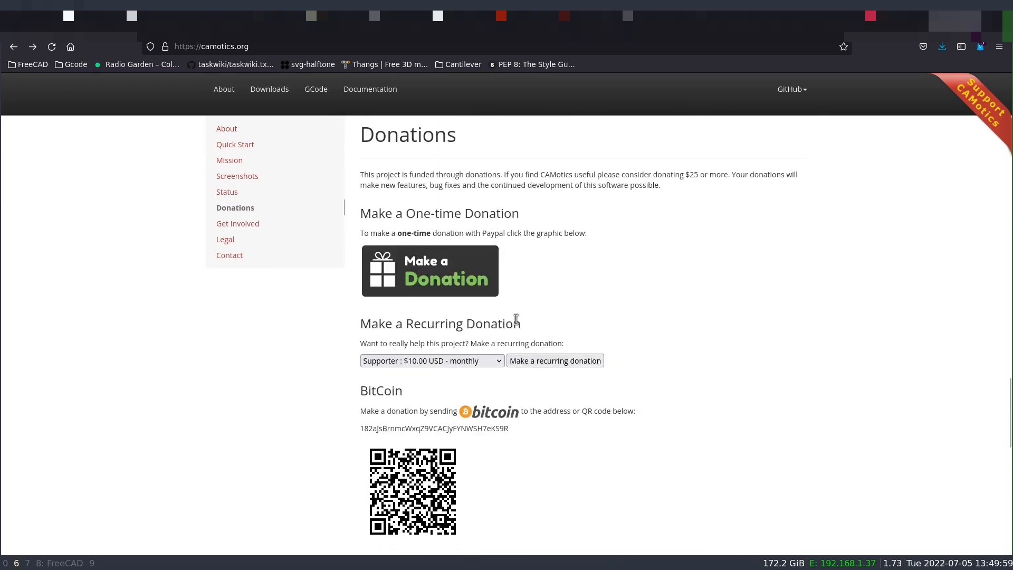
click(226, 127)
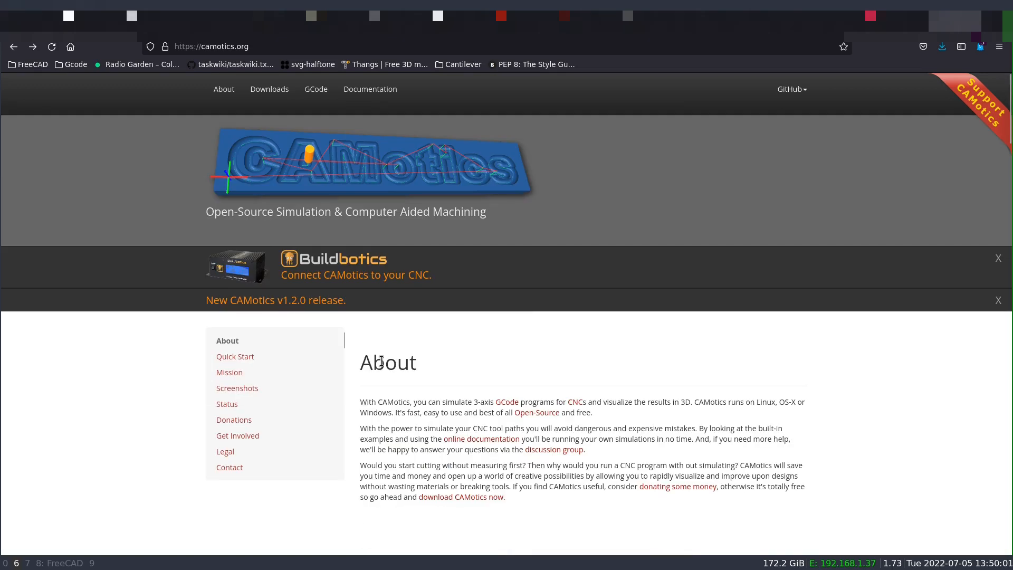
mouse_move(268, 305)
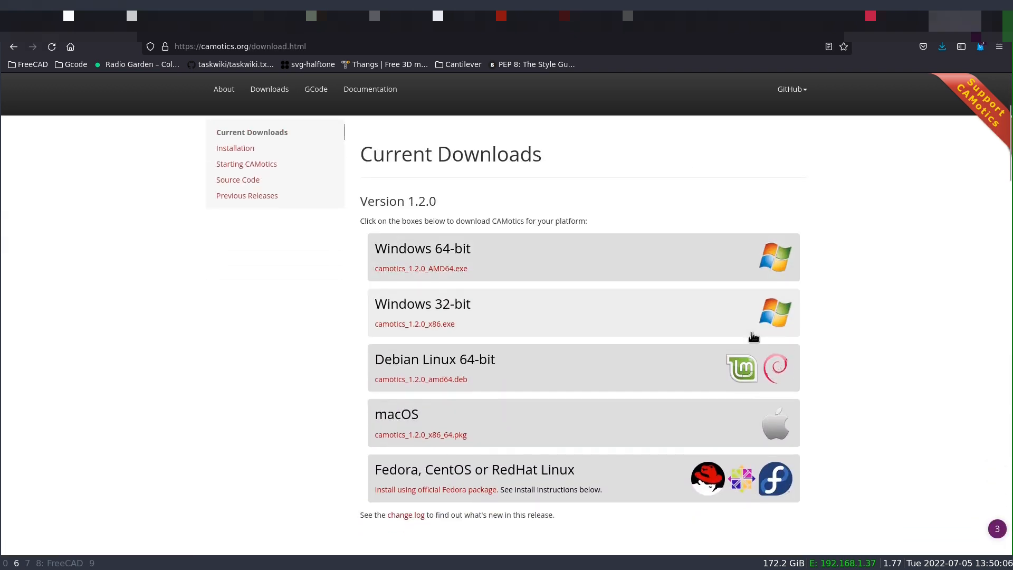
mouse_move(753, 335)
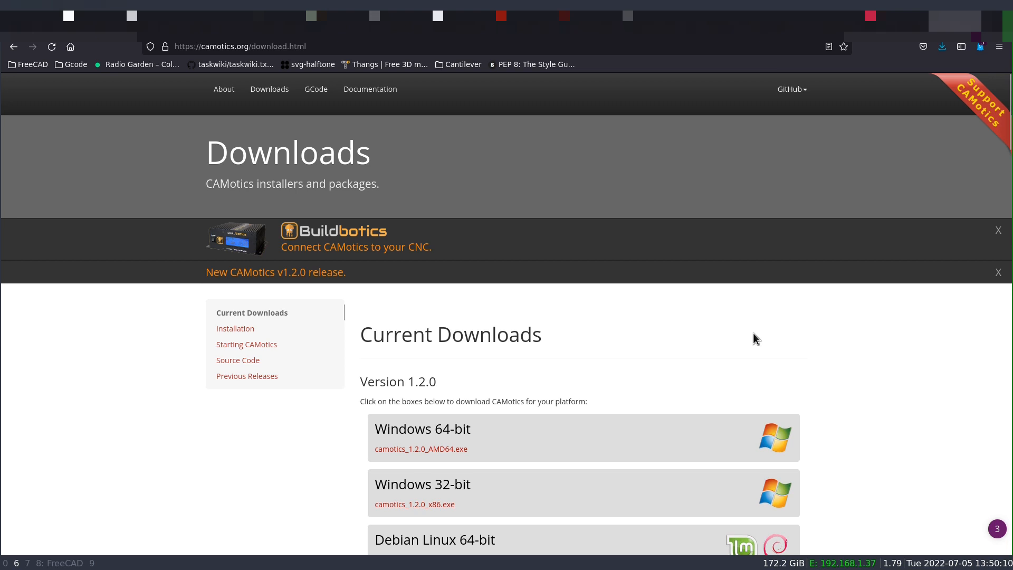
mouse_move(586, 309)
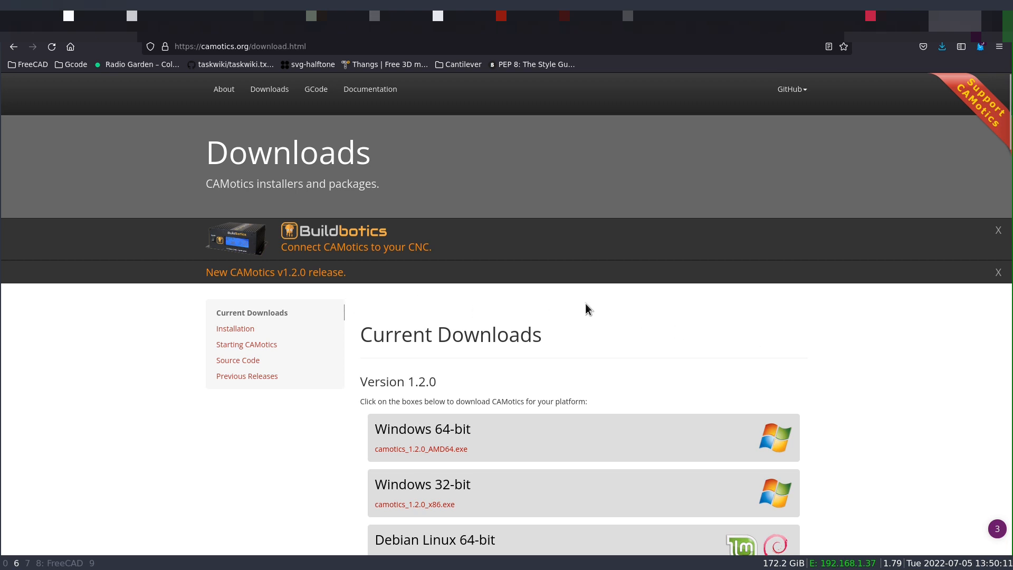
mouse_move(773, 127)
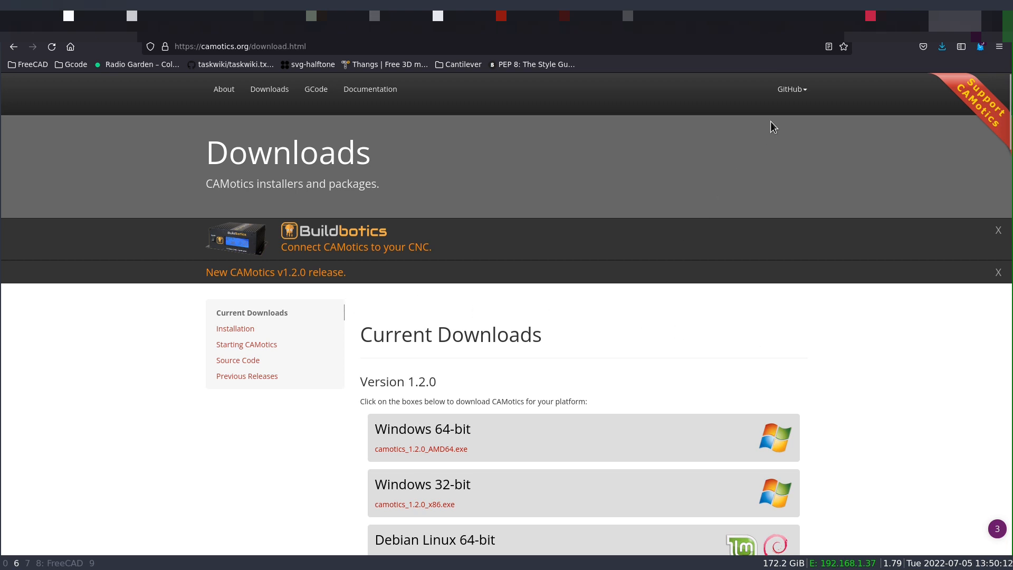
Step: Go to the CAMotics Downloads page listing the 1.2.0 installers
click(790, 89)
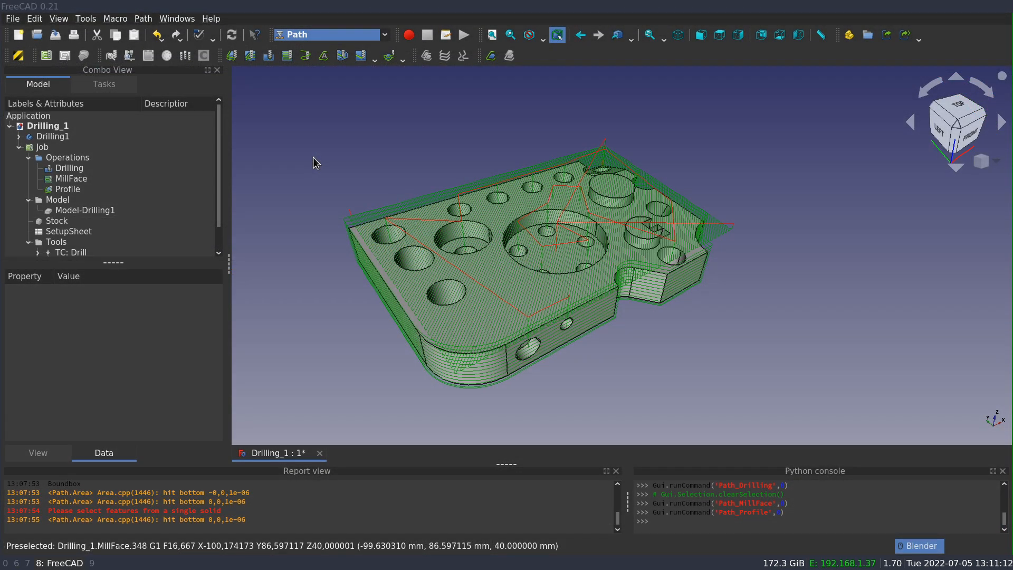
mouse_move(297, 164)
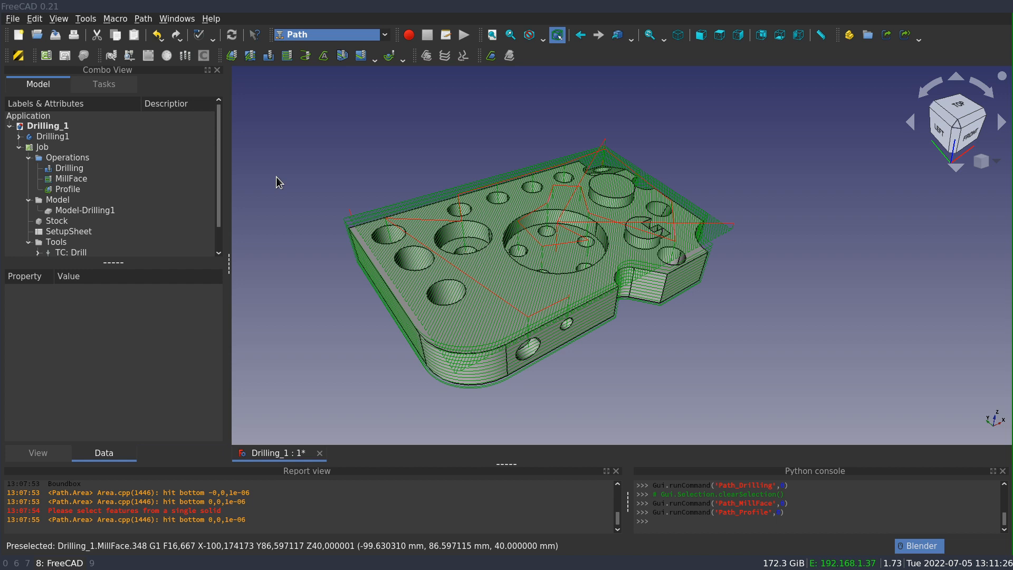
mouse_move(278, 160)
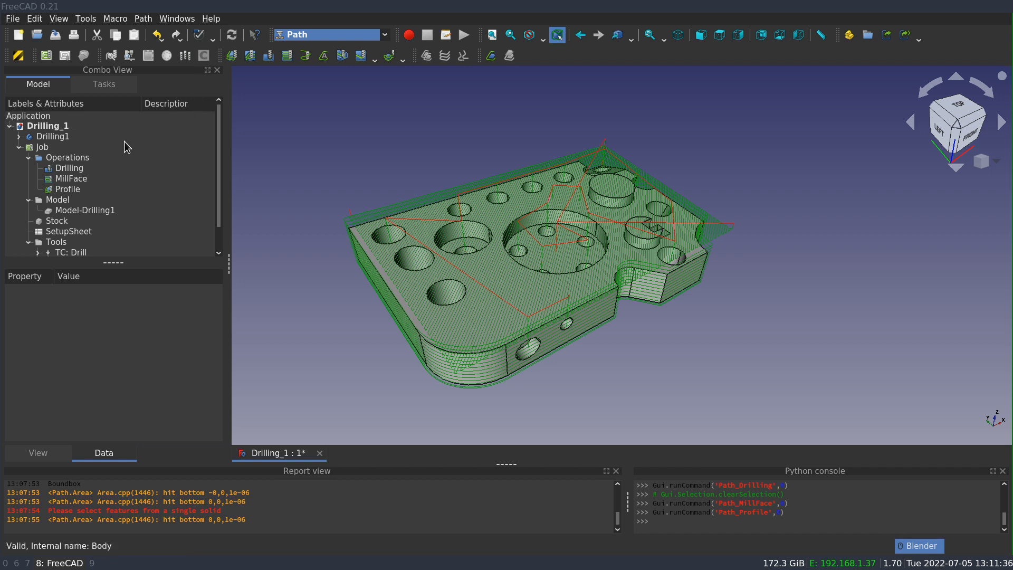
Step: Select the Job in the Combo View tree to show its properties
click(42, 147)
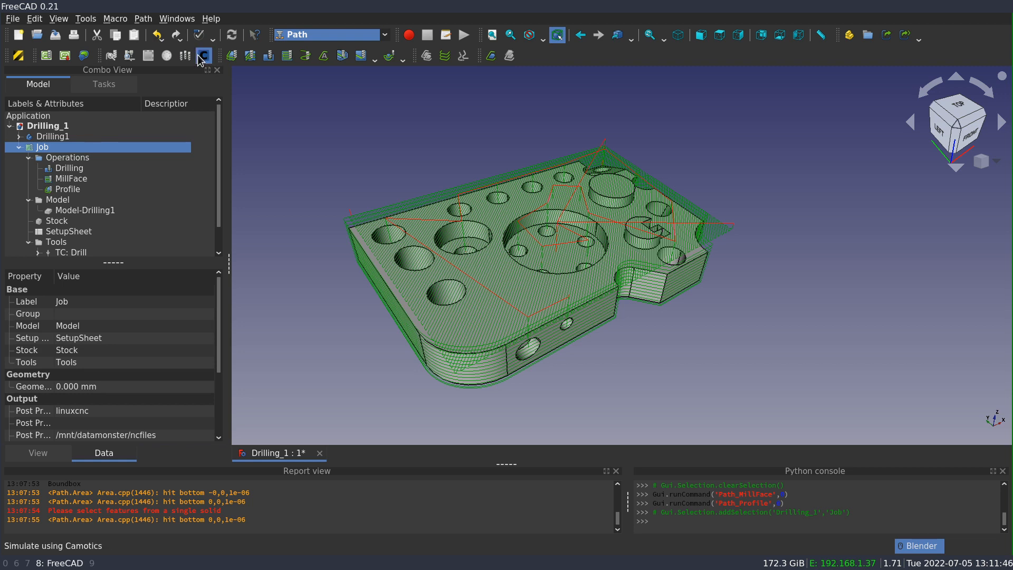
Step: Simulate the job with CAMotics, running the Path Simulator slider through to 100% DONE
click(203, 55)
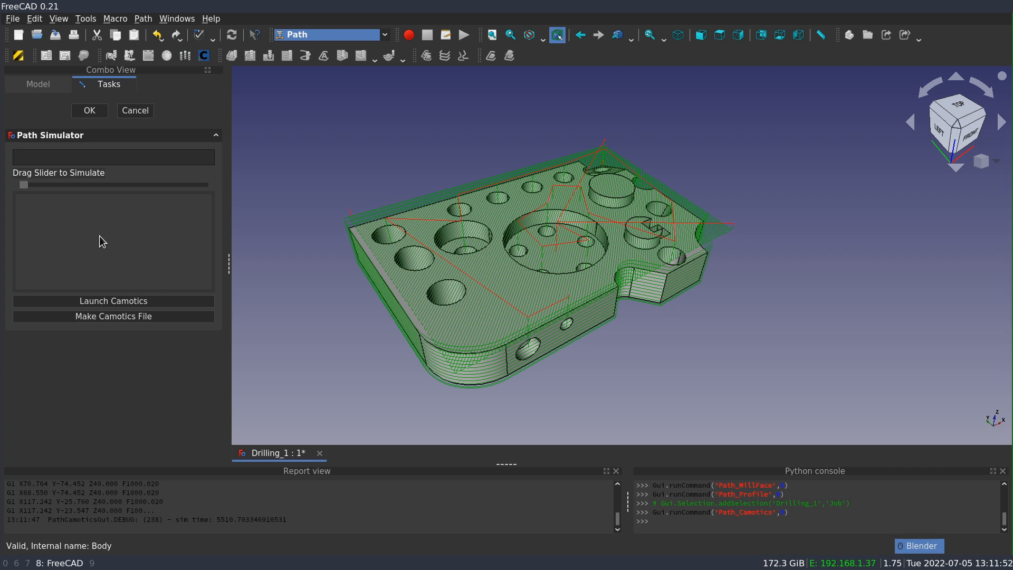
mouse_move(24, 206)
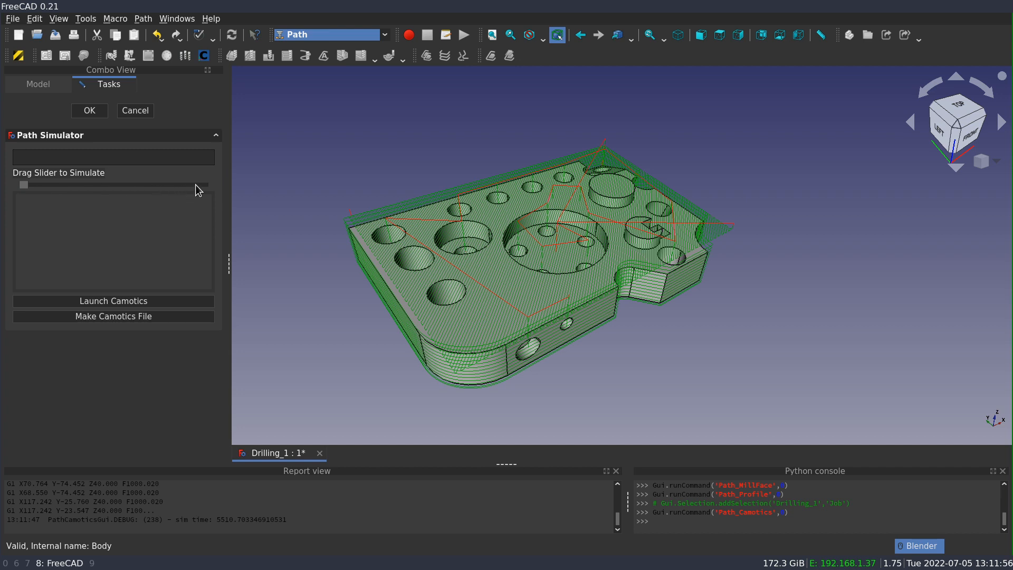
drag(197, 184, 24, 184)
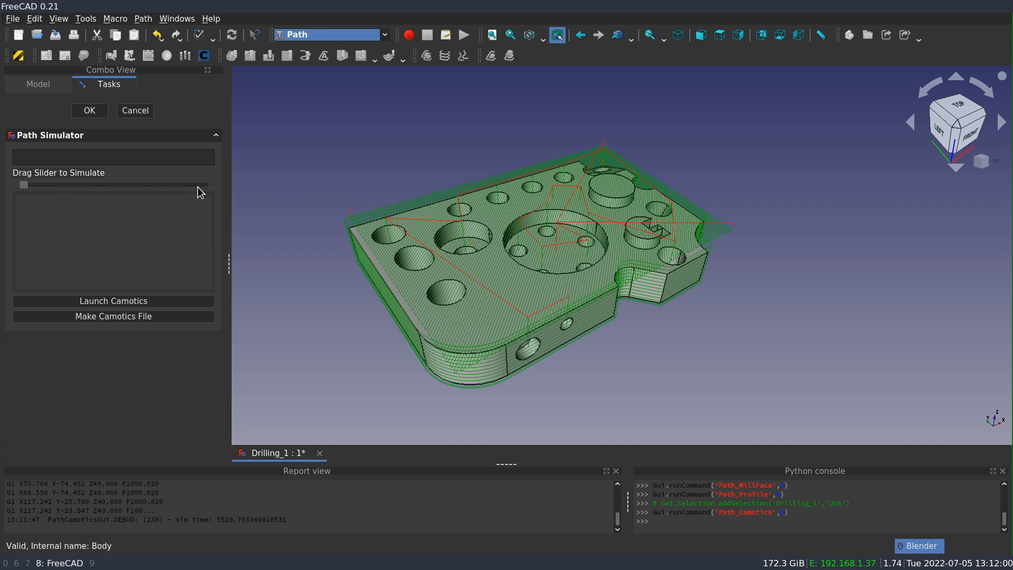
drag(24, 184, 77, 183)
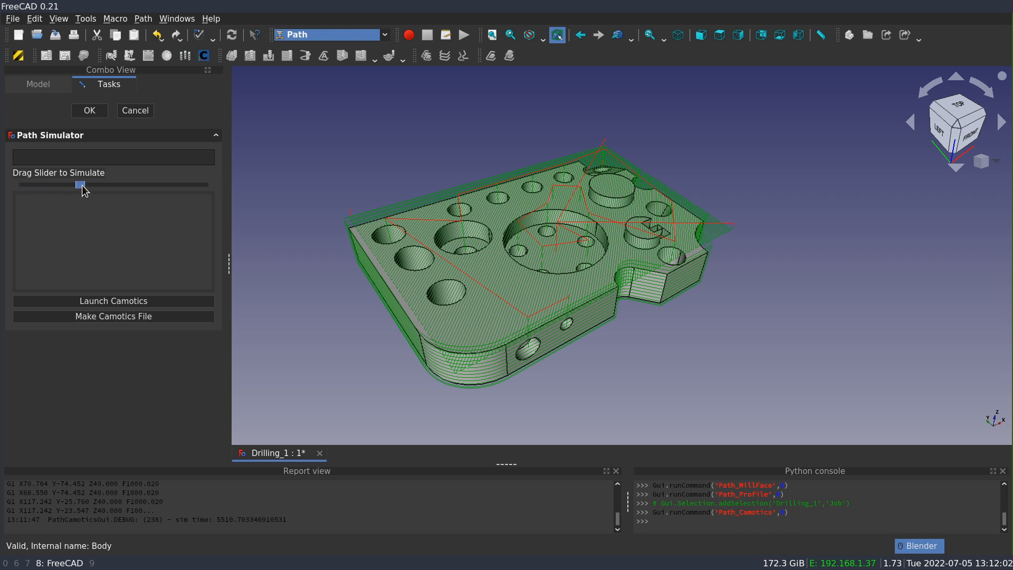
drag(79, 184, 173, 185)
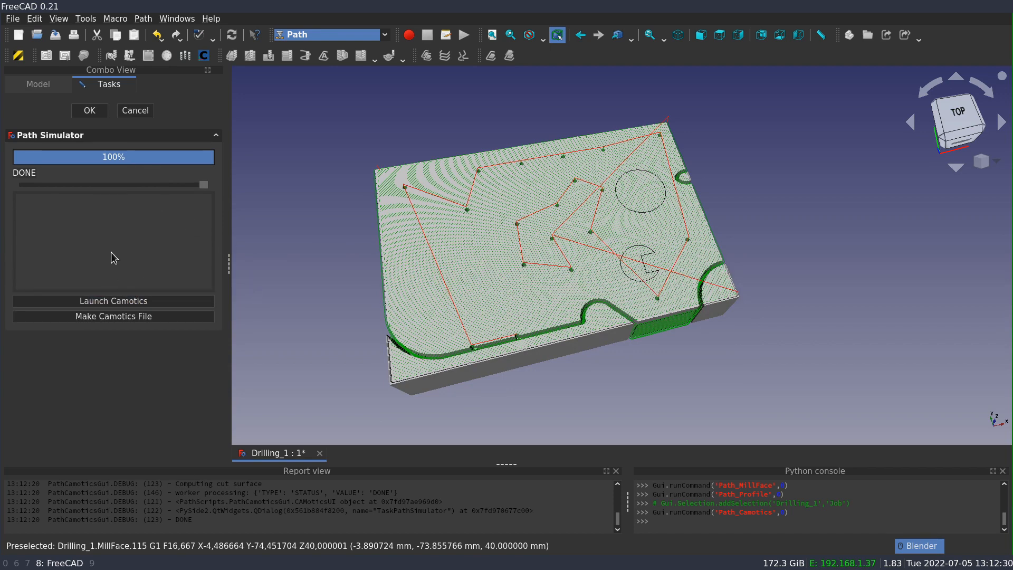
mouse_move(310, 340)
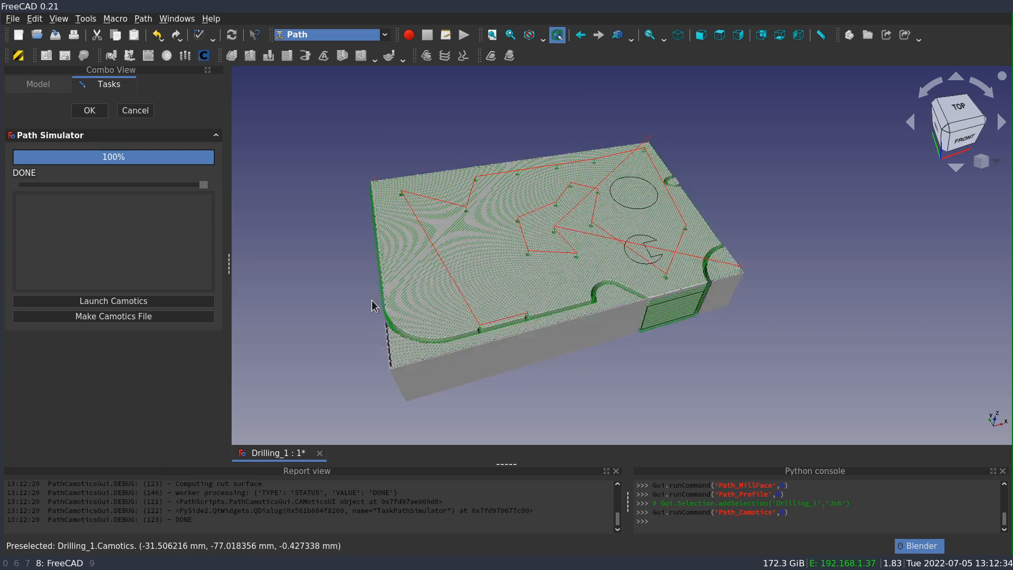
mouse_move(213, 232)
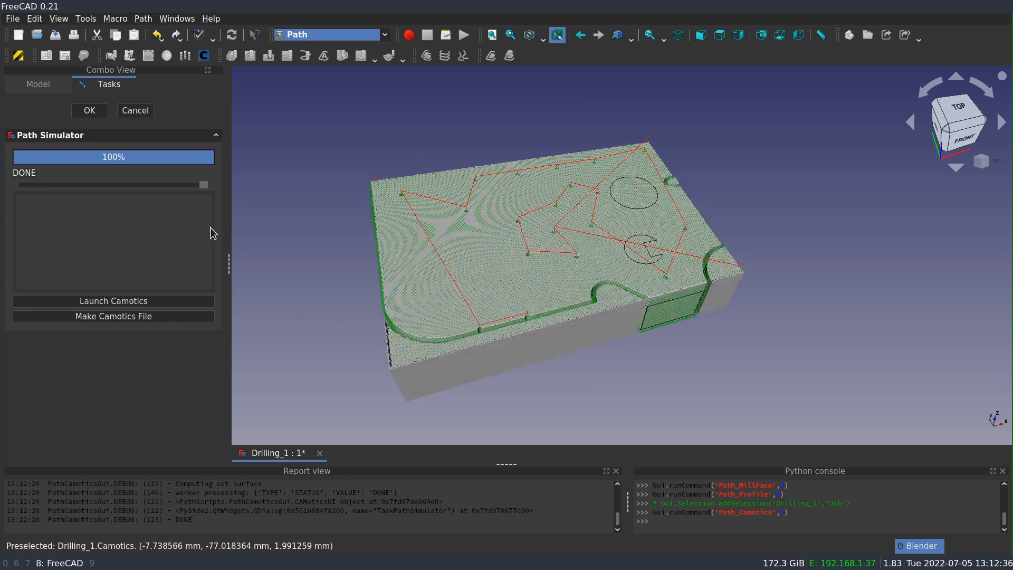
mouse_move(505, 296)
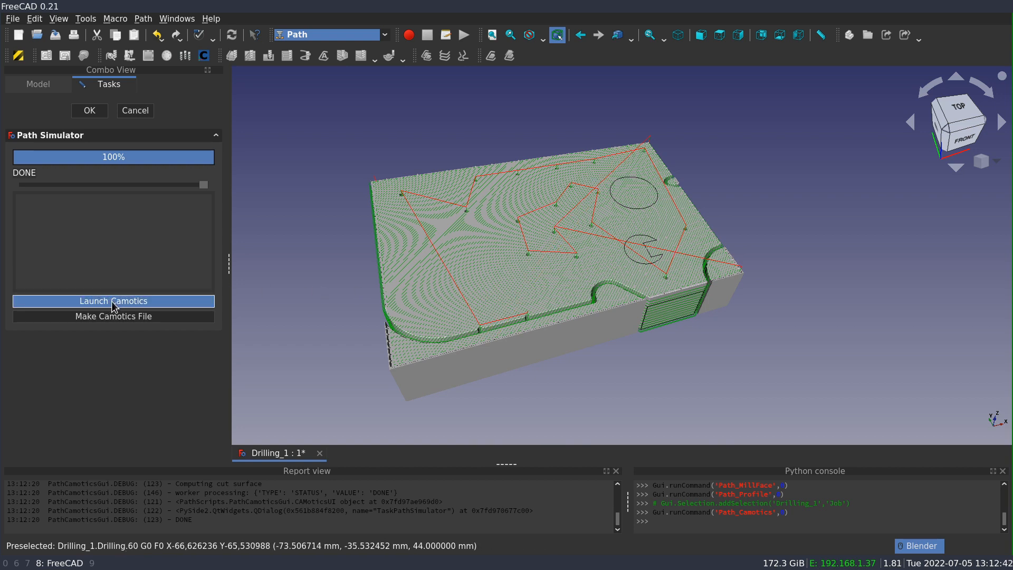
Step: Export the job as camoticstest.camotics, replacing the existing project file
click(113, 315)
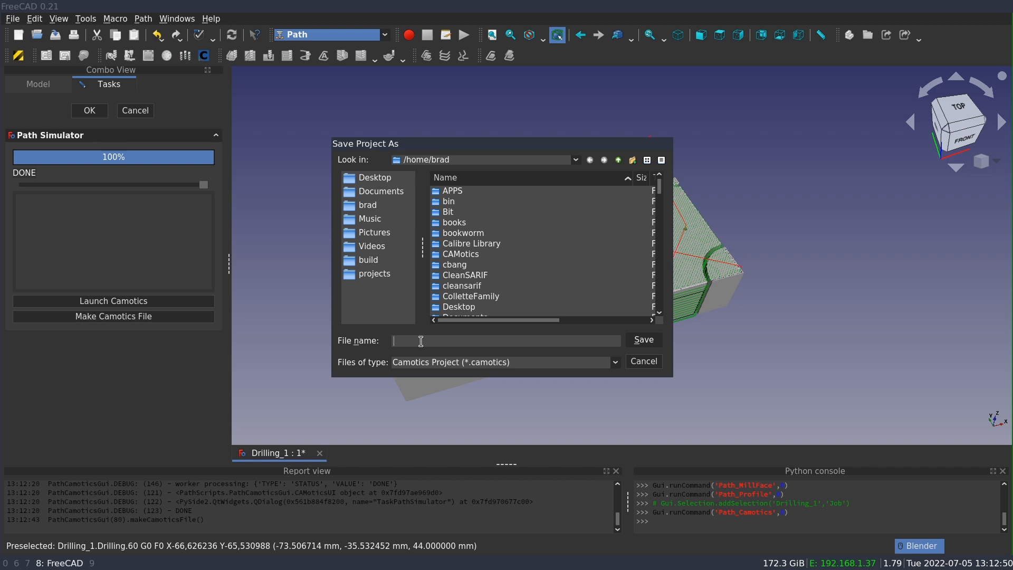
text(como)
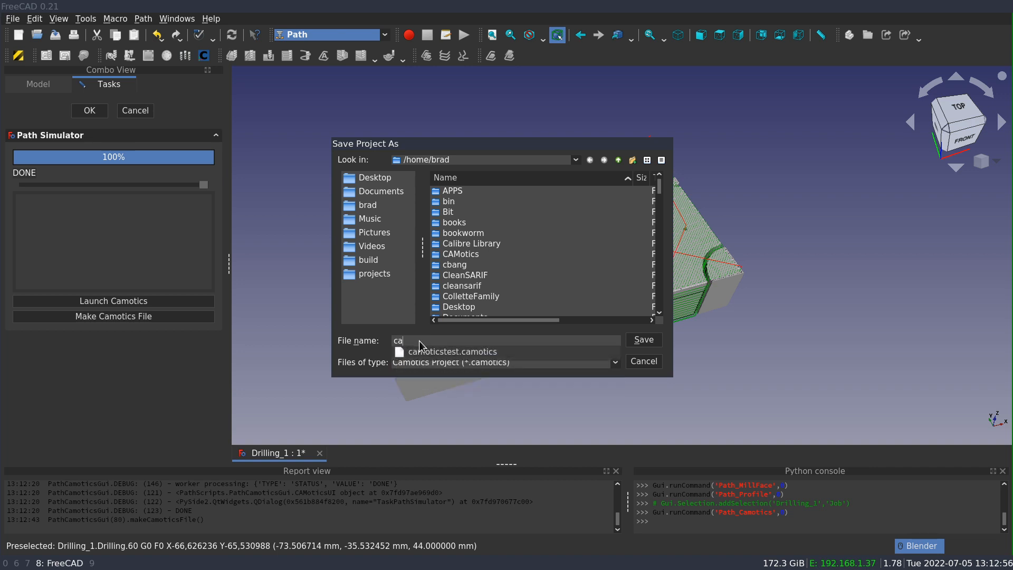
click(453, 350)
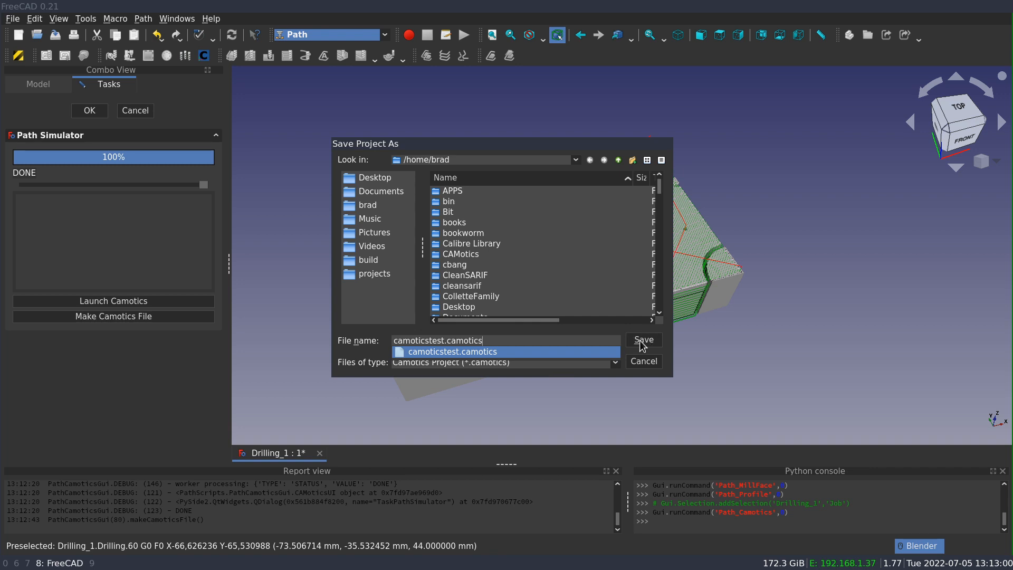
mouse_move(645, 346)
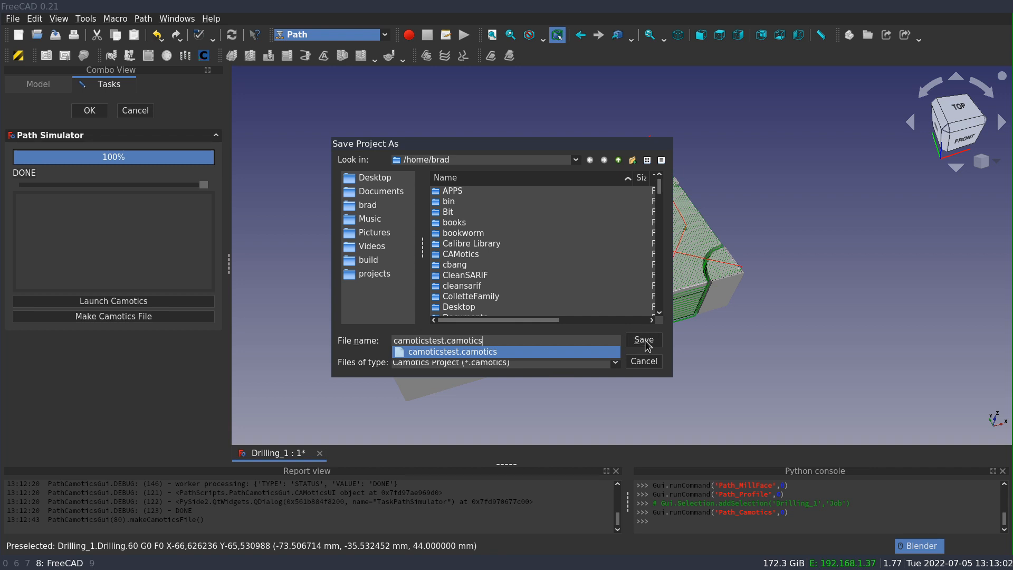
click(643, 340)
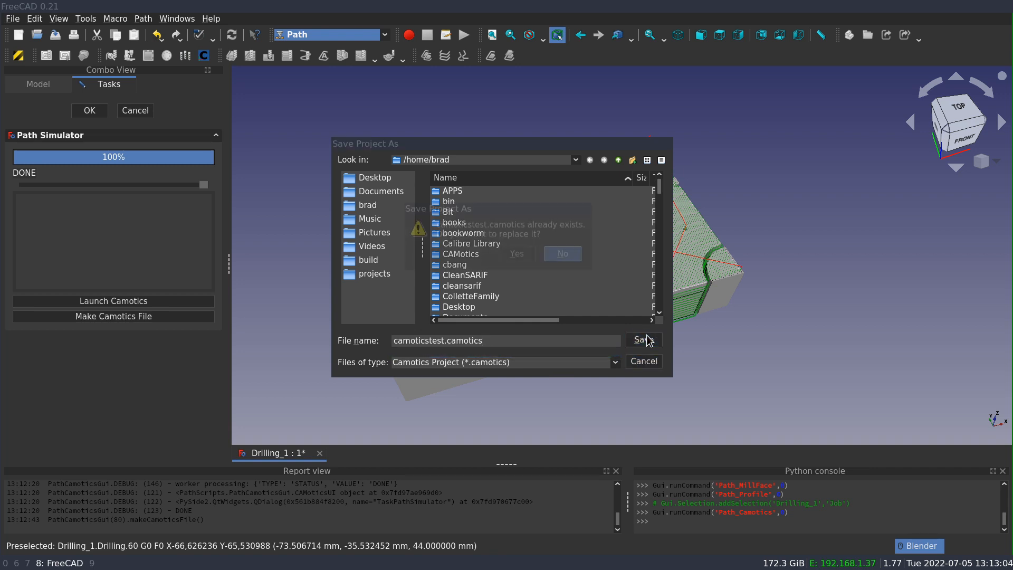
click(515, 253)
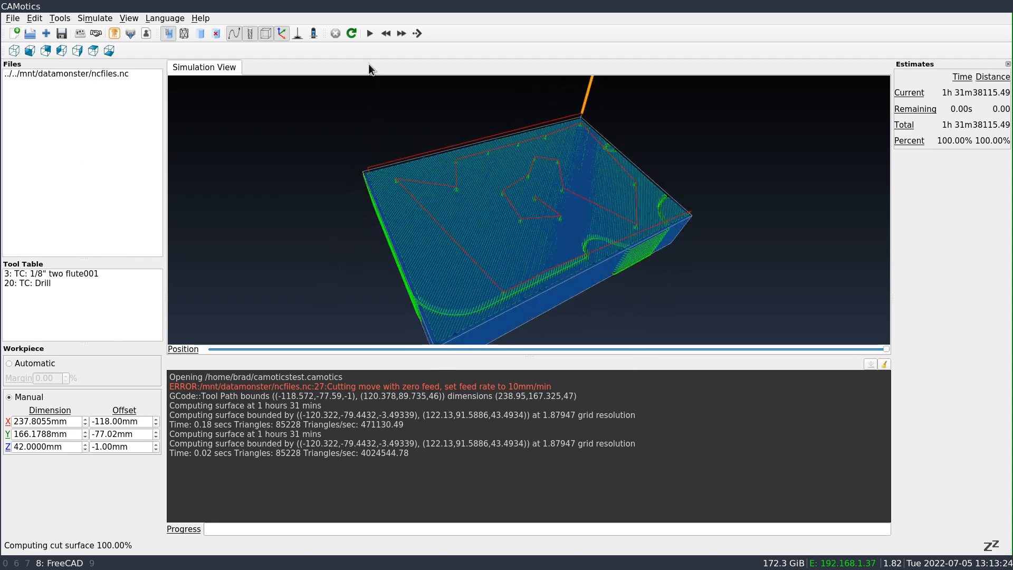
Step: Play the cutting simulation of camoticstest.camotics in CAMotics
click(369, 33)
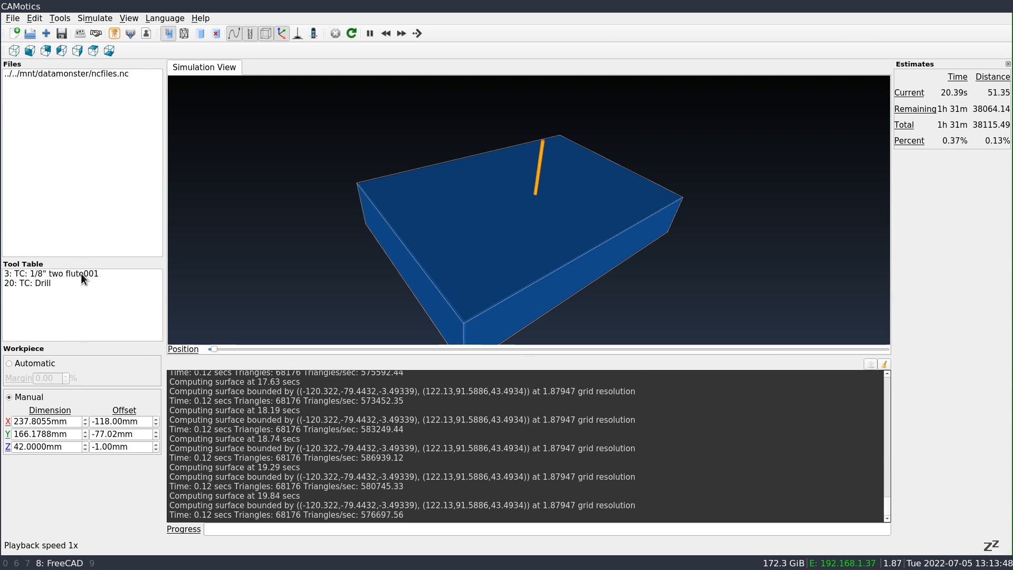
mouse_move(465, 258)
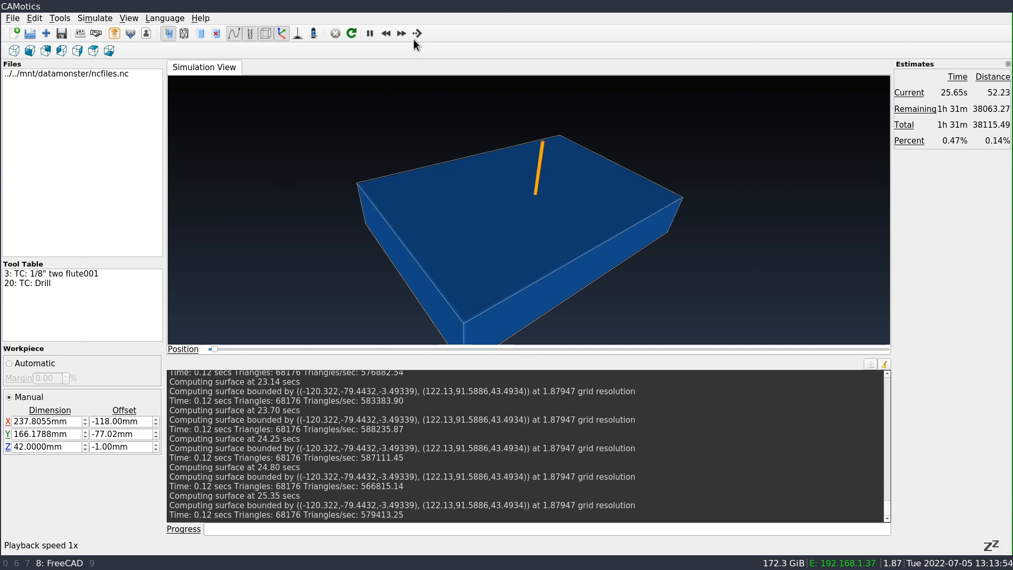
click(370, 33)
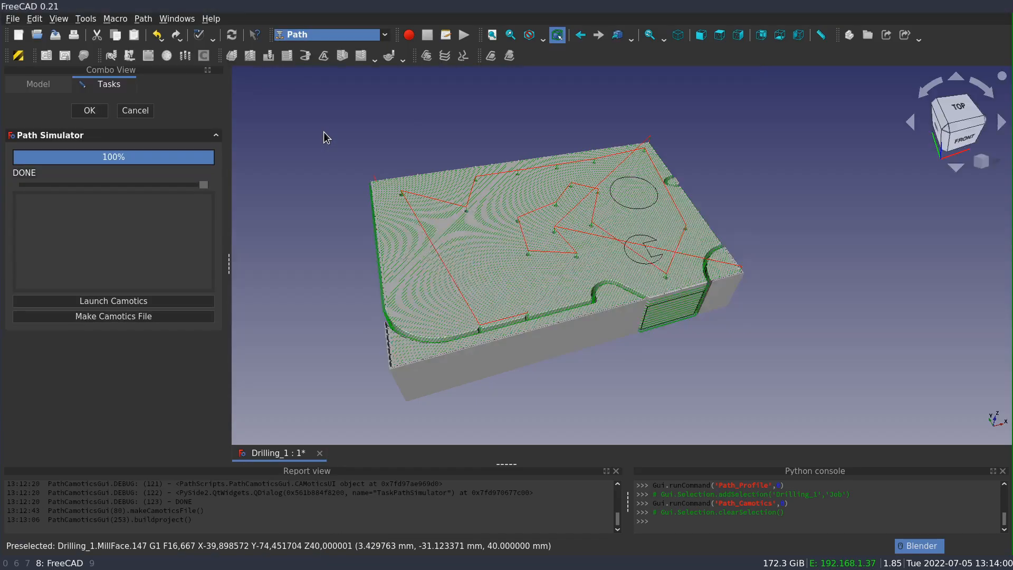
Step: Set the TC: Drill controller's vertical feed rate to 500 mm/min
click(89, 109)
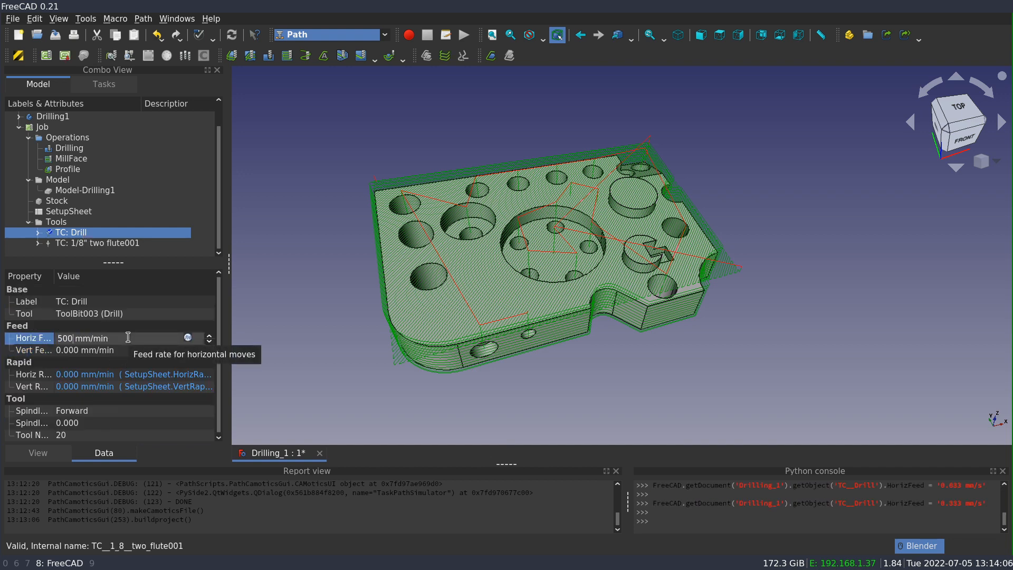
click(85, 350)
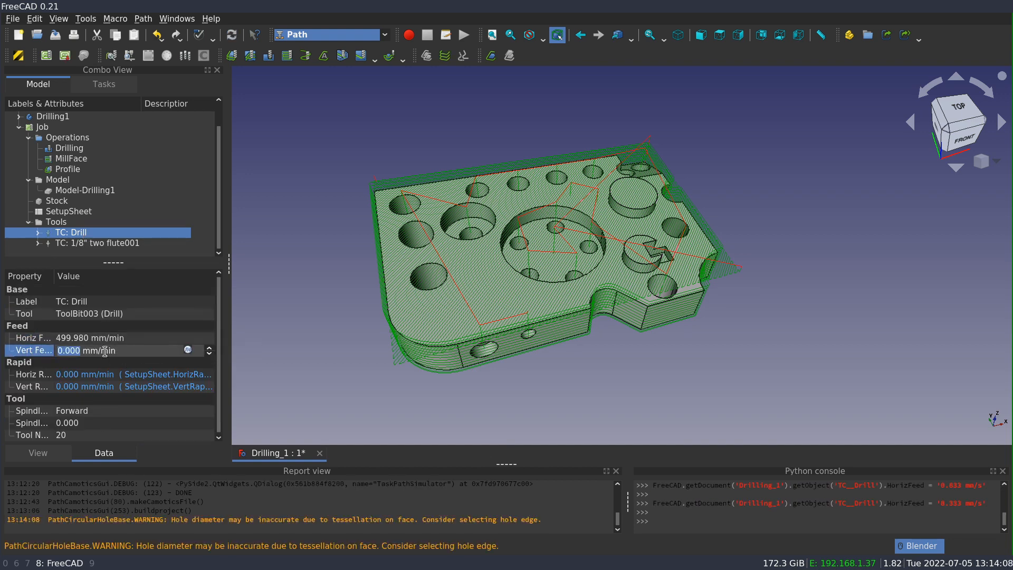
text(500)
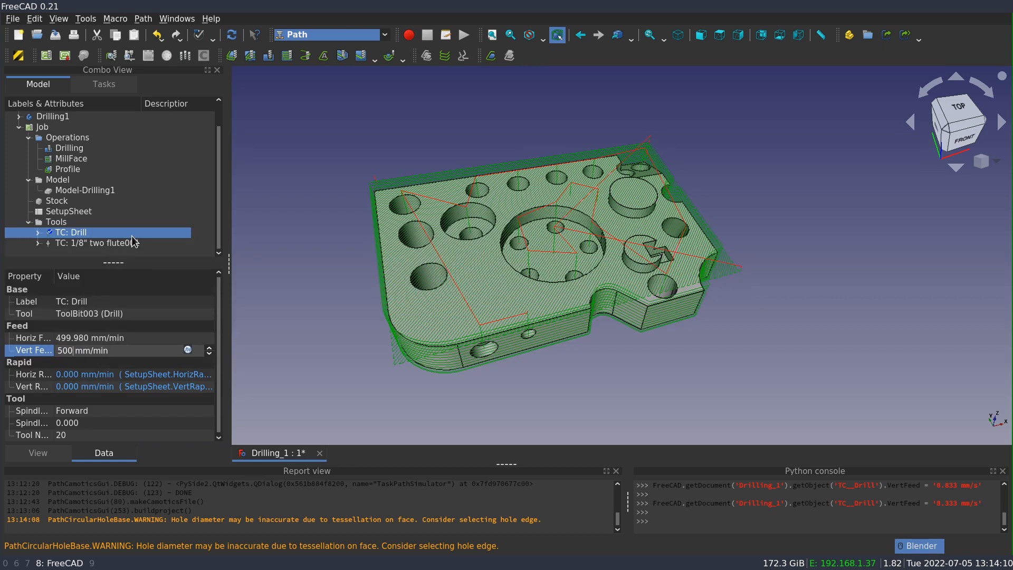
click(97, 243)
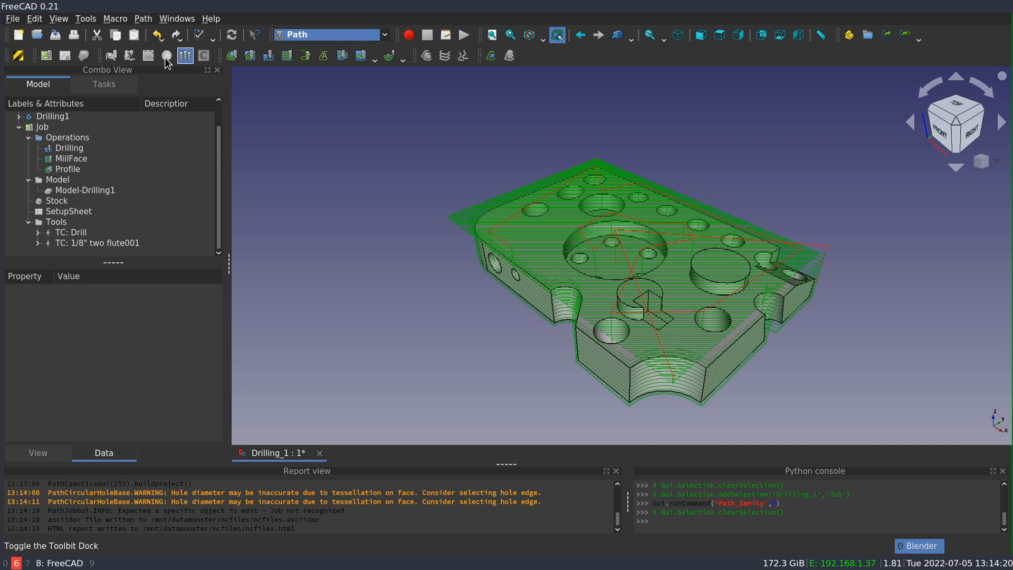
Step: Re-export the updated job over the camoticstest.camotics project file
click(204, 55)
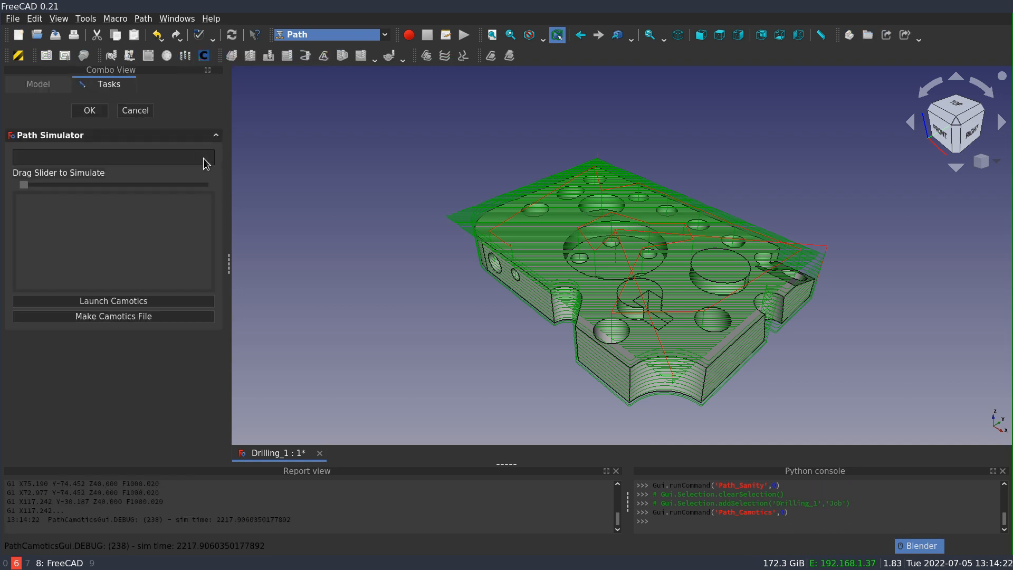
mouse_move(89, 109)
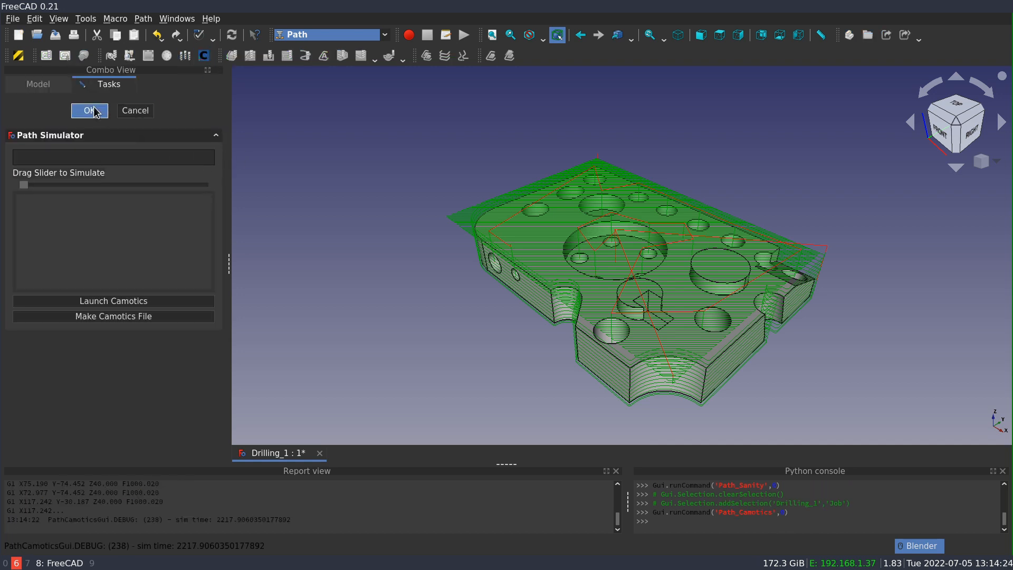
click(113, 316)
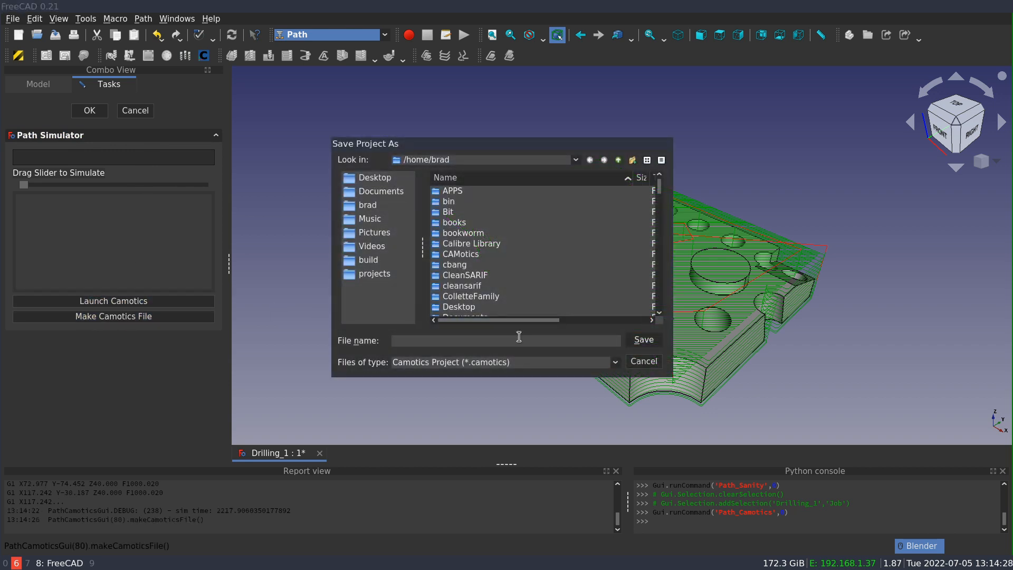
click(643, 338)
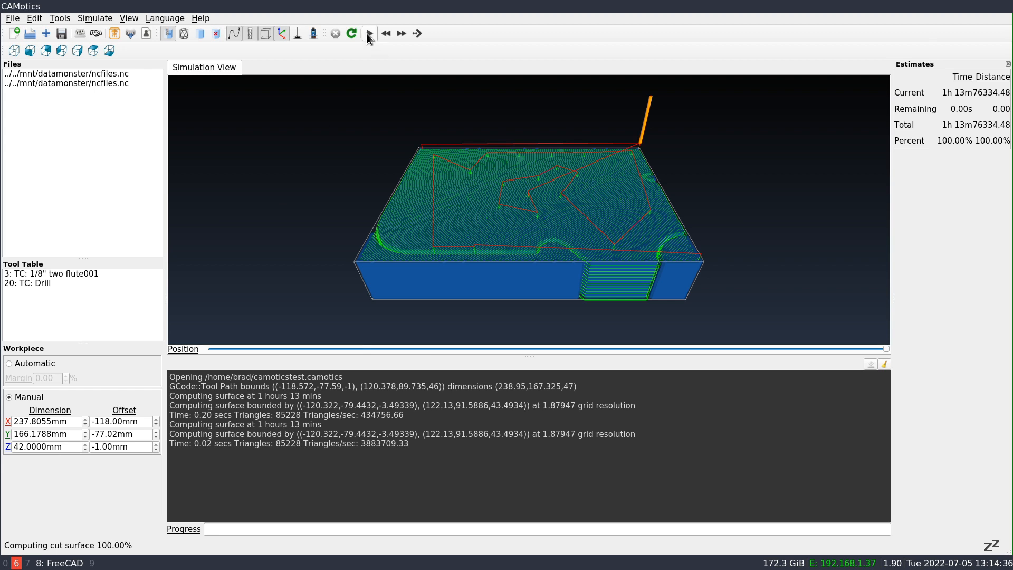
Step: Play the reloaded CAMotics simulation and raise playback speed to 16x
click(368, 33)
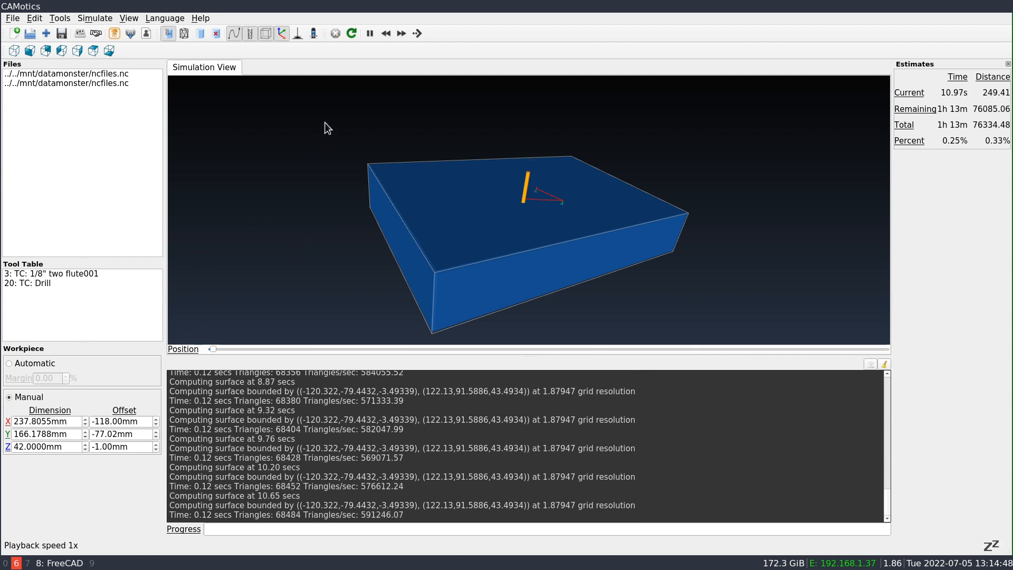
click(401, 33)
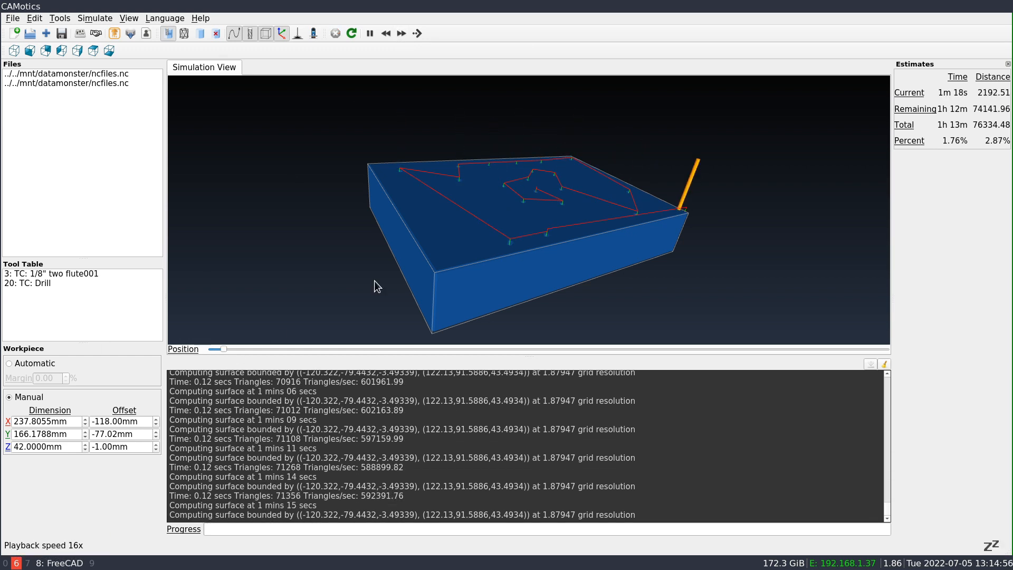
click(370, 32)
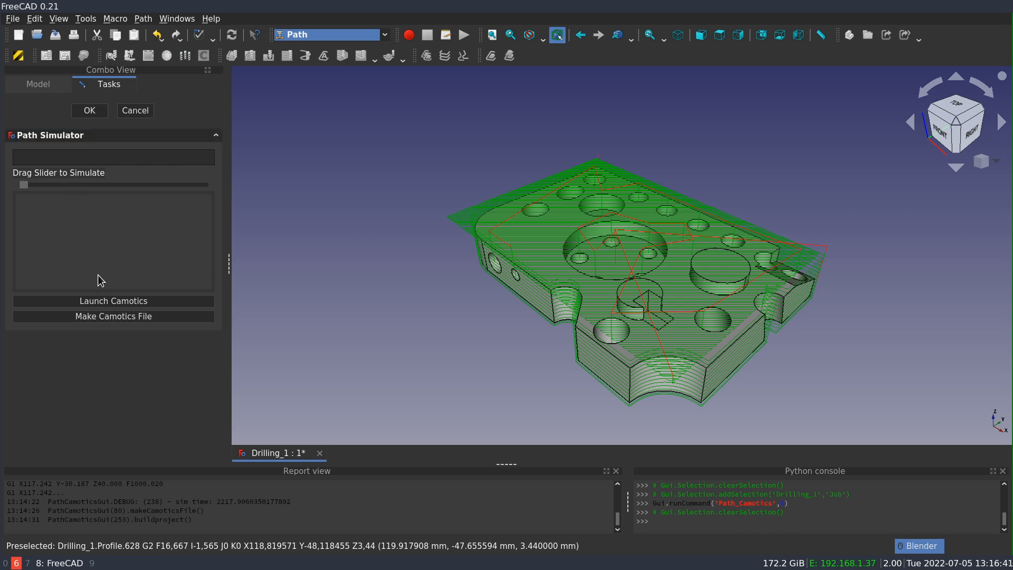
mouse_move(134, 110)
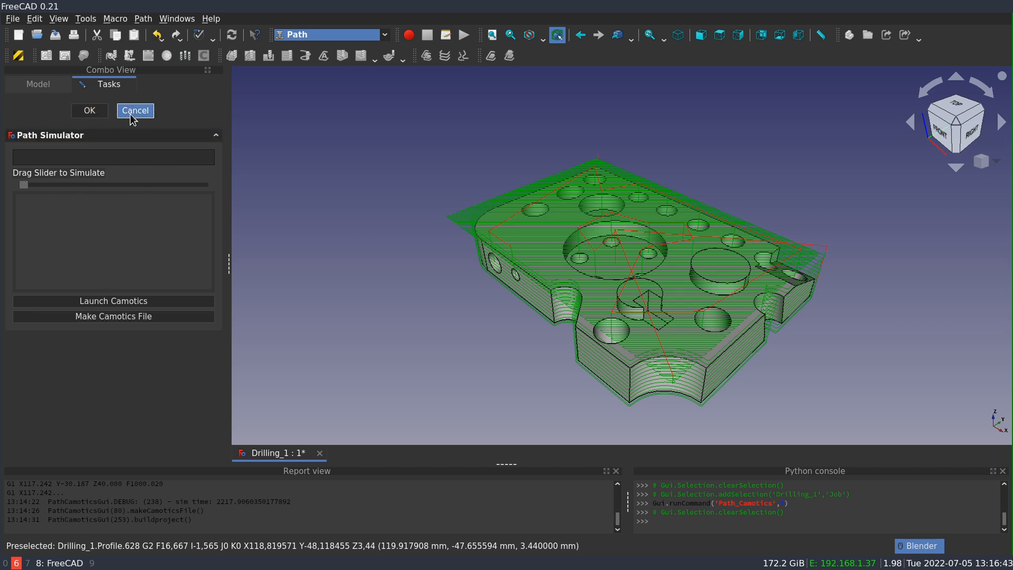